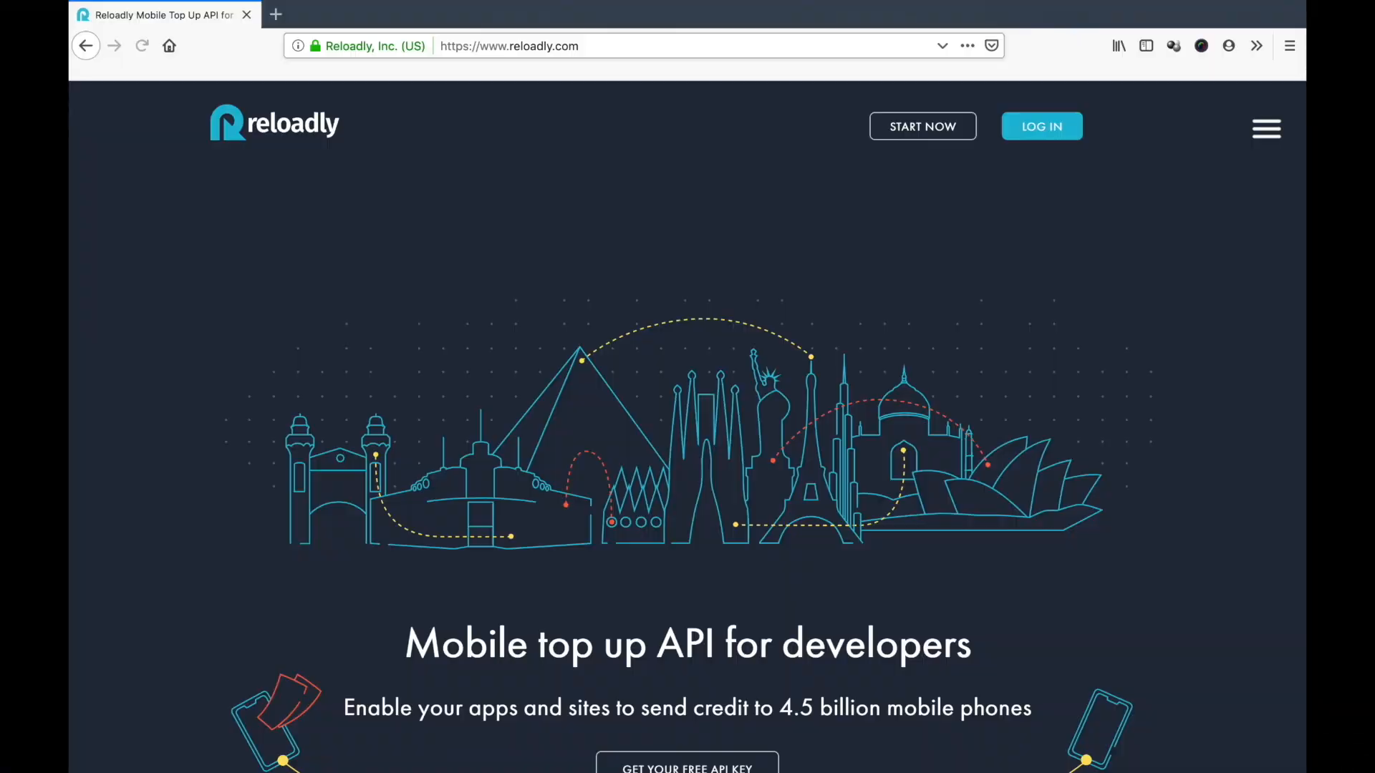
- Go from the Reloadly homepage to the developer docs' Airtime Countries endpoint
left_click(1042, 126)
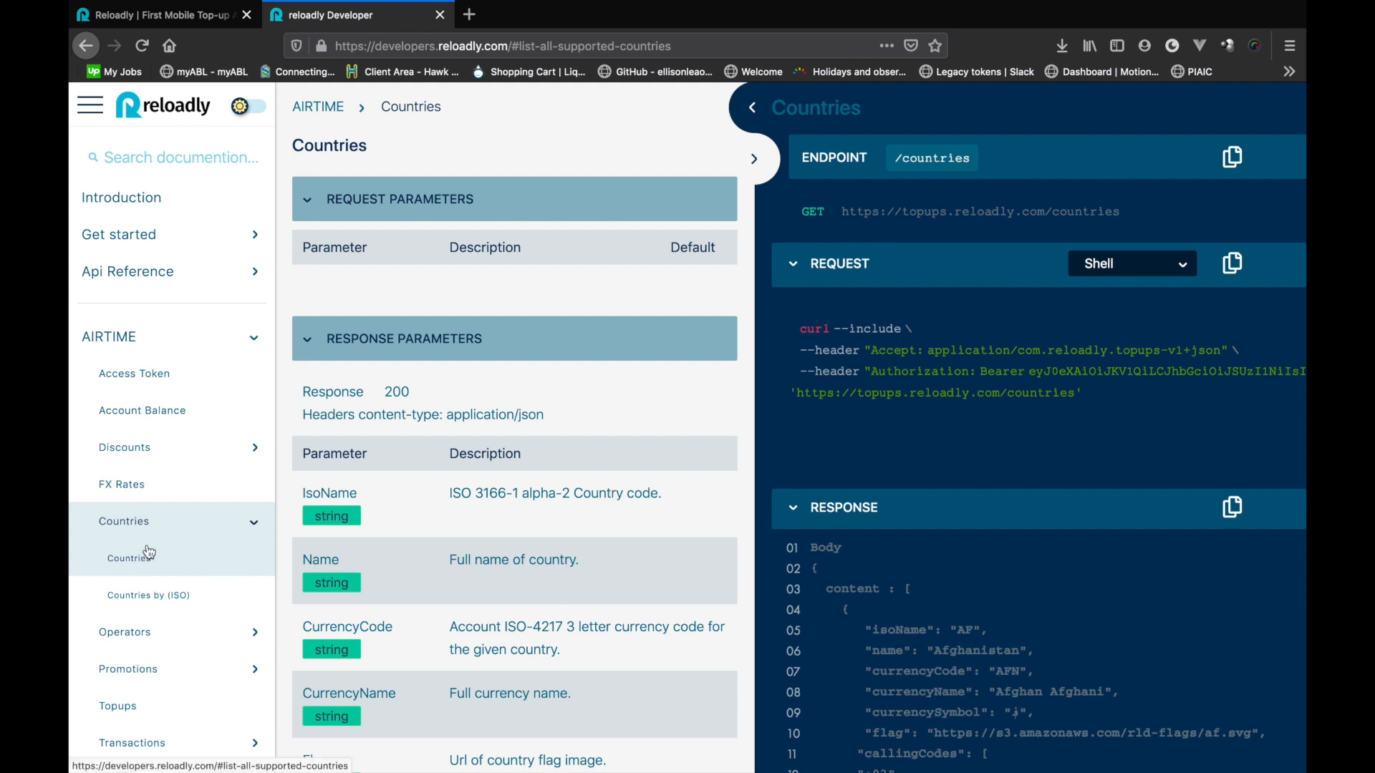
mouse_move(159, 610)
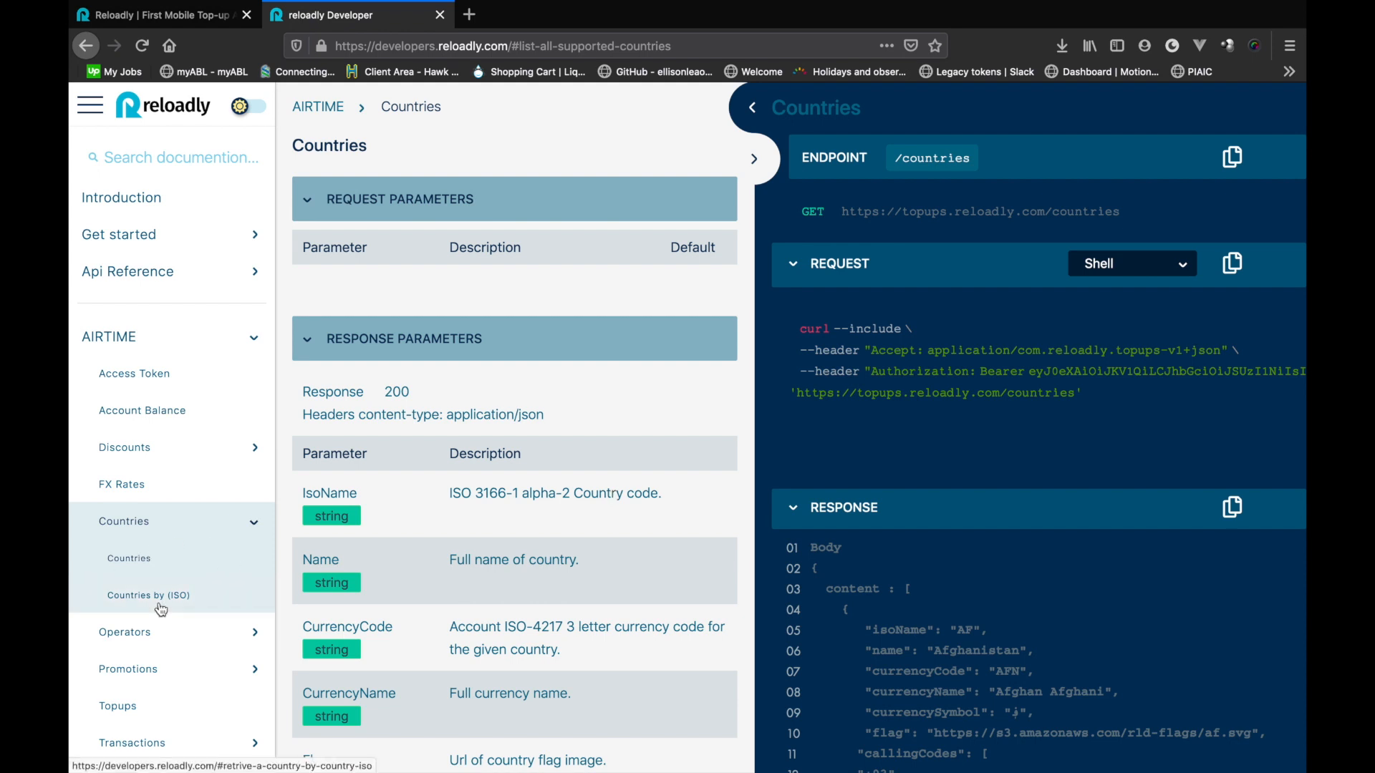
- Review the Countries by ISO code endpoint and its request sample languages
left_click(148, 595)
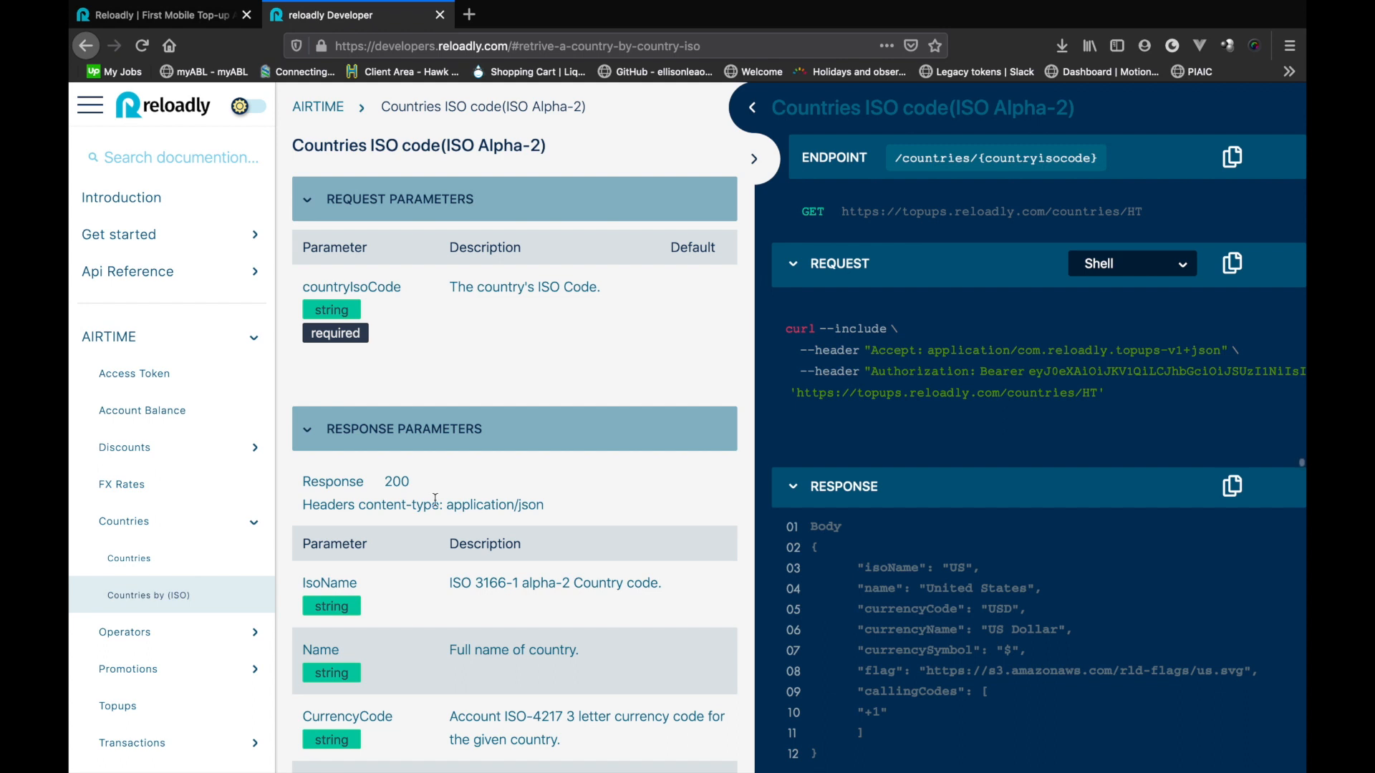
mouse_move(646, 459)
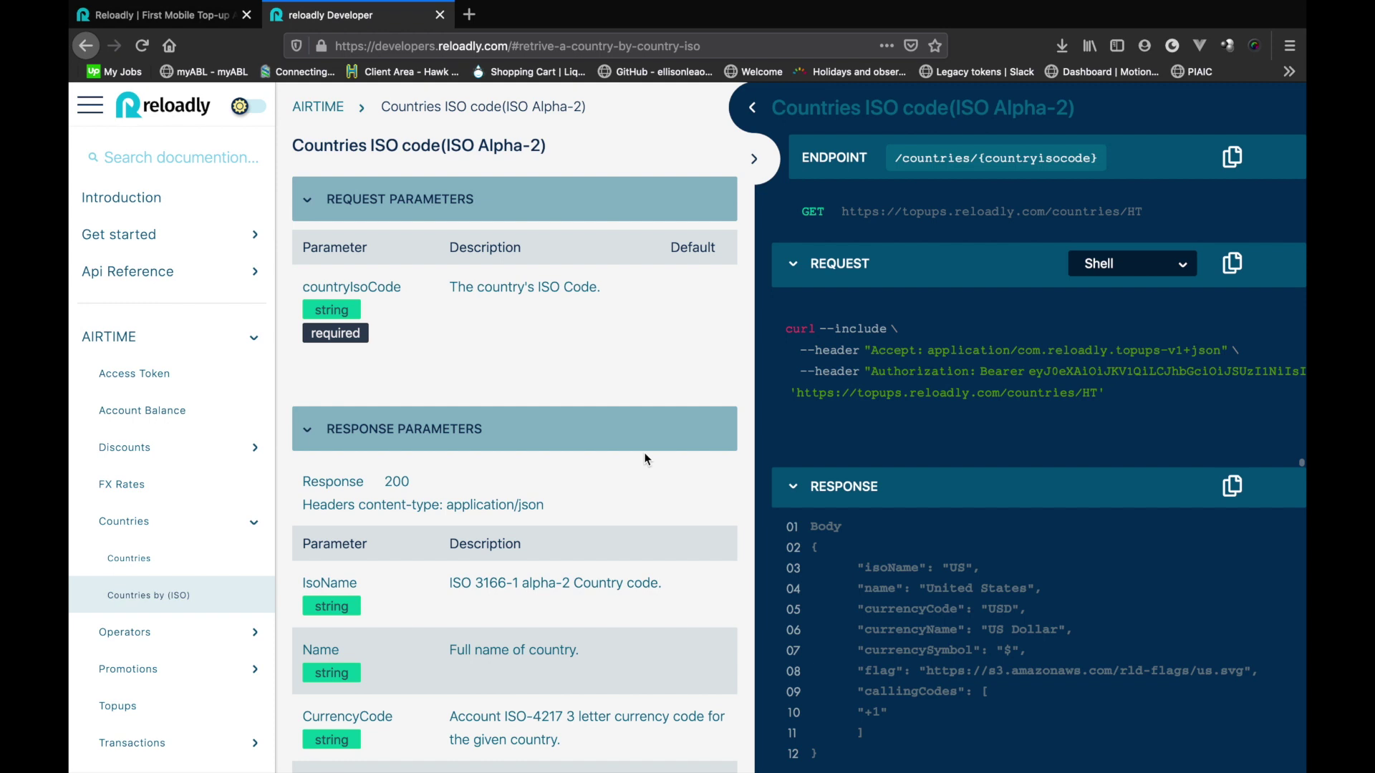
mouse_move(654, 360)
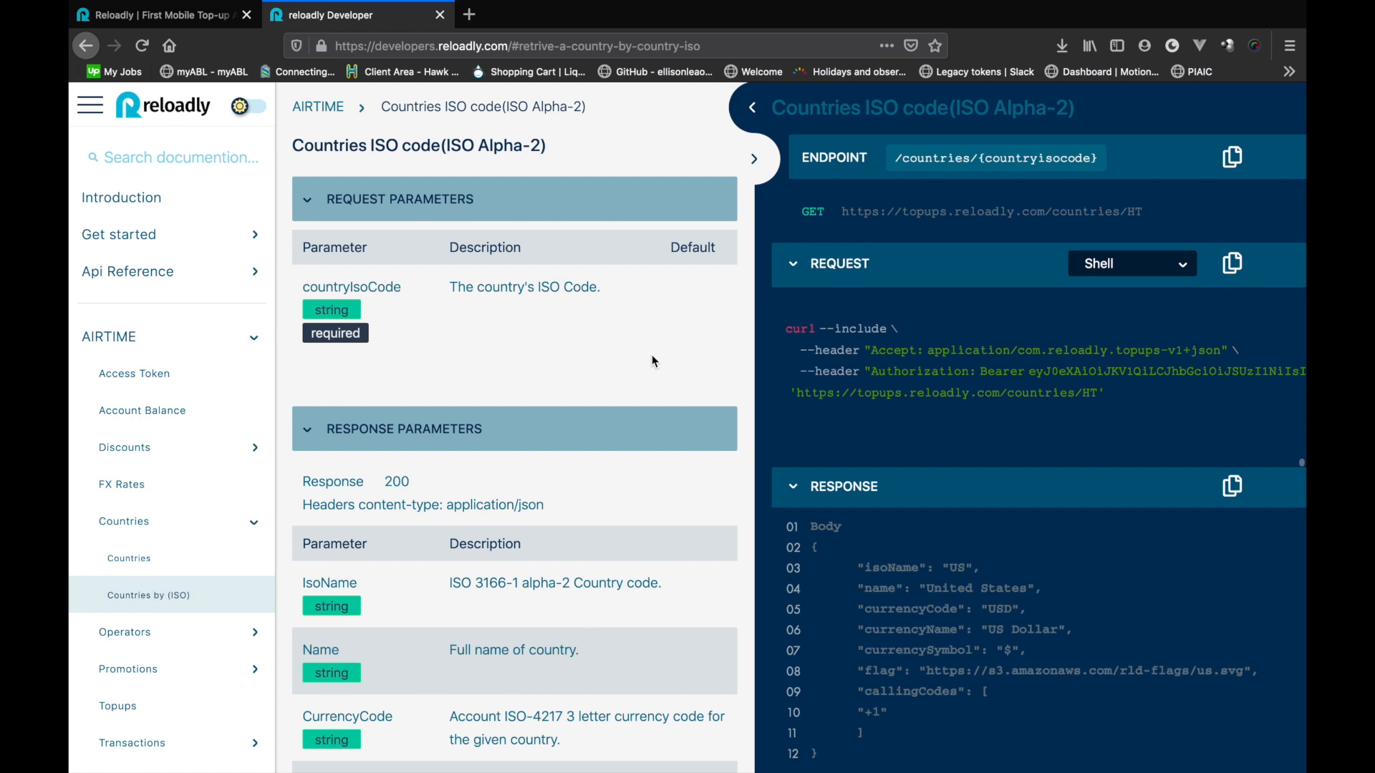
mouse_move(659, 342)
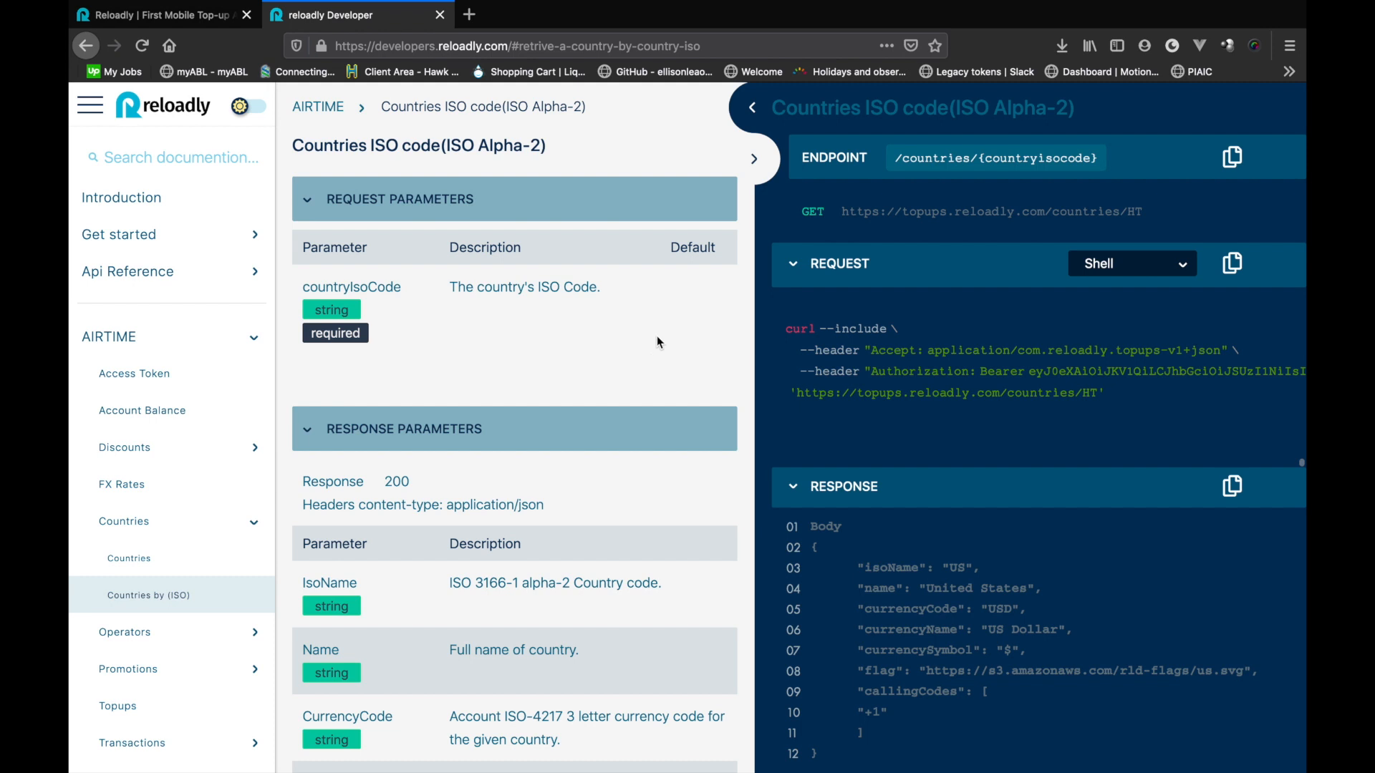
left_click(157, 15)
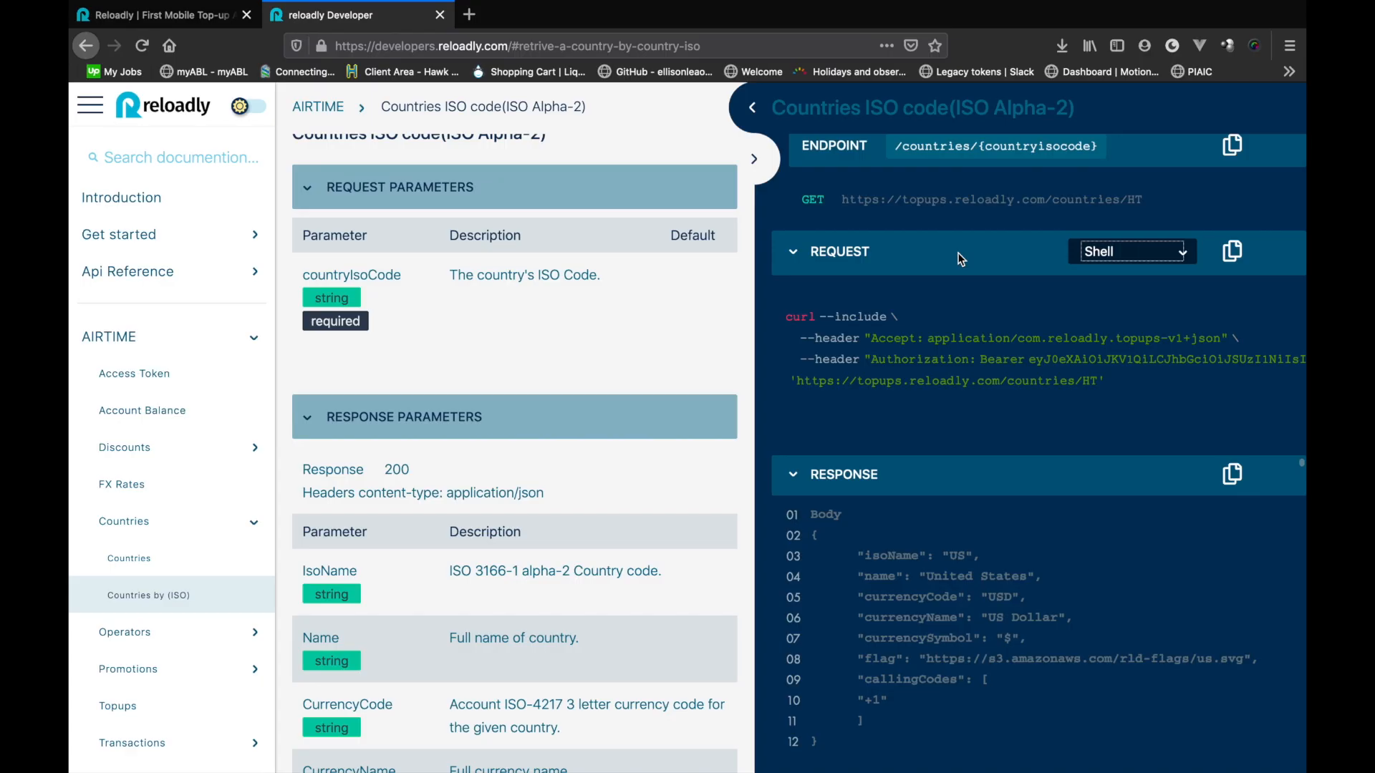
left_click(1131, 251)
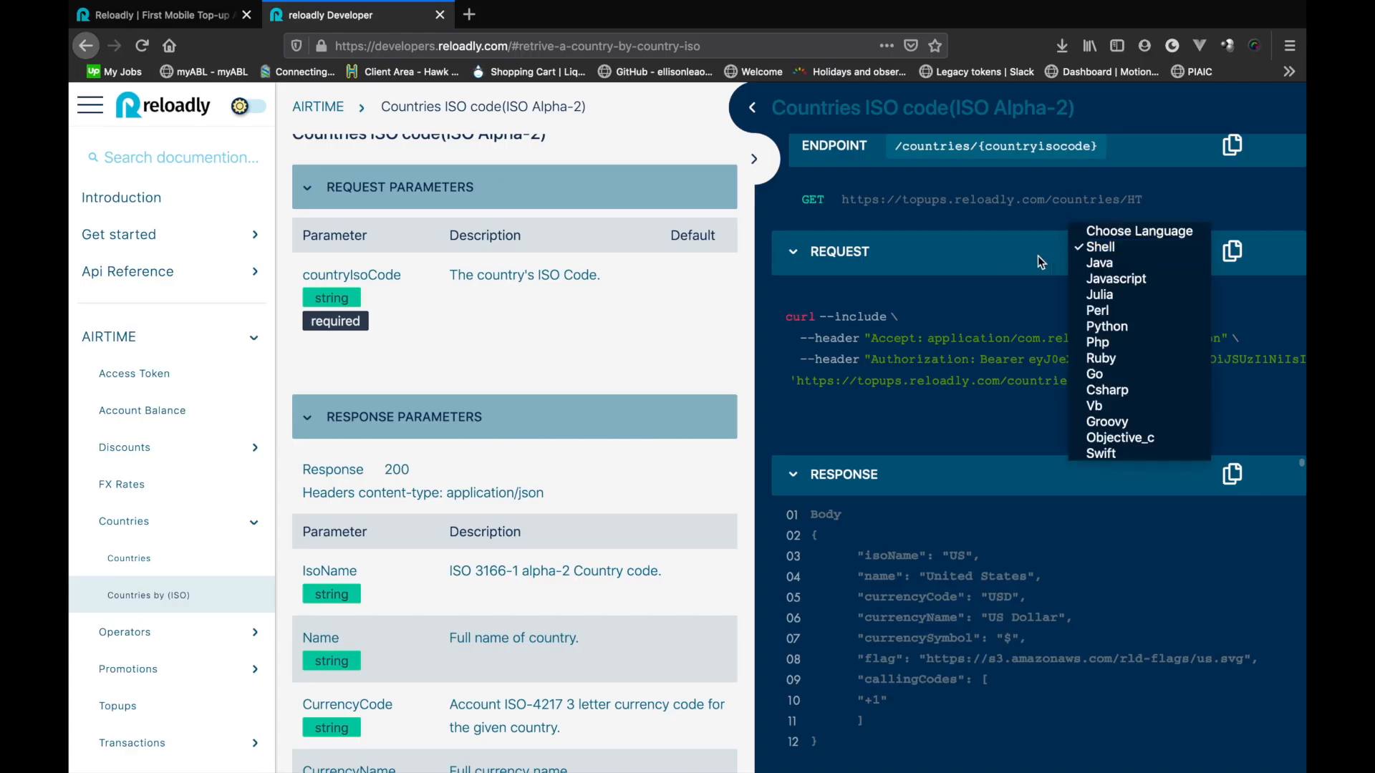
left_click(1100, 246)
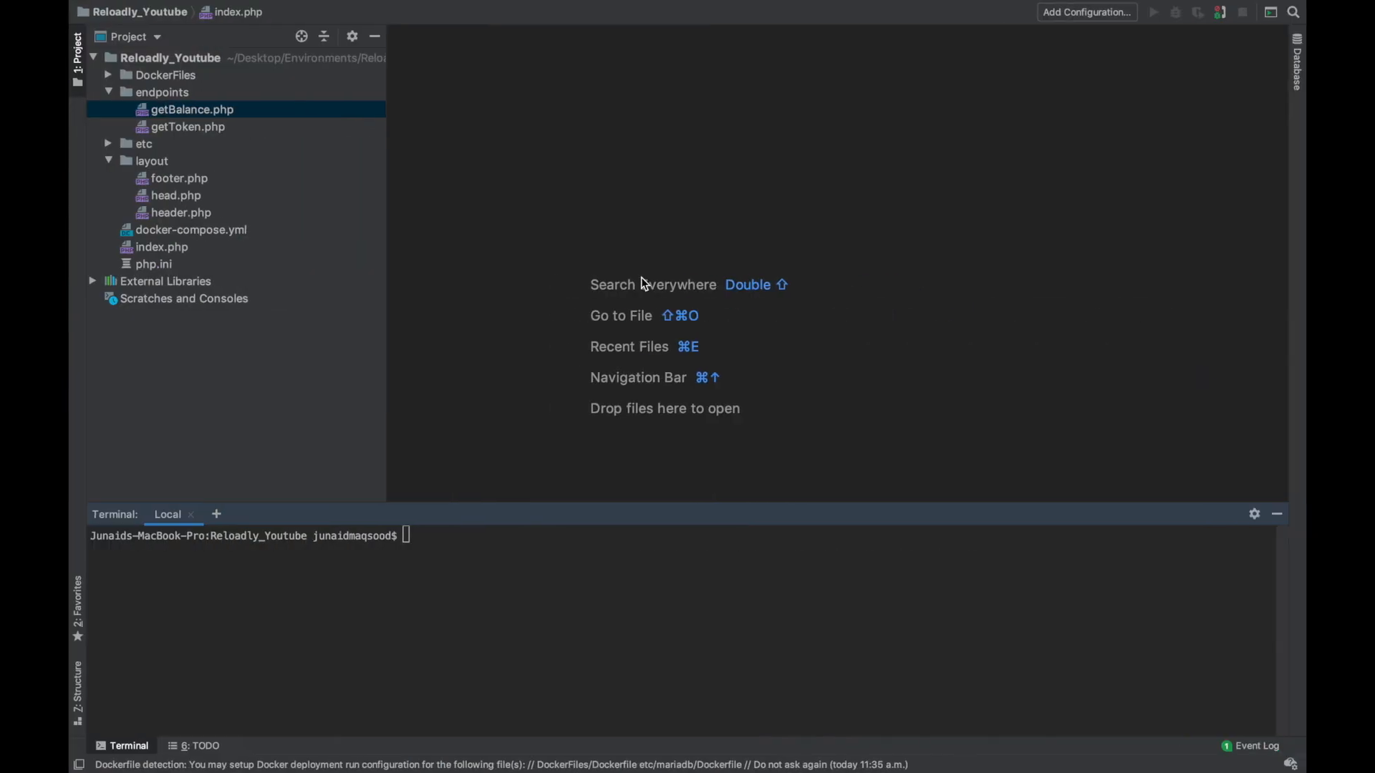
- Open docker-compose.yml from the project tree to review the PHP service setup
left_click(190, 110)
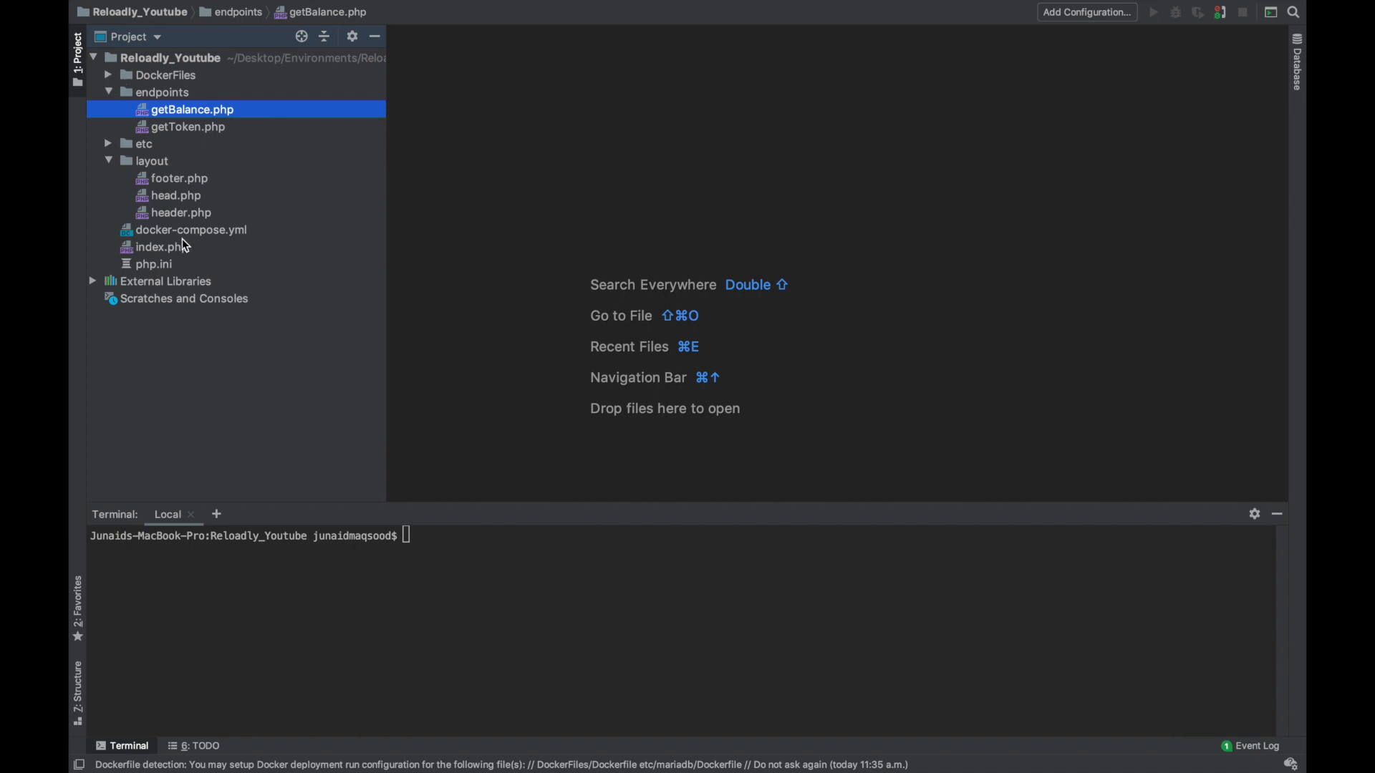
left_click(190, 230)
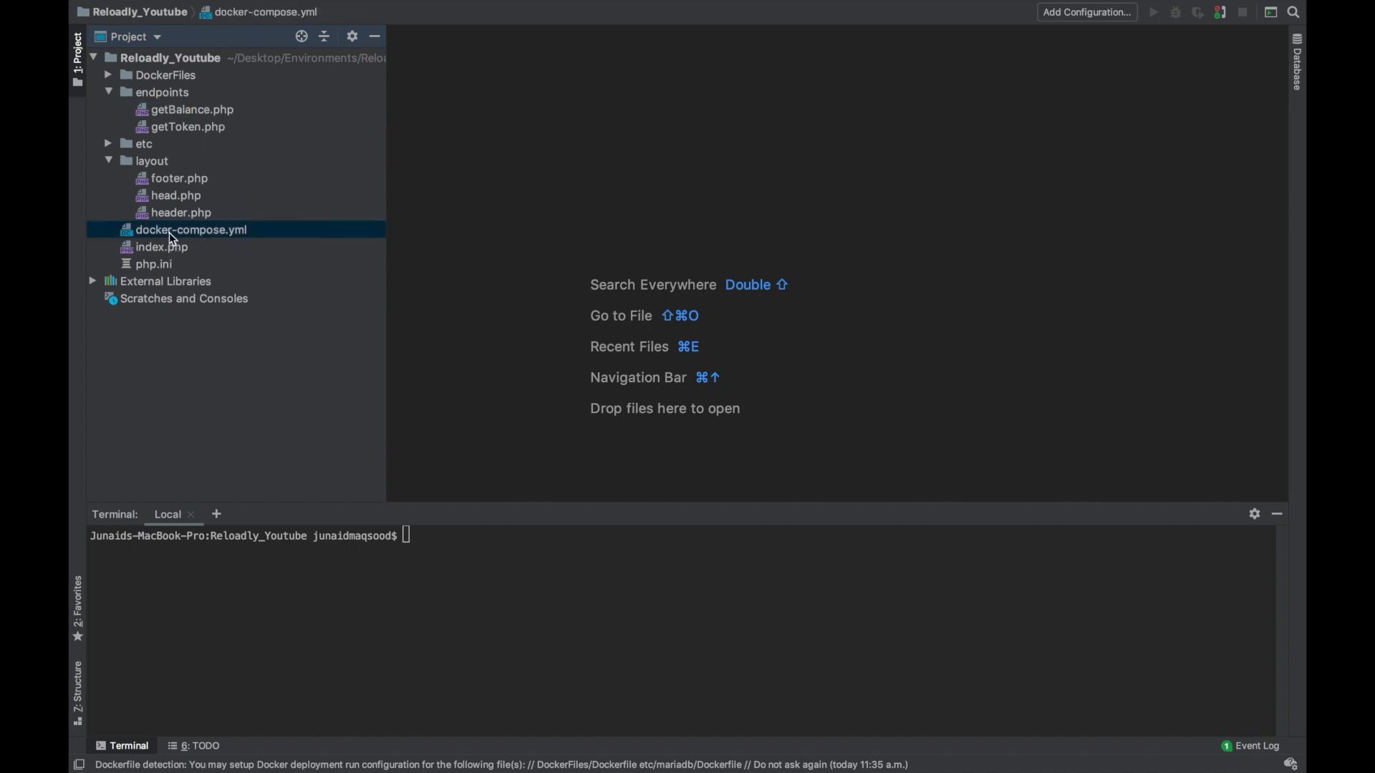
double_click(191, 230)
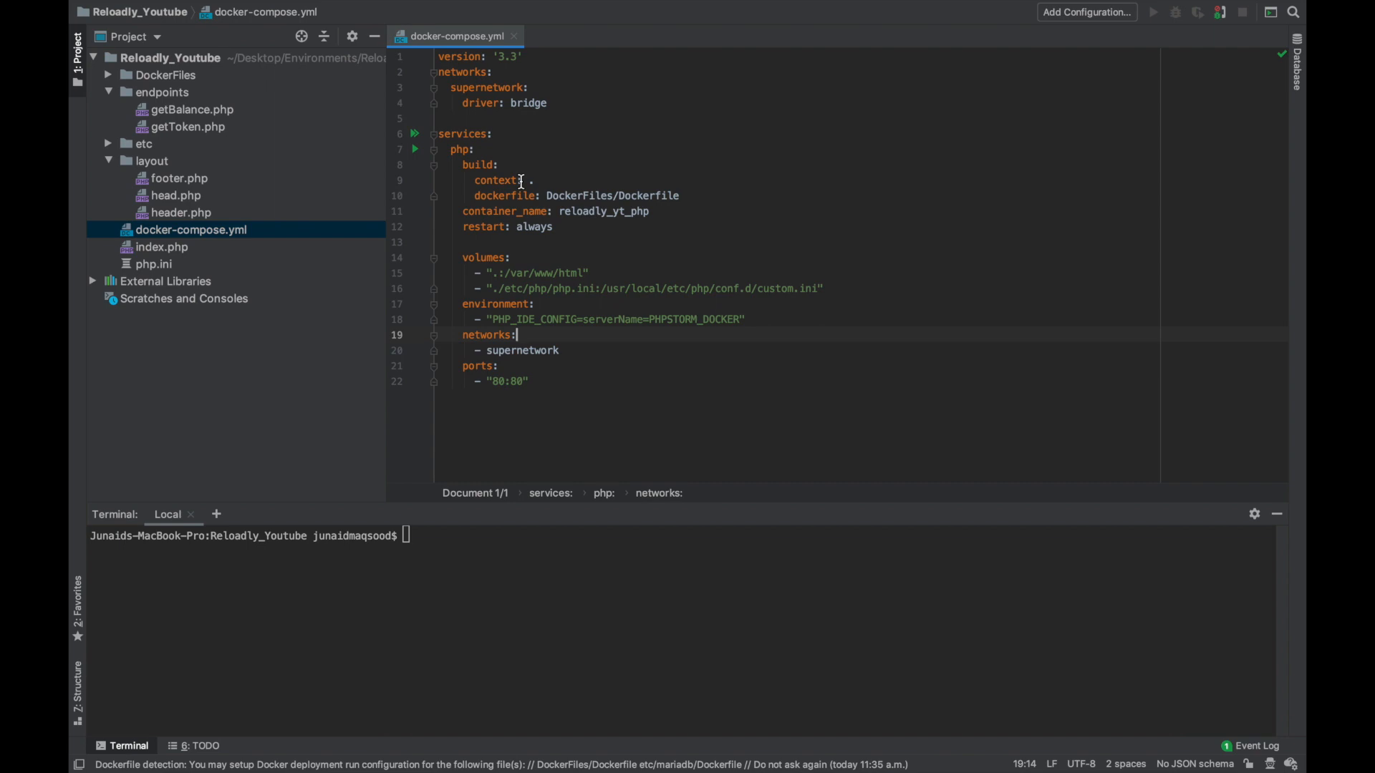
mouse_move(525, 258)
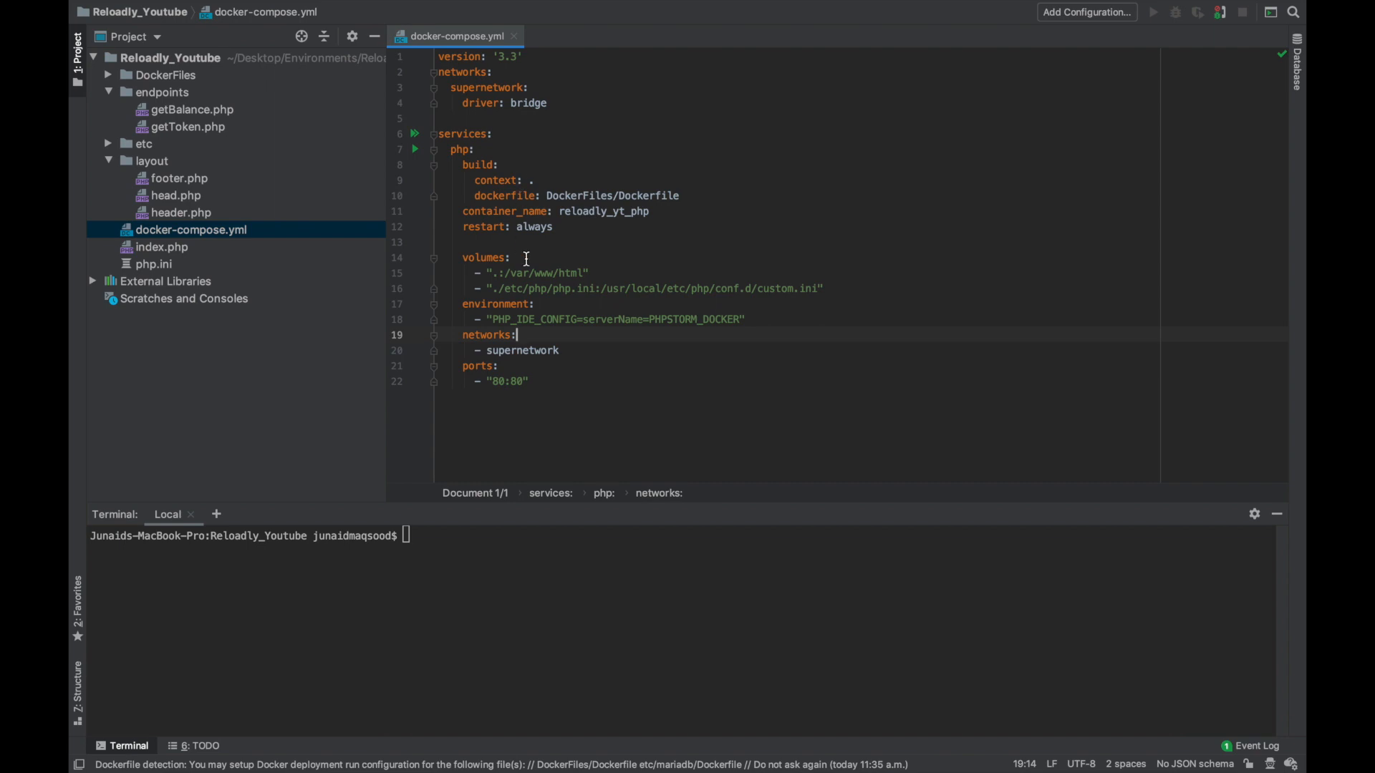
mouse_move(567, 295)
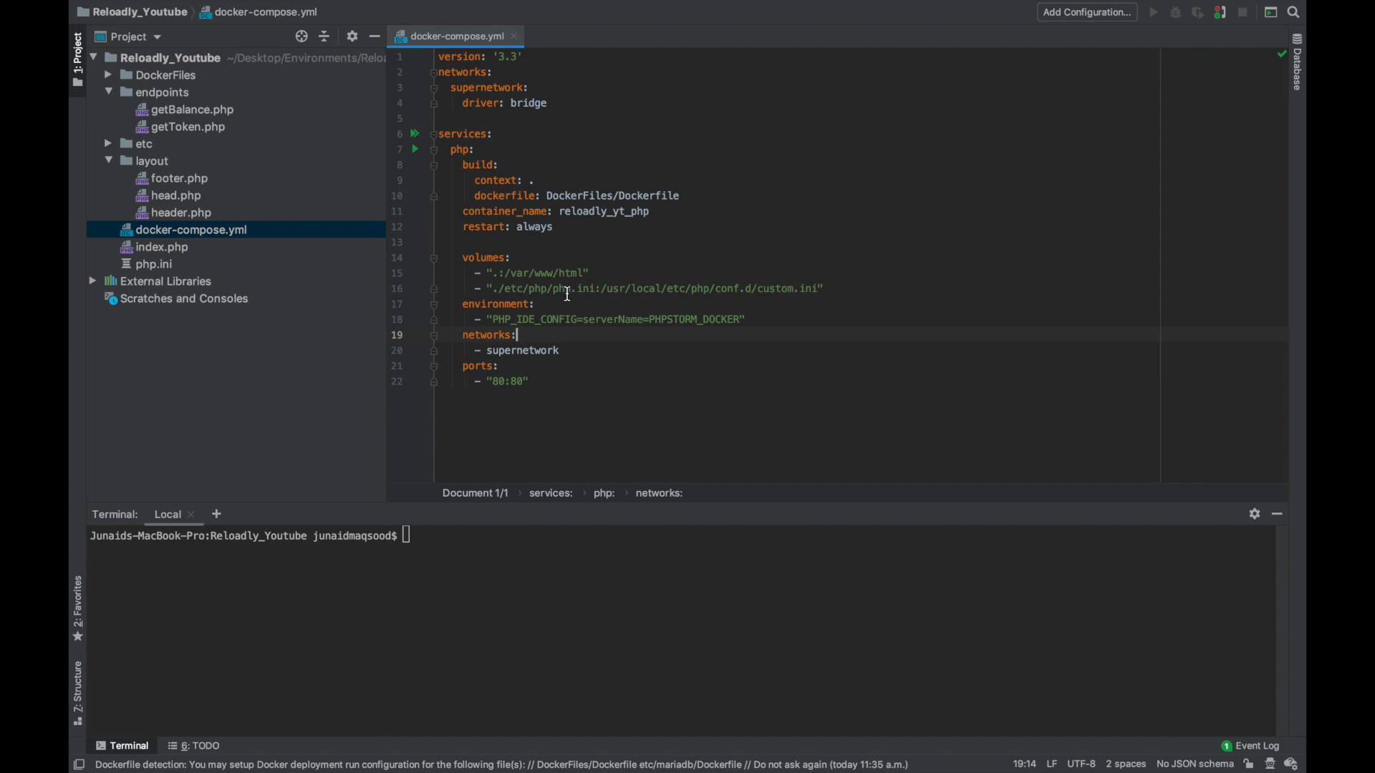
mouse_move(384, 281)
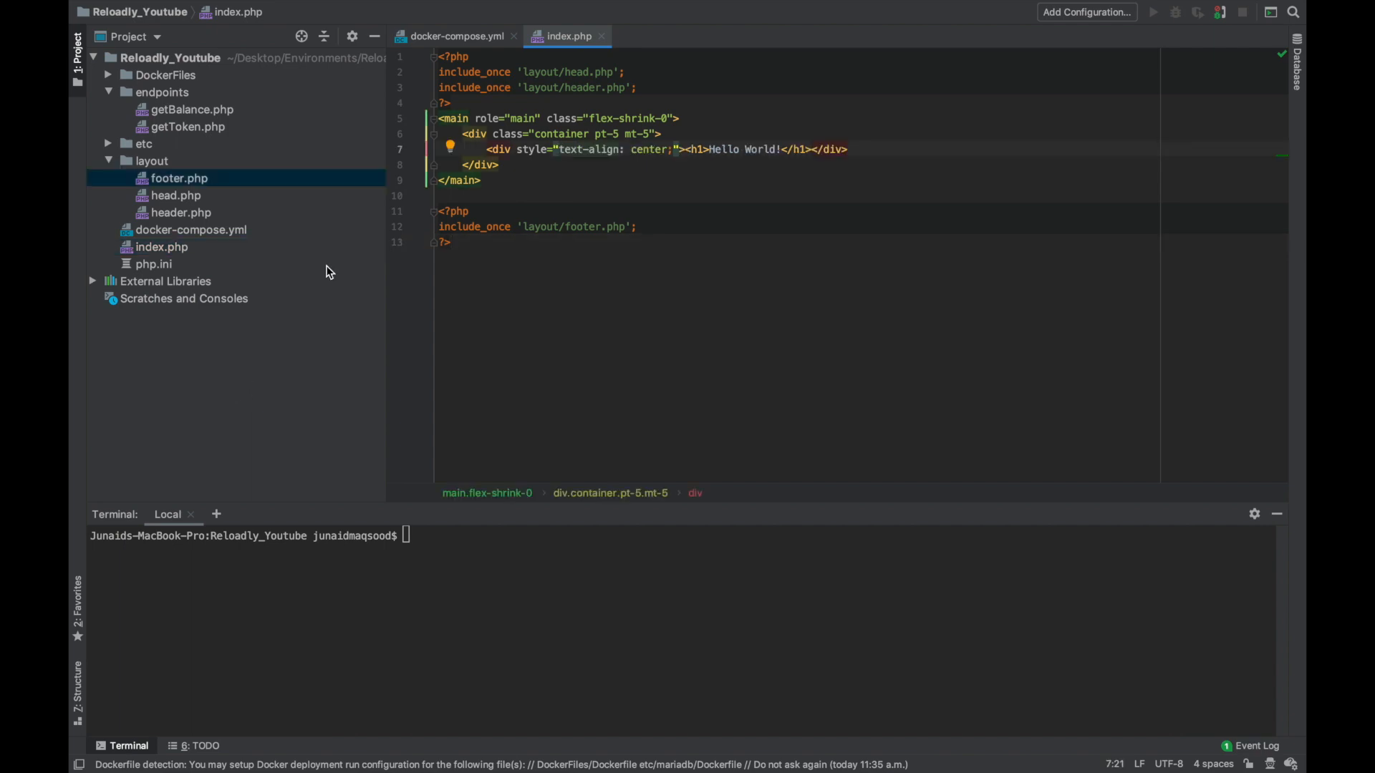
mouse_move(642, 78)
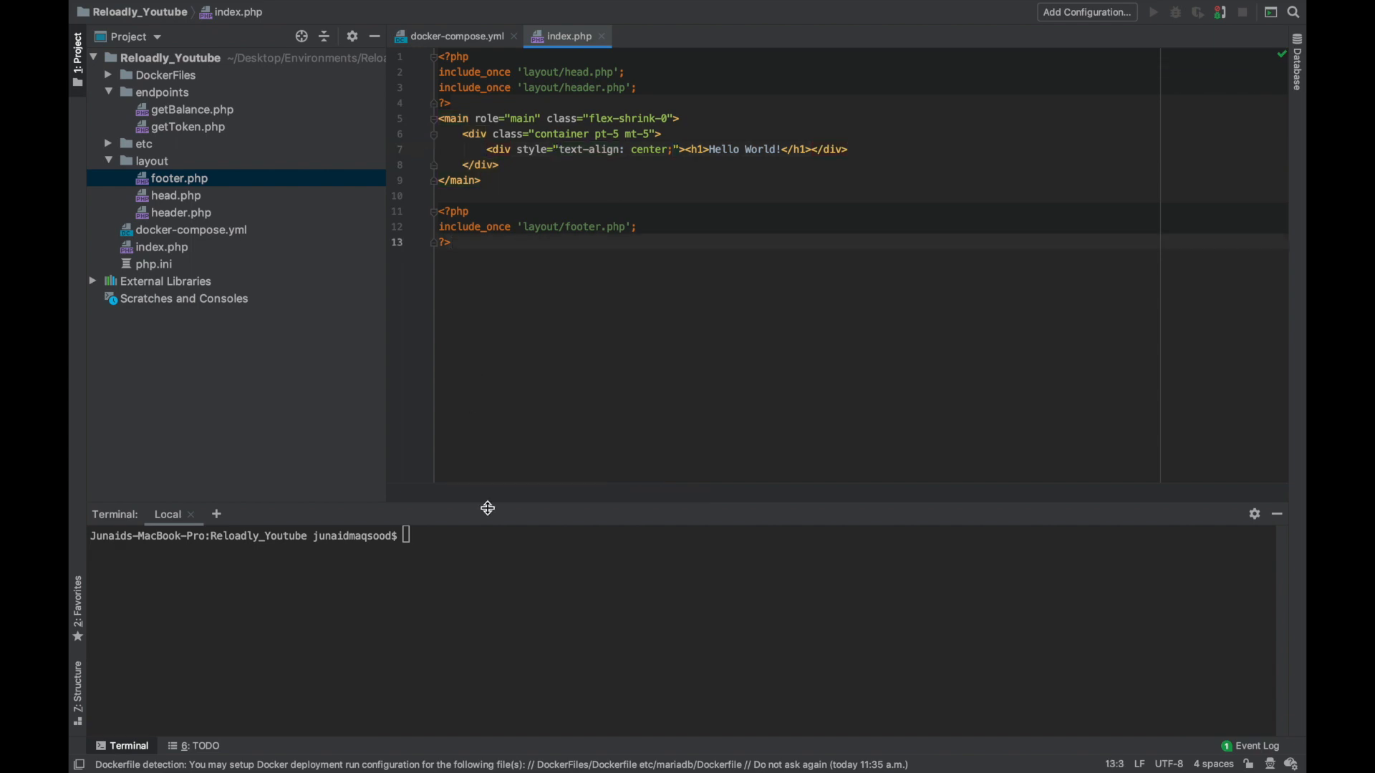
- Run docker-compose up in the terminal and view the Hello World page on localhost
type("docker")
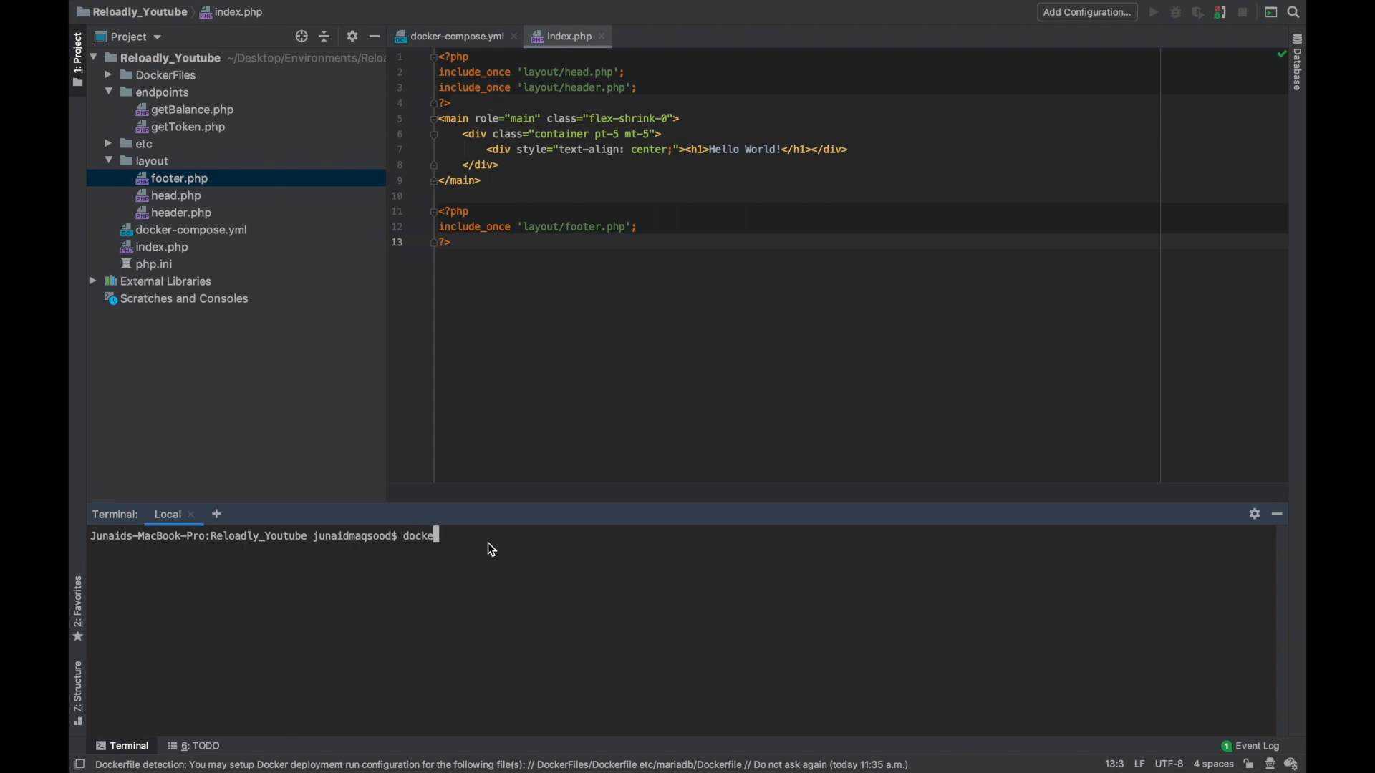
type("r-compose")
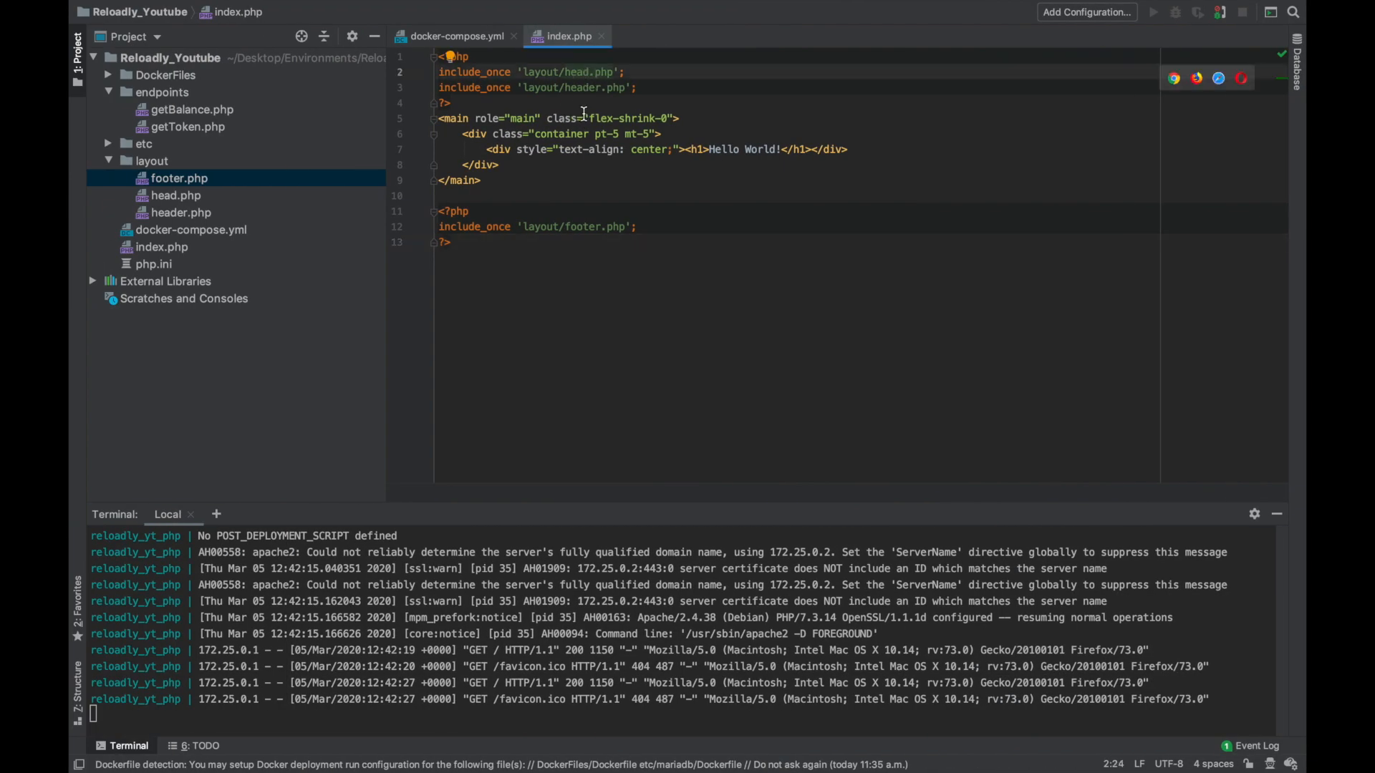
left_click(576, 196)
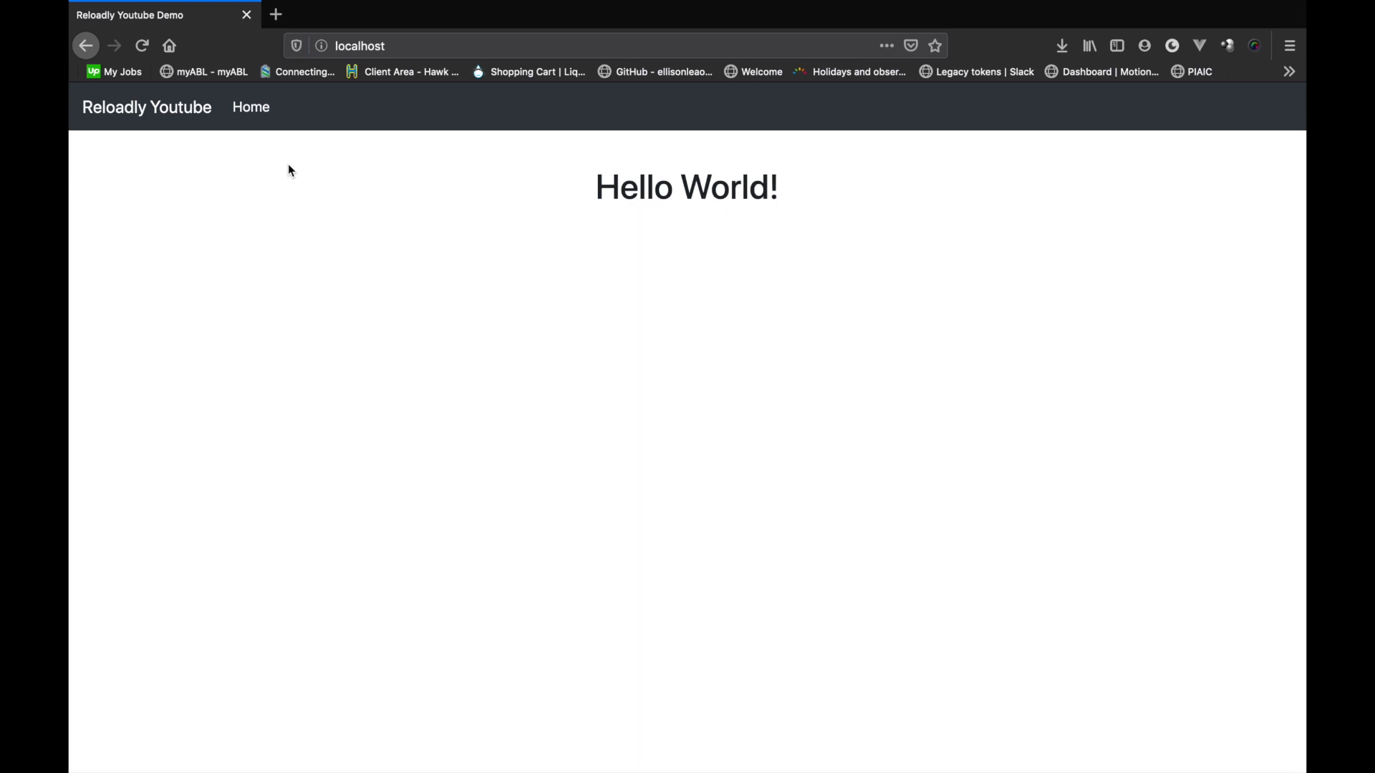
mouse_move(361, 119)
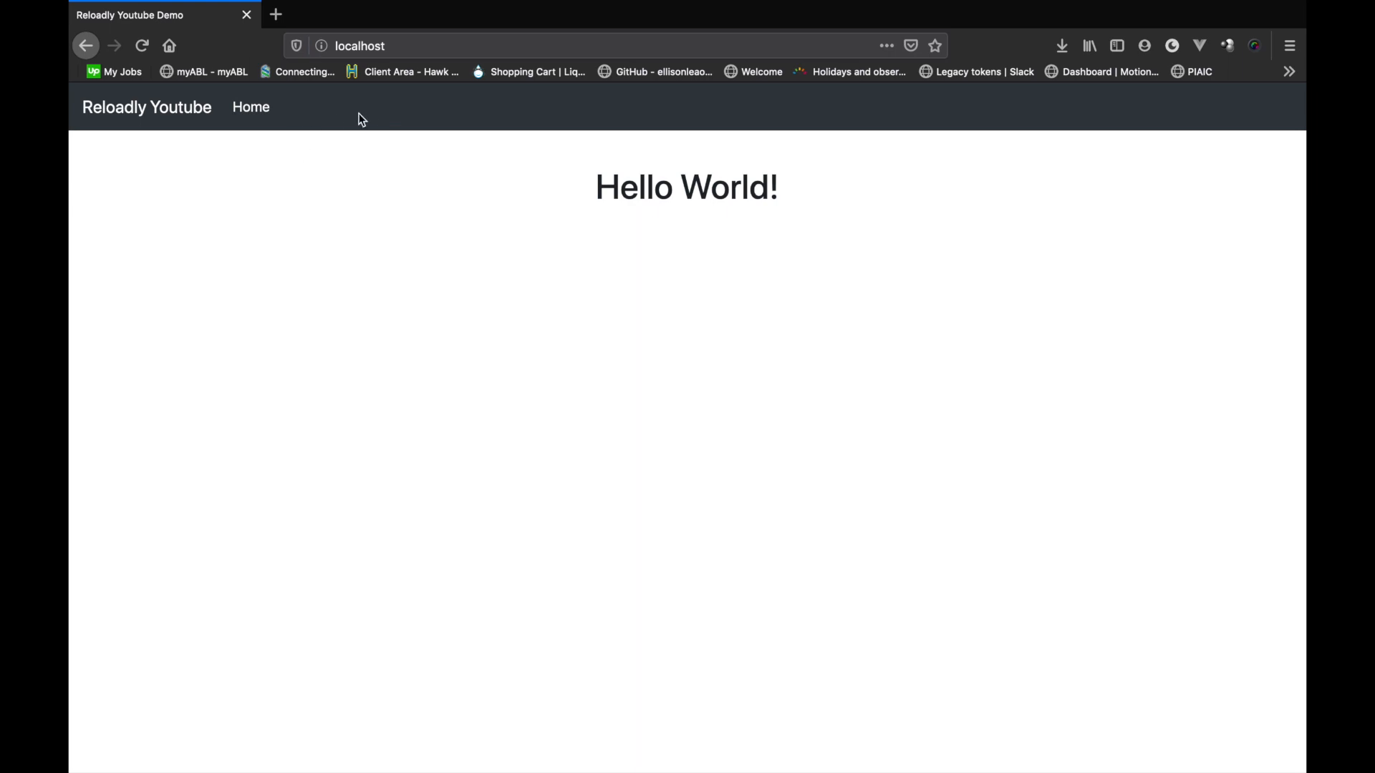
mouse_move(480, 307)
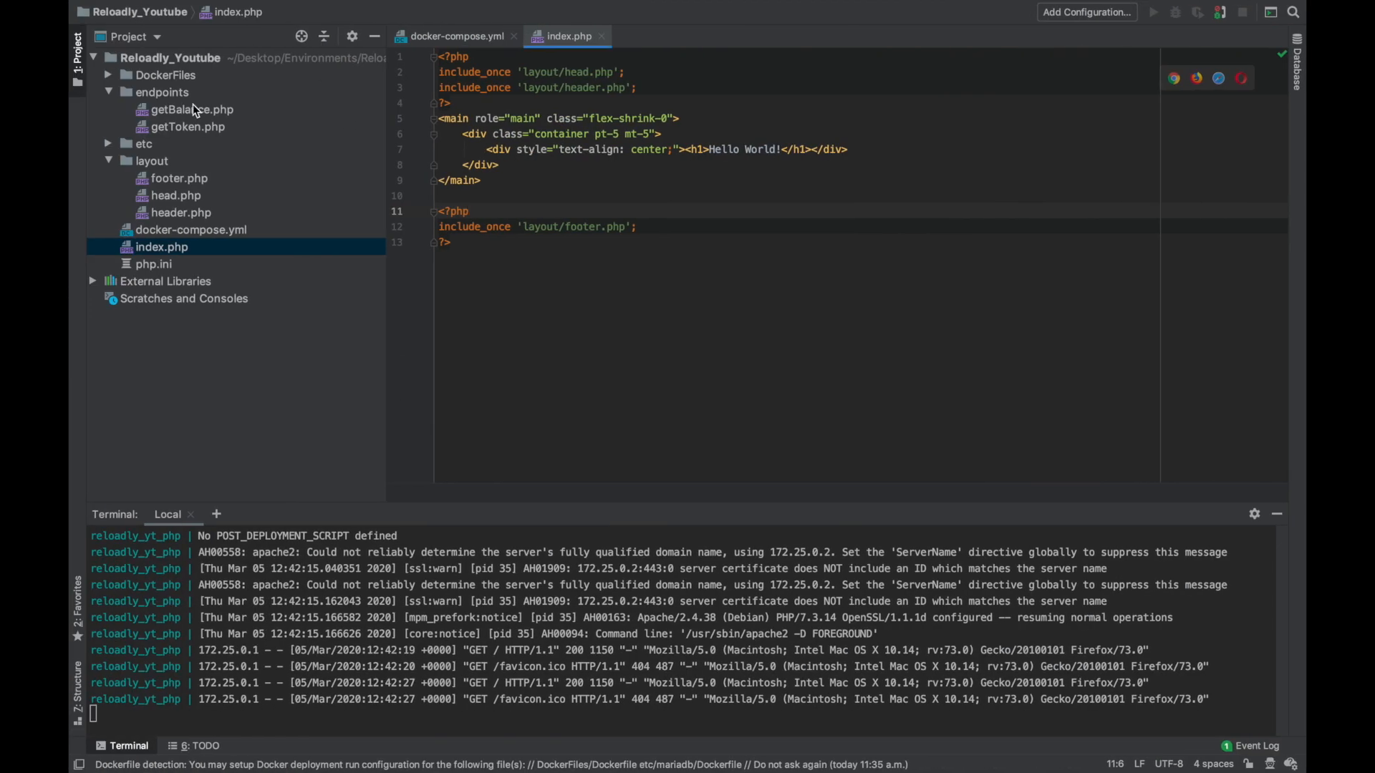
mouse_move(192, 115)
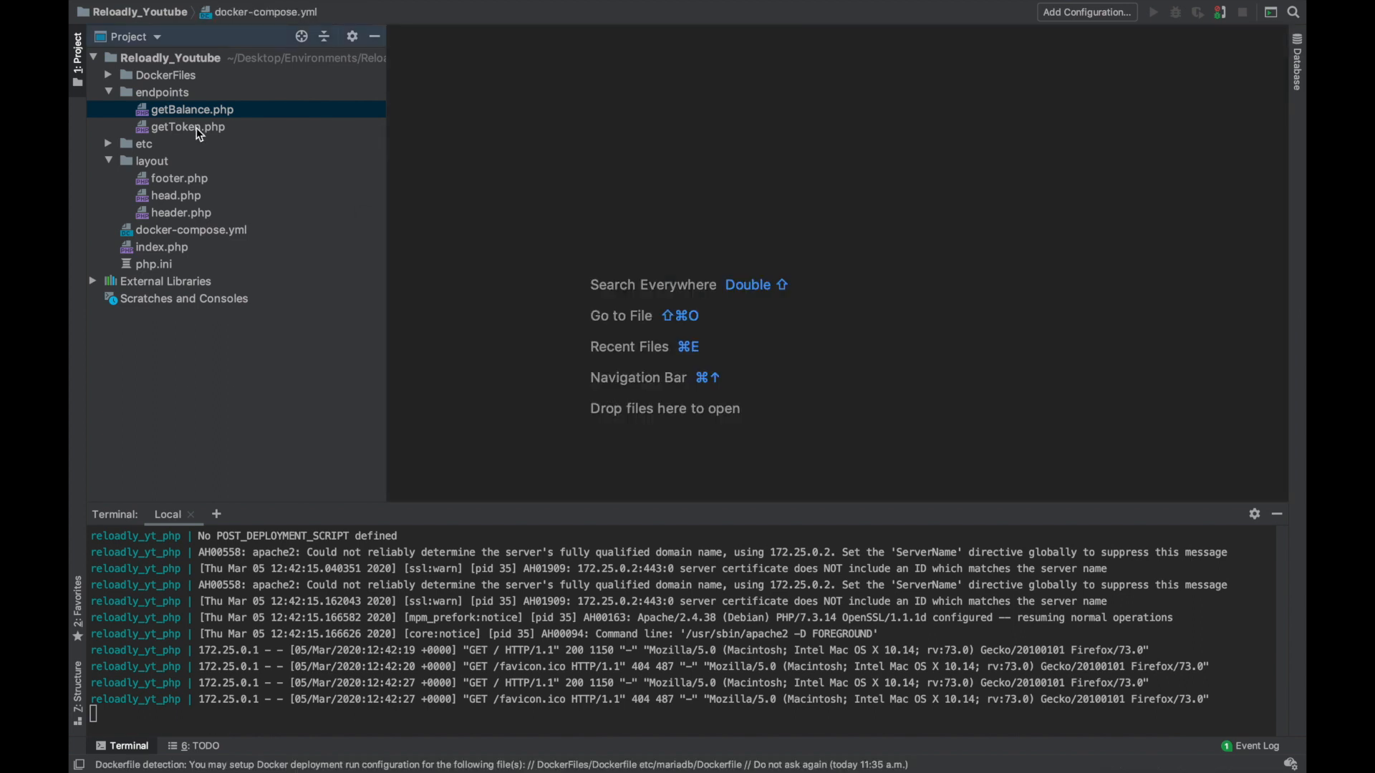
- Review the getToken.php and getBalance.php cURL scripts, then close their tabs
double_click(188, 127)
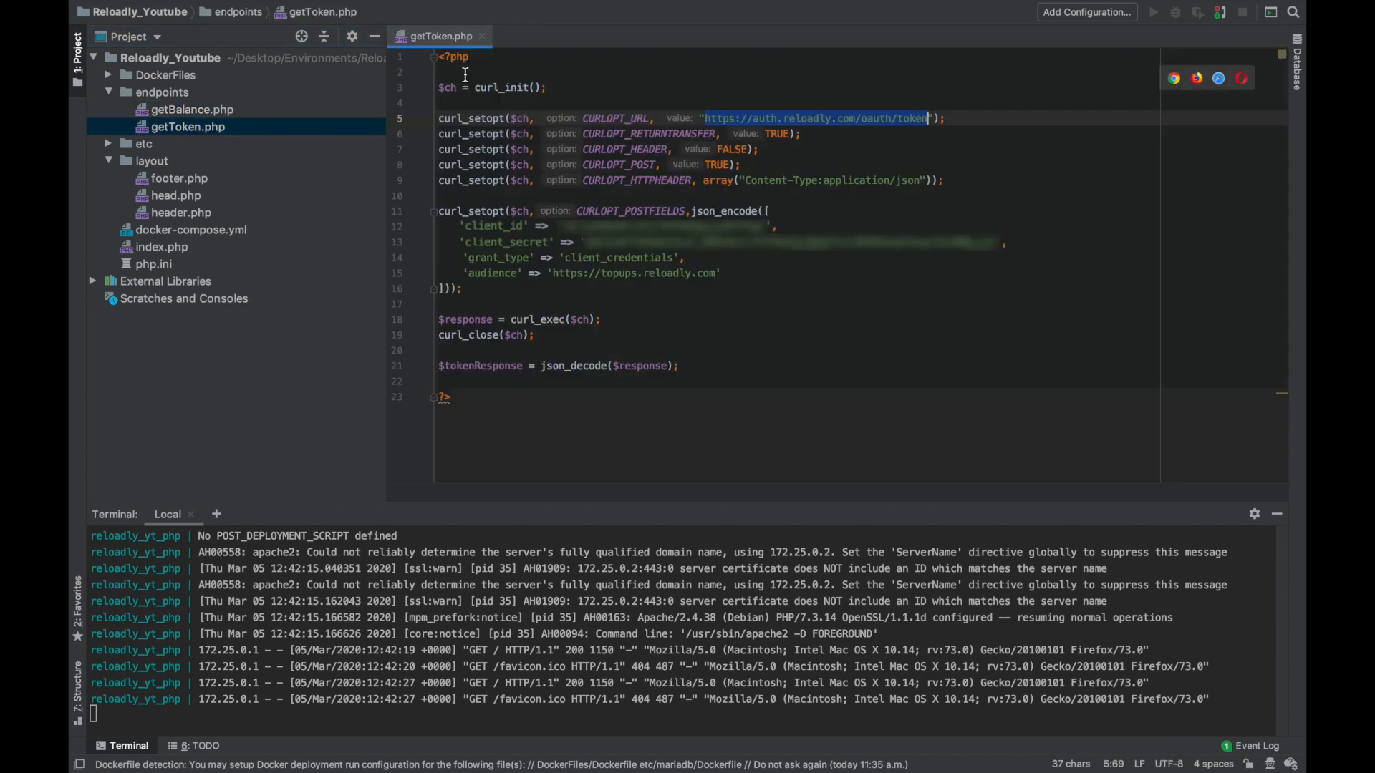
mouse_move(701, 143)
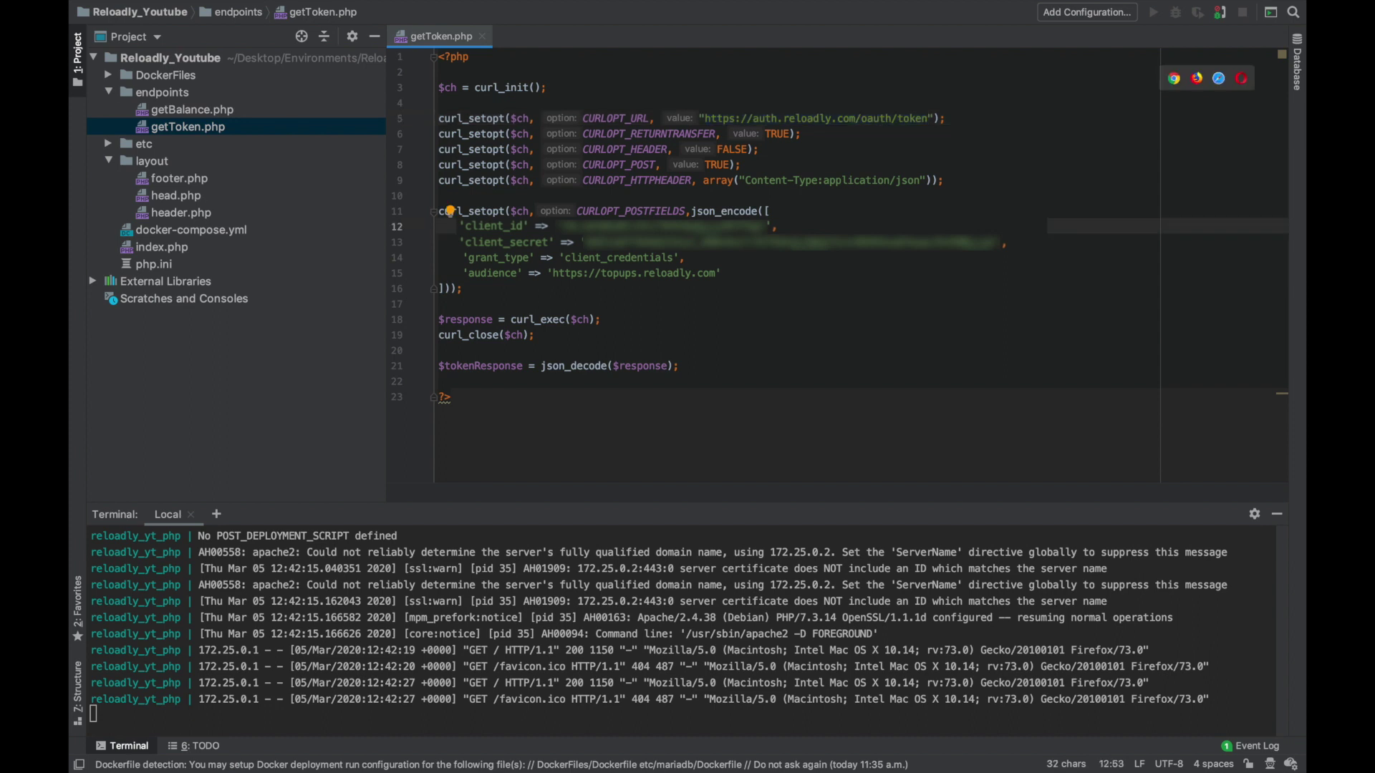
mouse_move(512, 269)
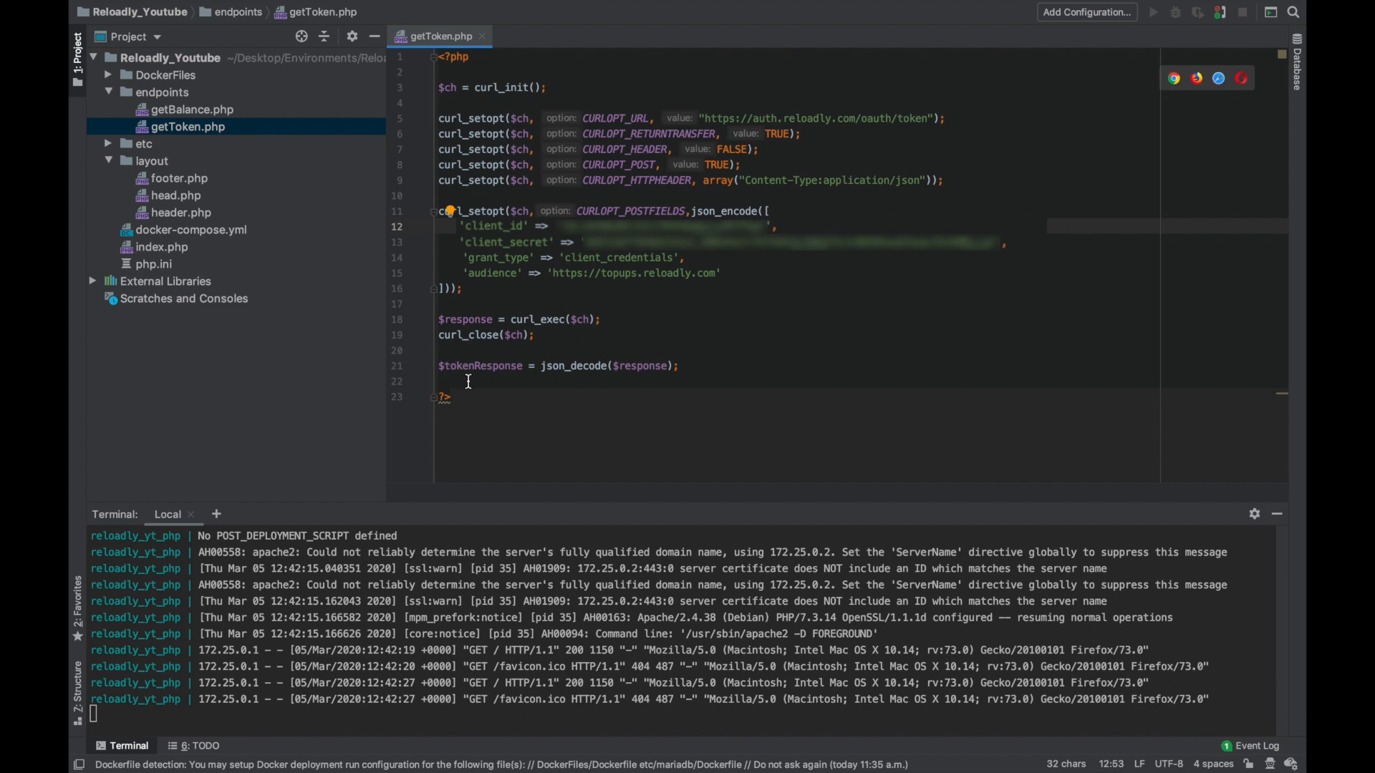
left_click(485, 36)
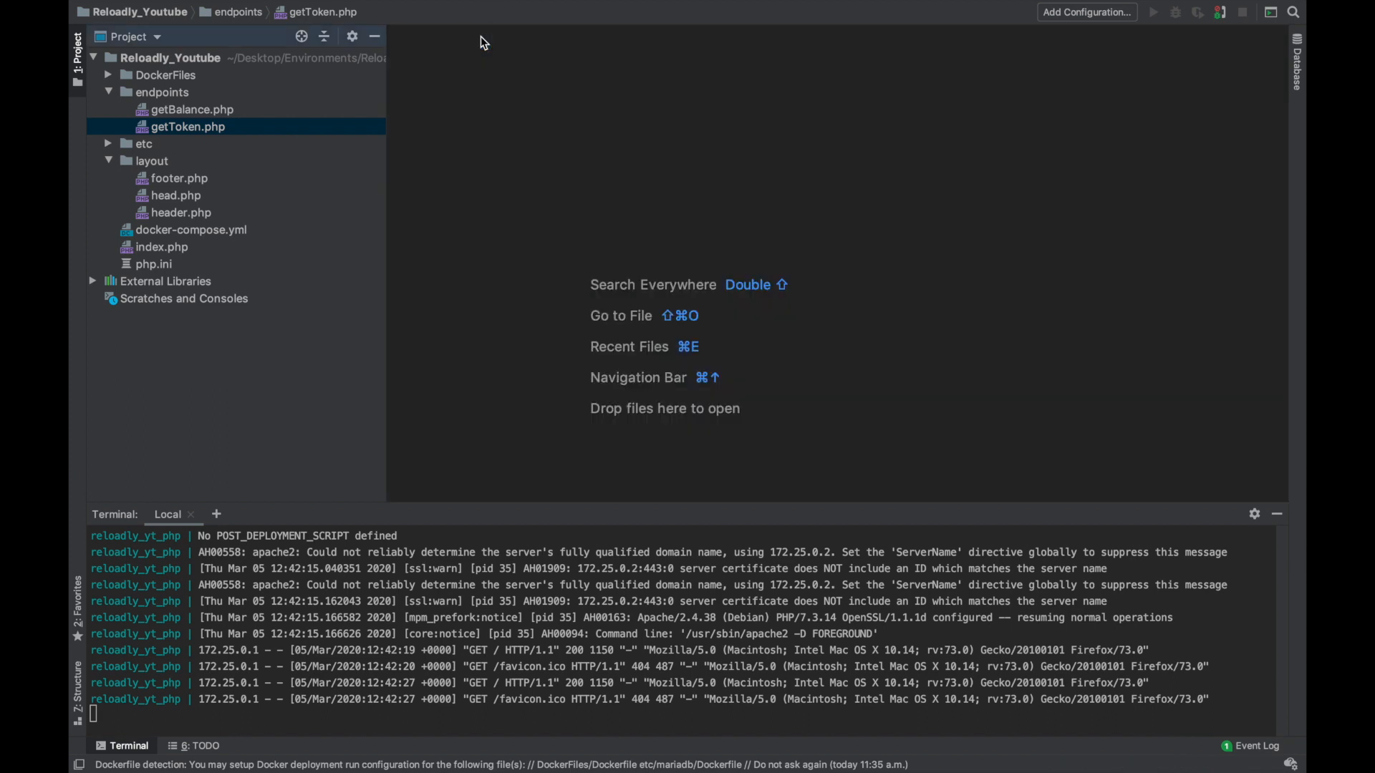
mouse_move(182, 120)
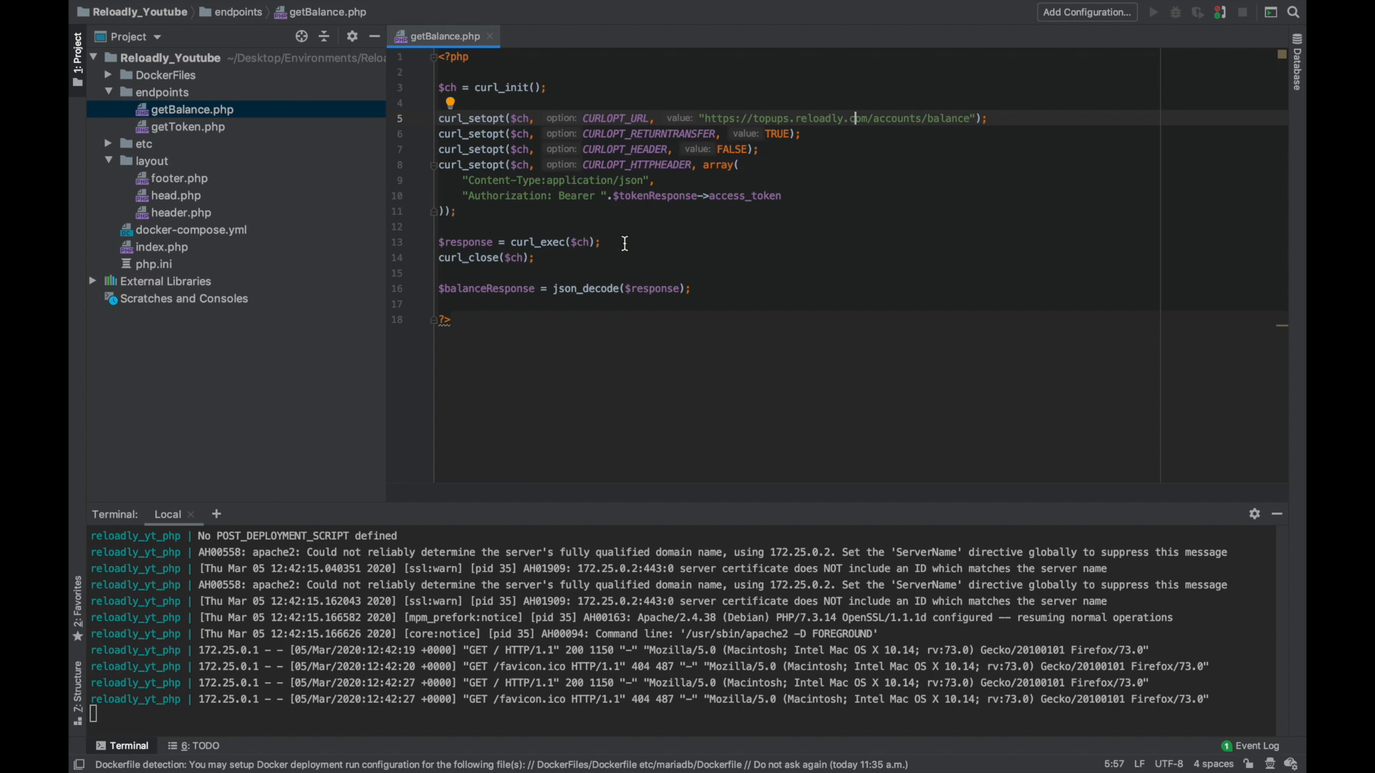
left_click_drag(613, 195, 780, 196)
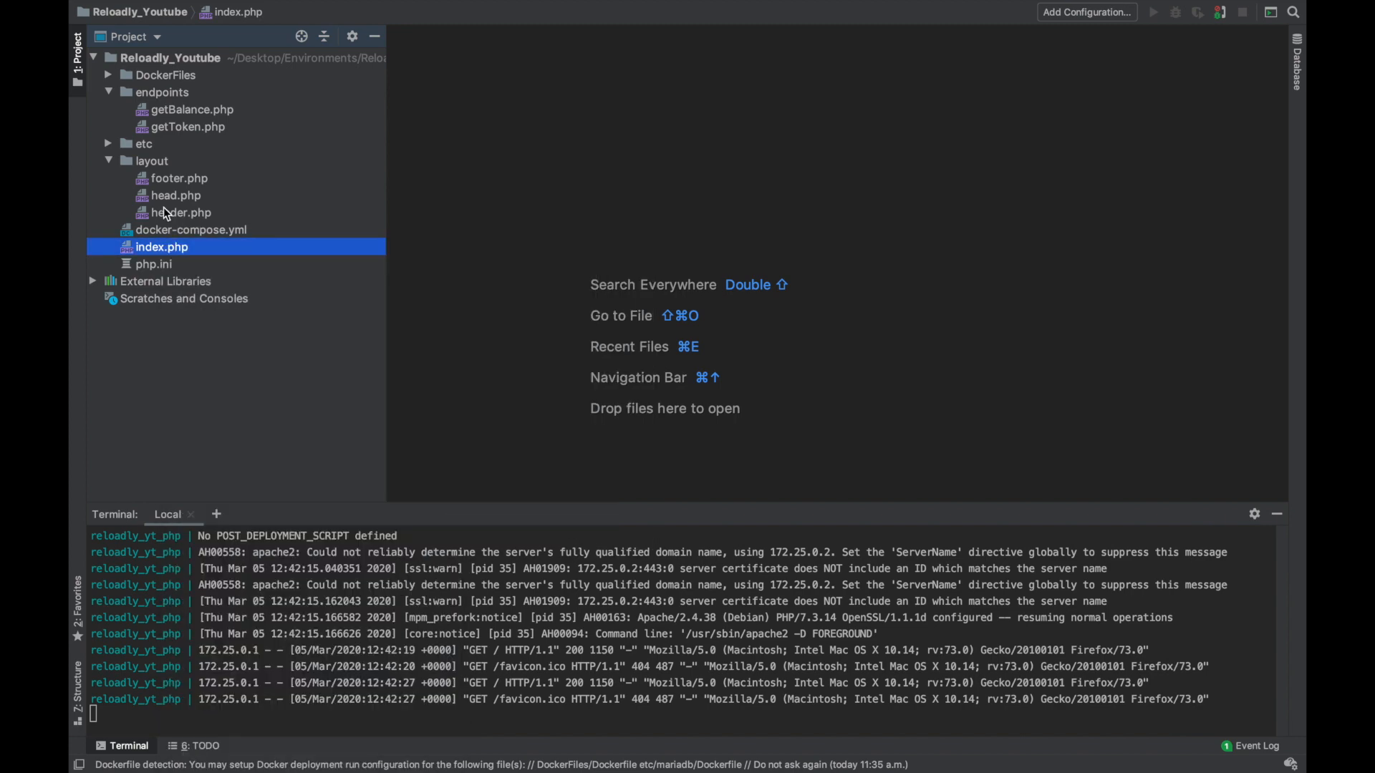
- In header.php, add a Countries nav item linking to countries.php and test the link
double_click(181, 212)
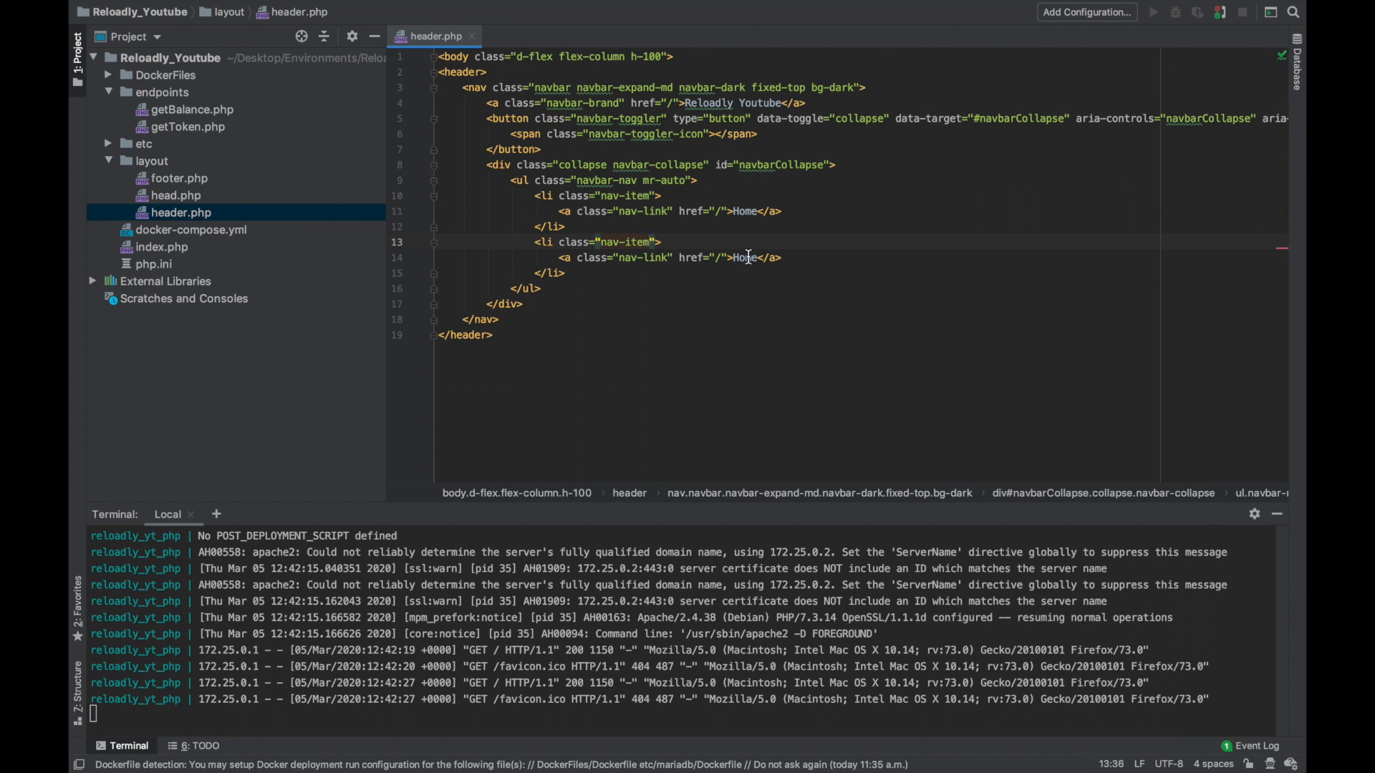
type("Countries")
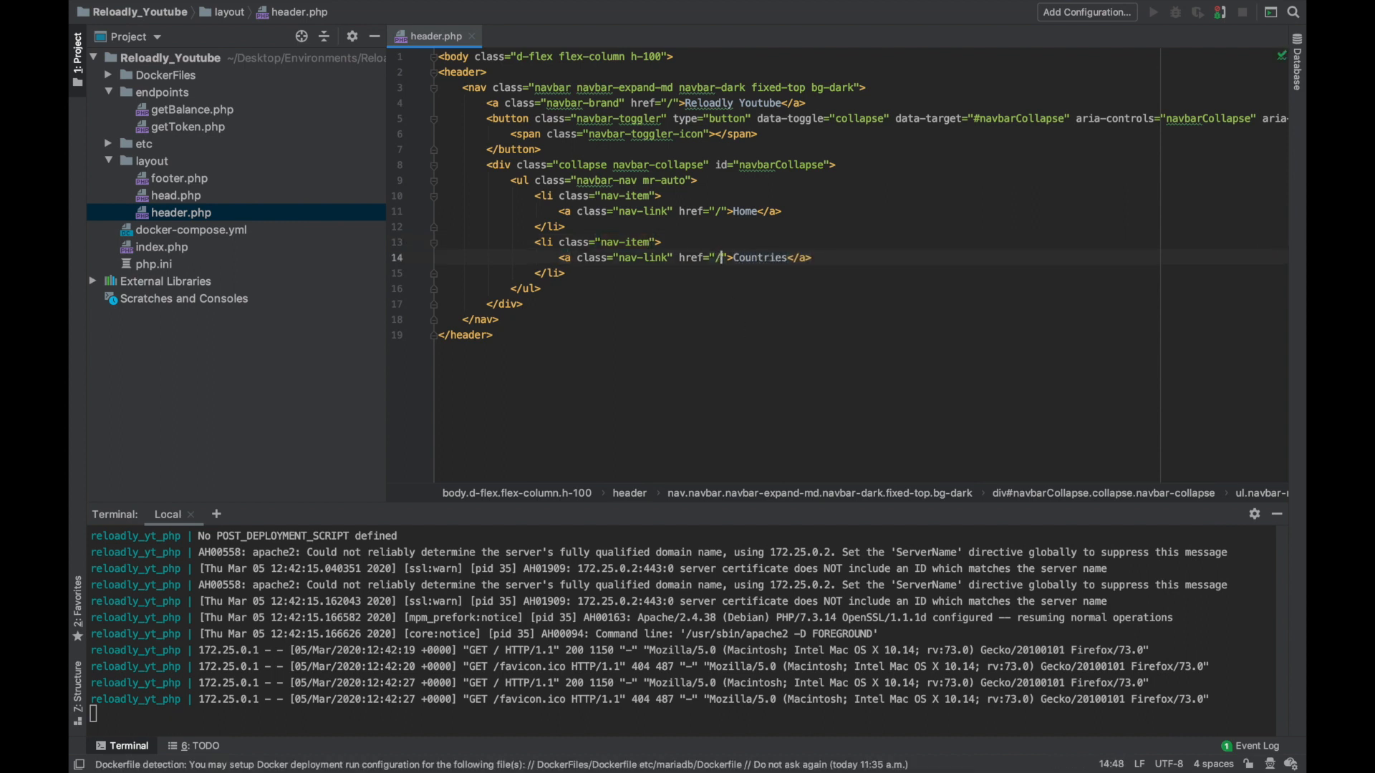
type("countries.p")
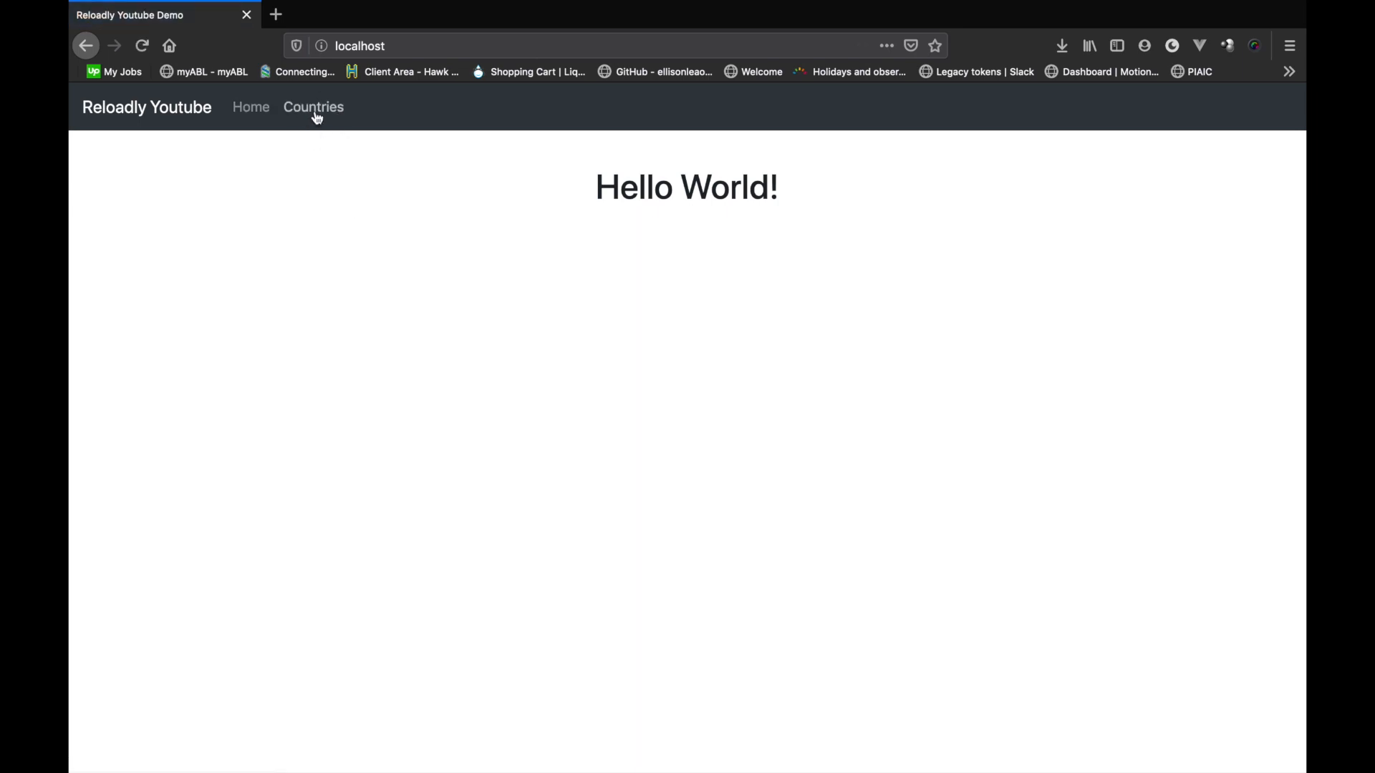
left_click(313, 108)
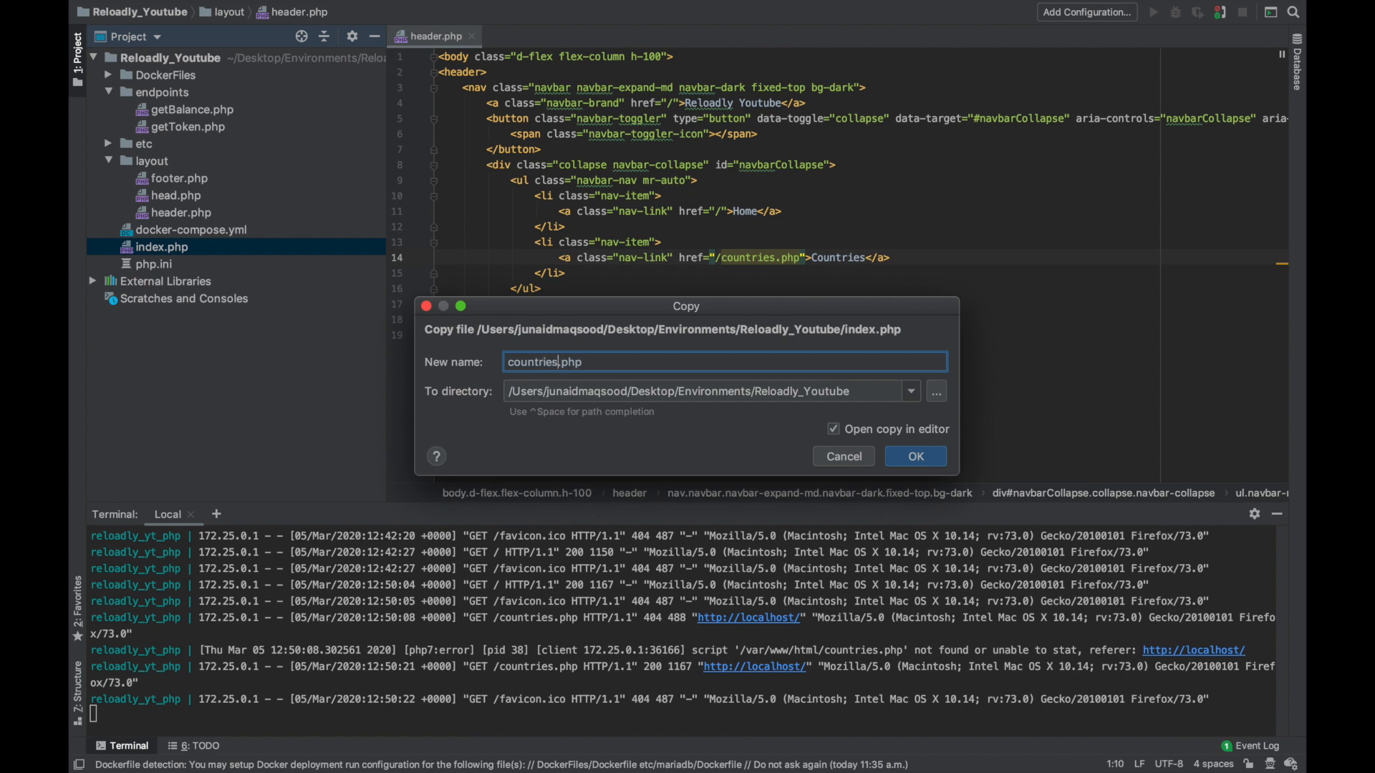
- Create countries.php as a copy of index.php with the heading 'This is countries'
left_click(915, 456)
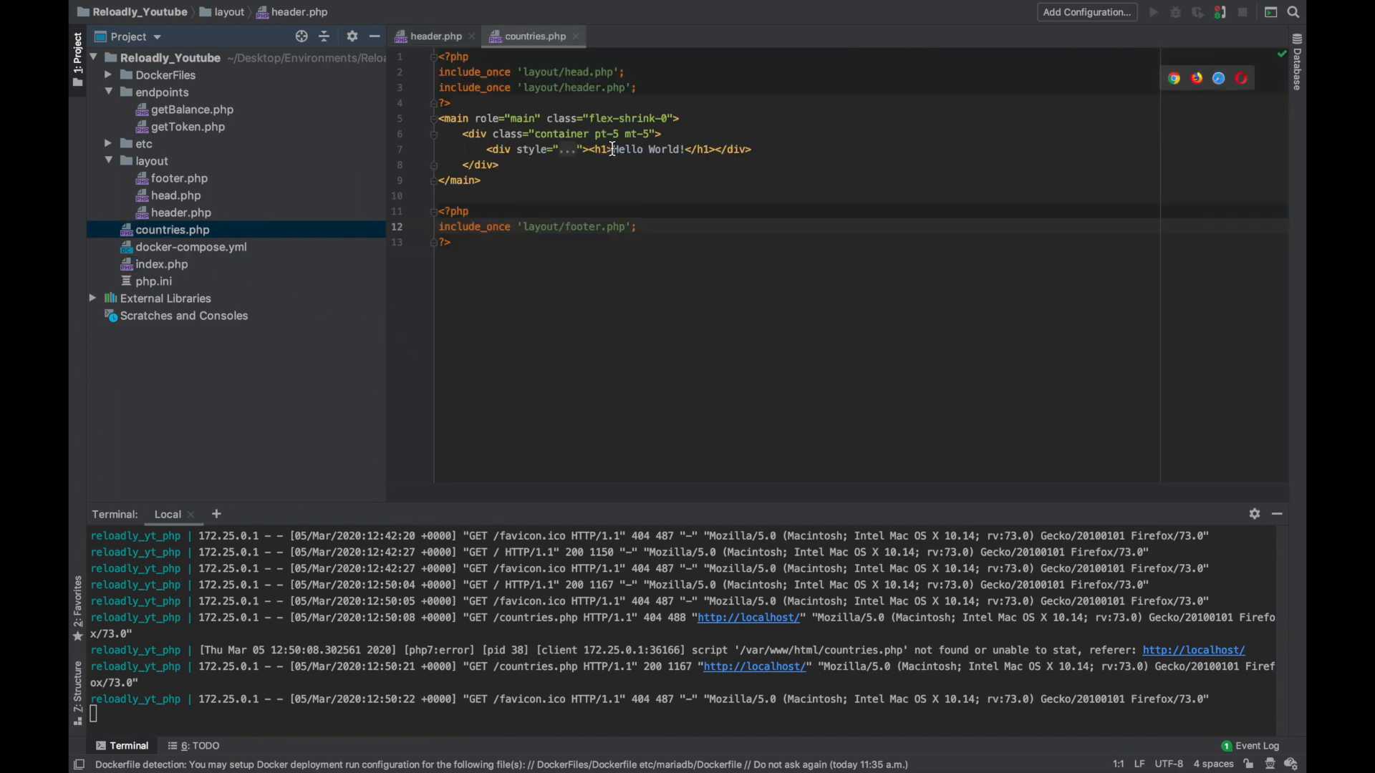
double_click(643, 150)
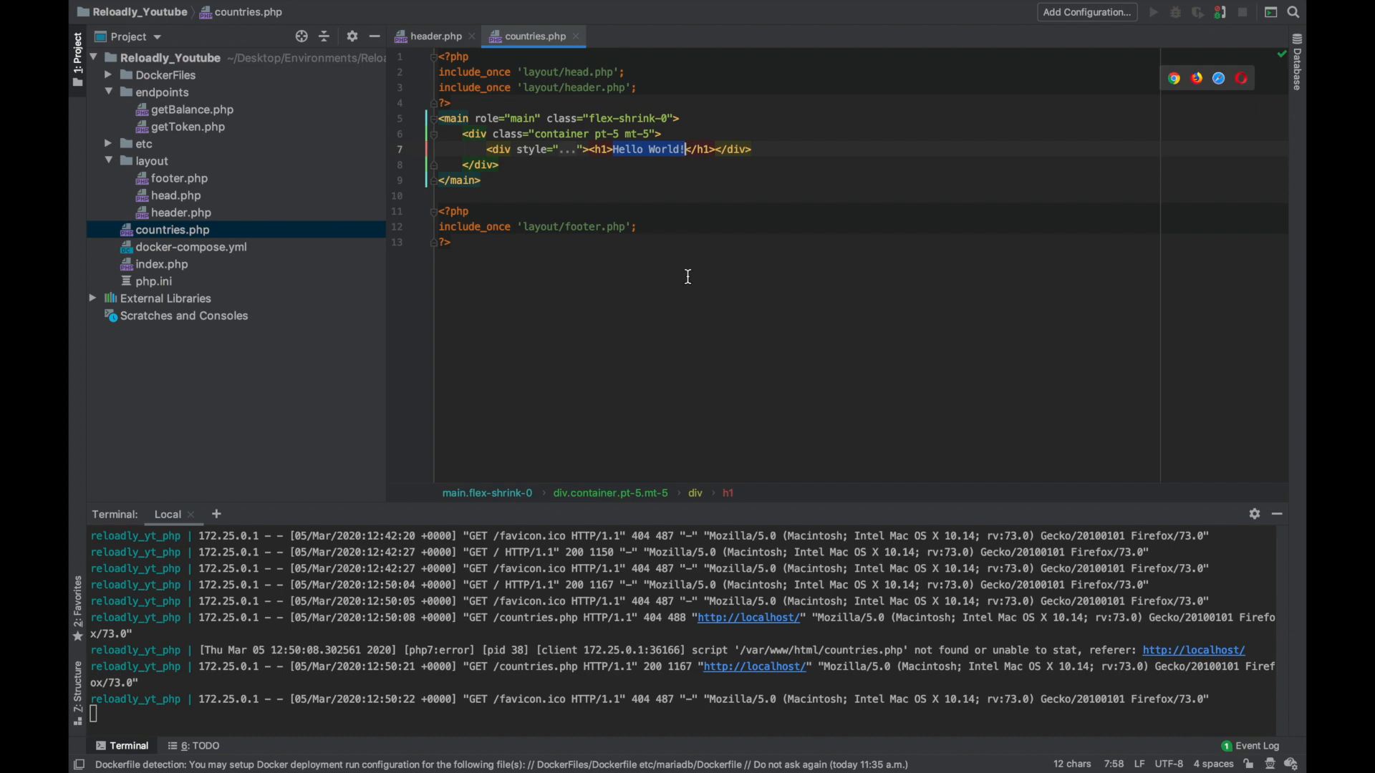
type("This is countries")
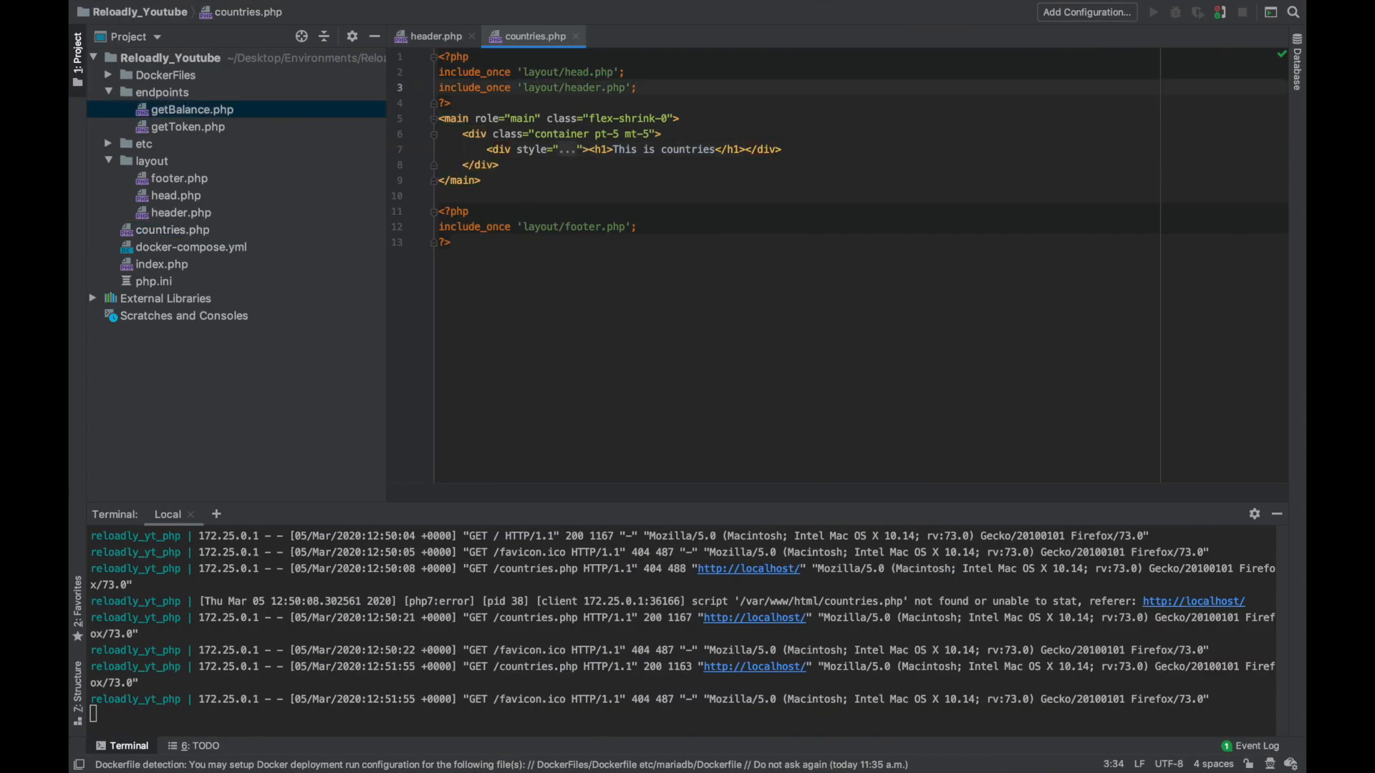
- Include 'endpoints/getToken.php' at the top of countries.php and open getBalance.php
type("include_once 'la")
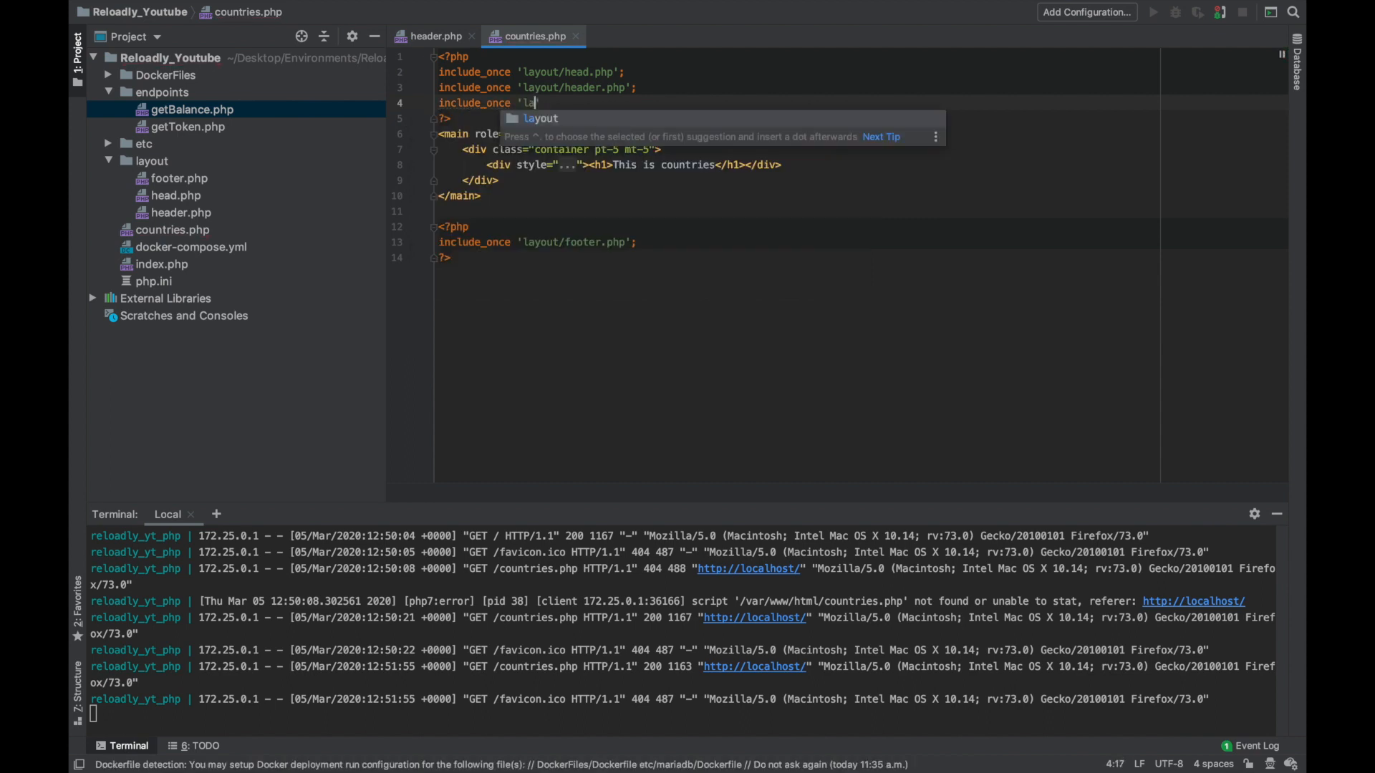
type("endpoints/")
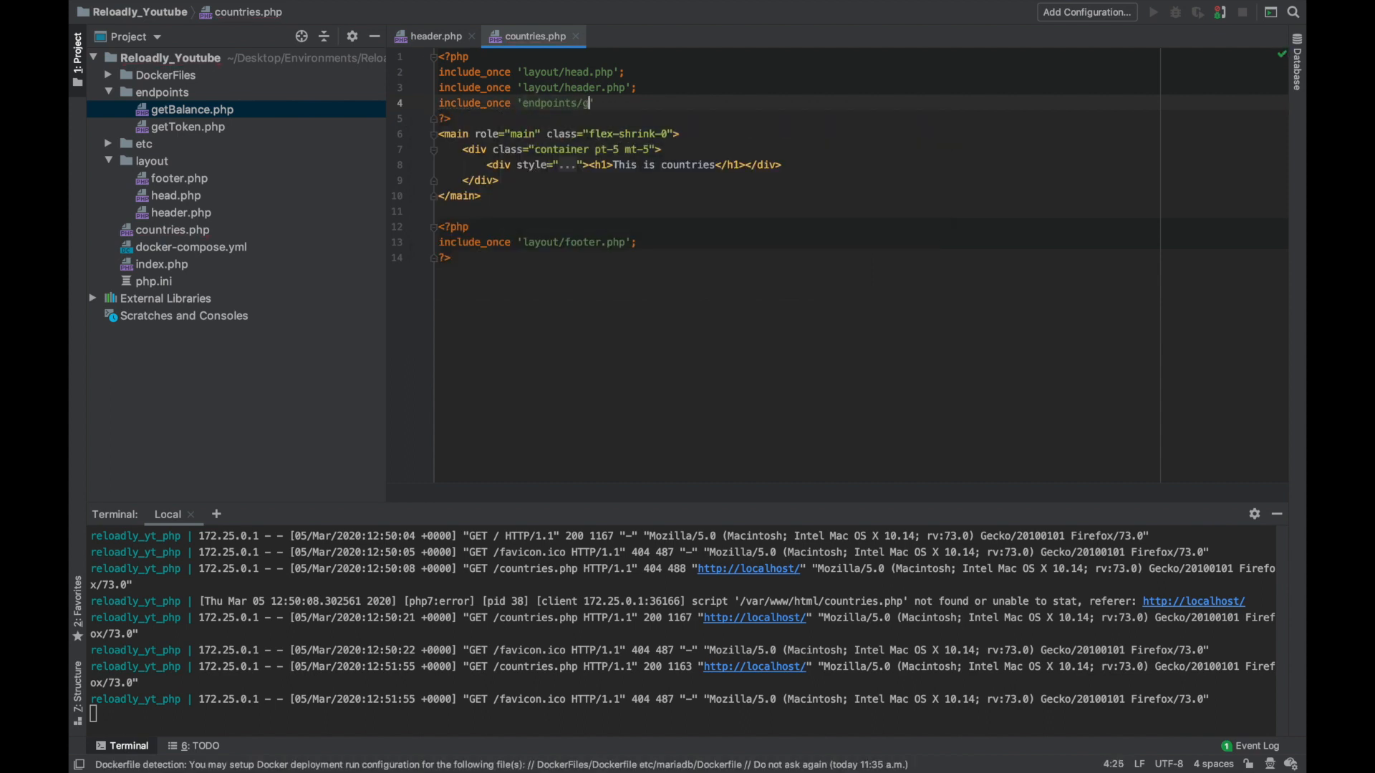
type("getToken.php")
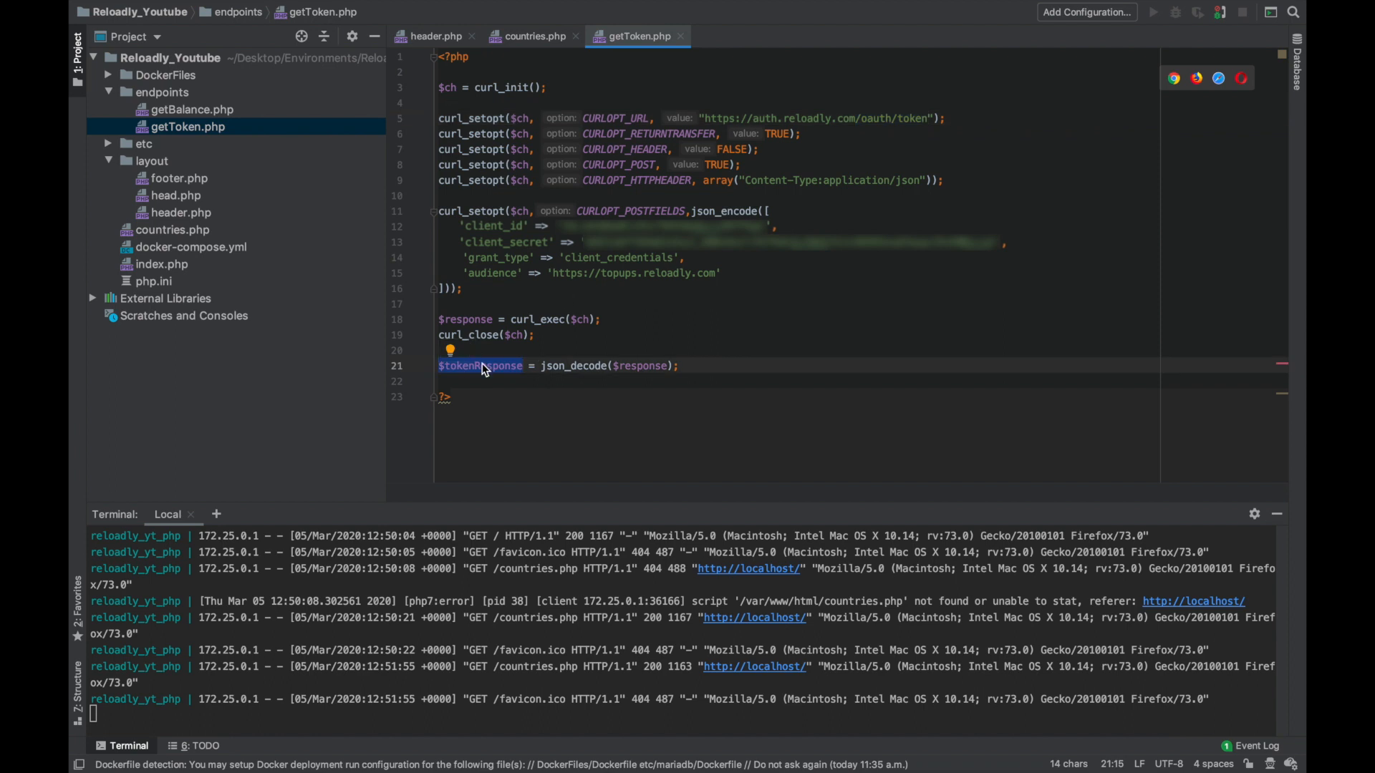
left_click(535, 36)
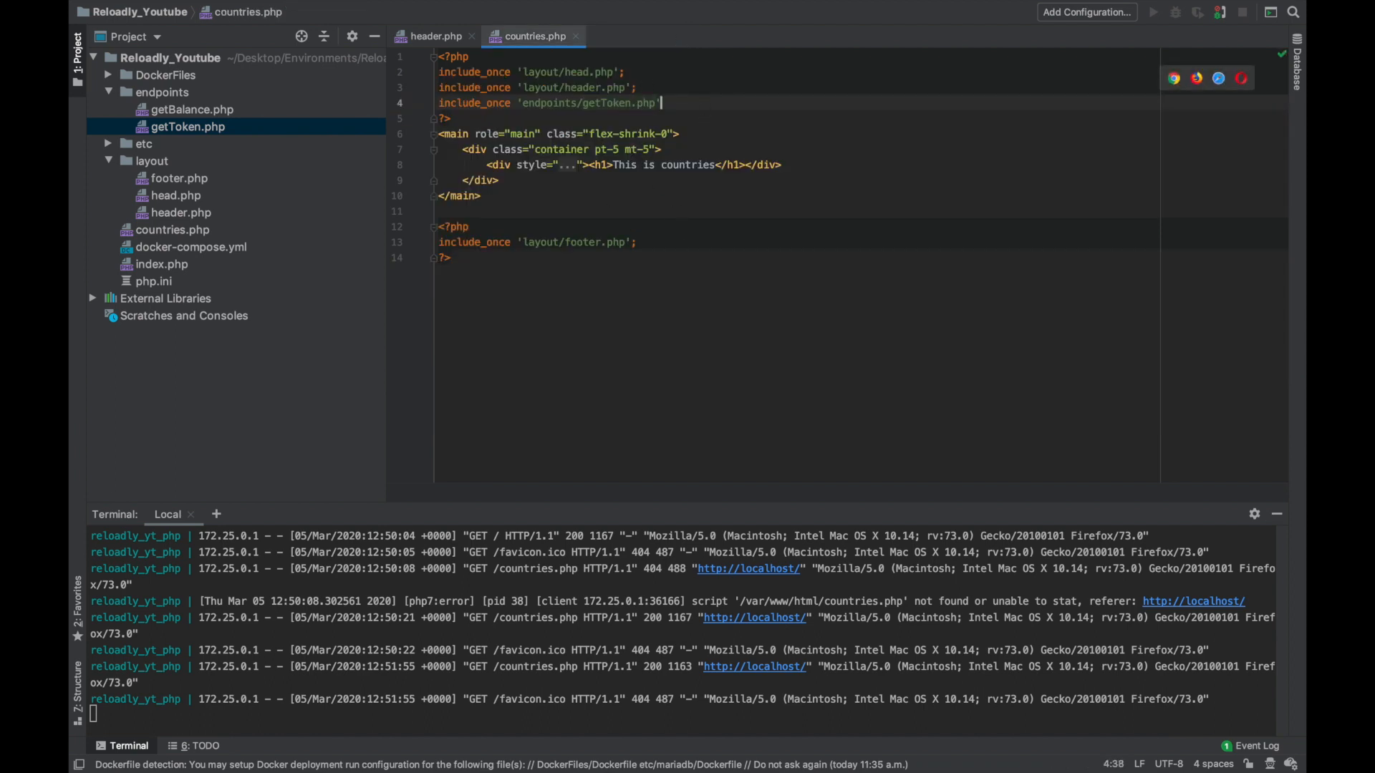
left_click(192, 109)
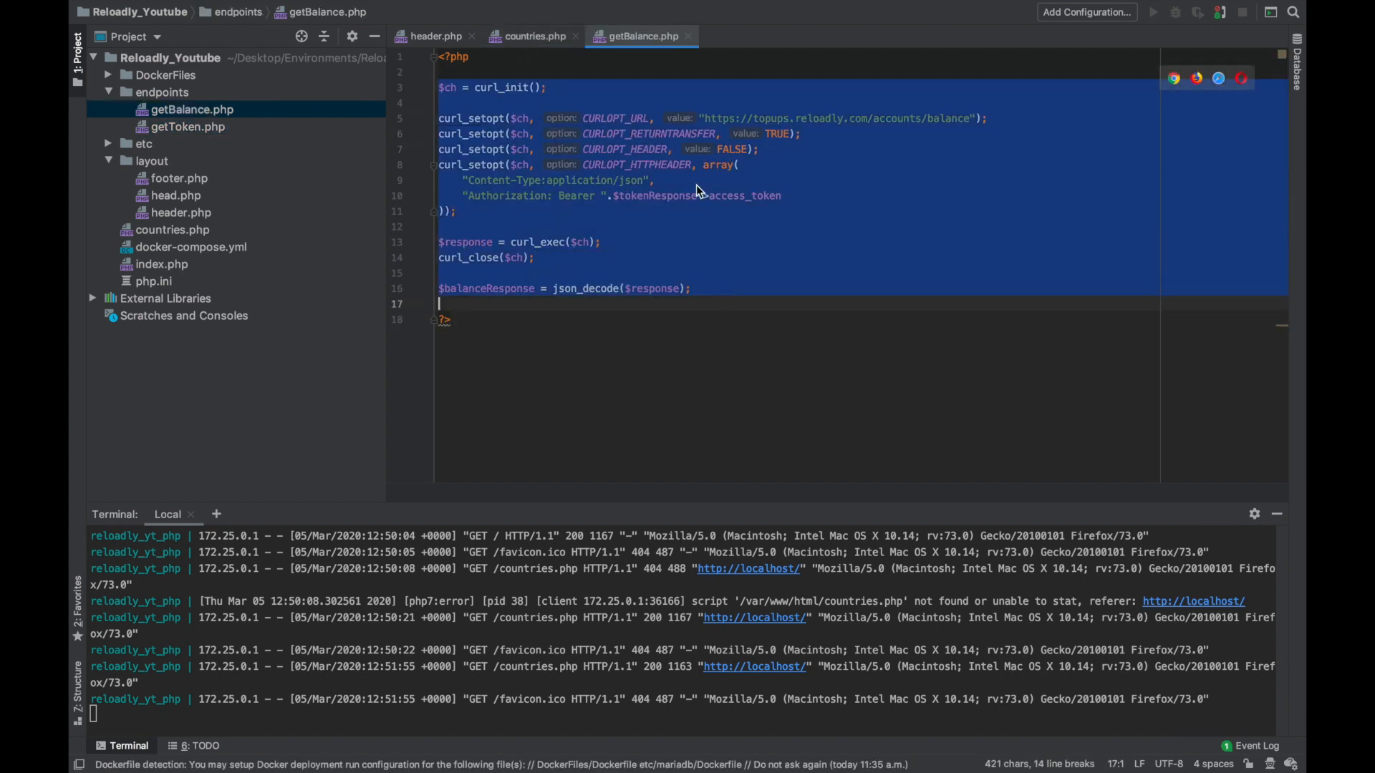
- Paste the getBalance cURL code into countries.php, storing the result as $countriesResponse
left_click(533, 36)
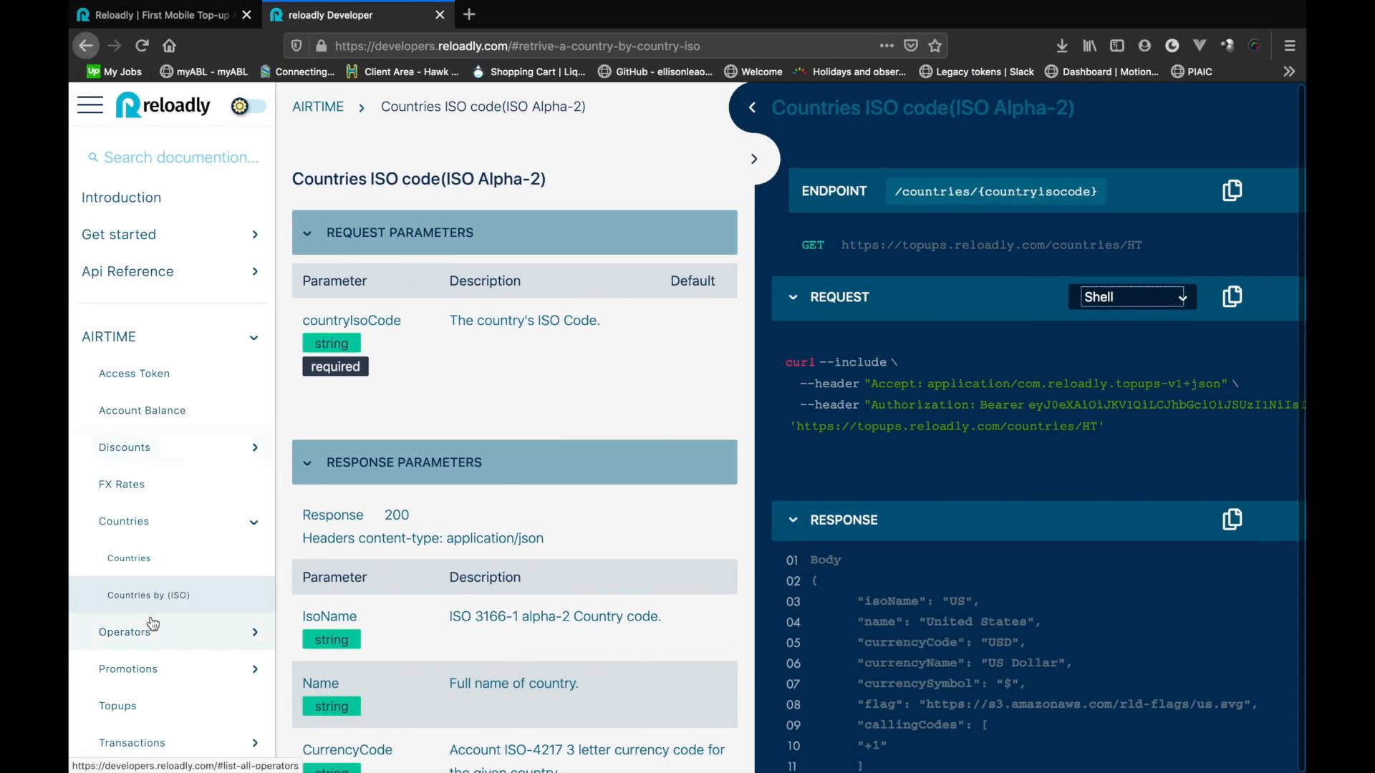
left_click(129, 559)
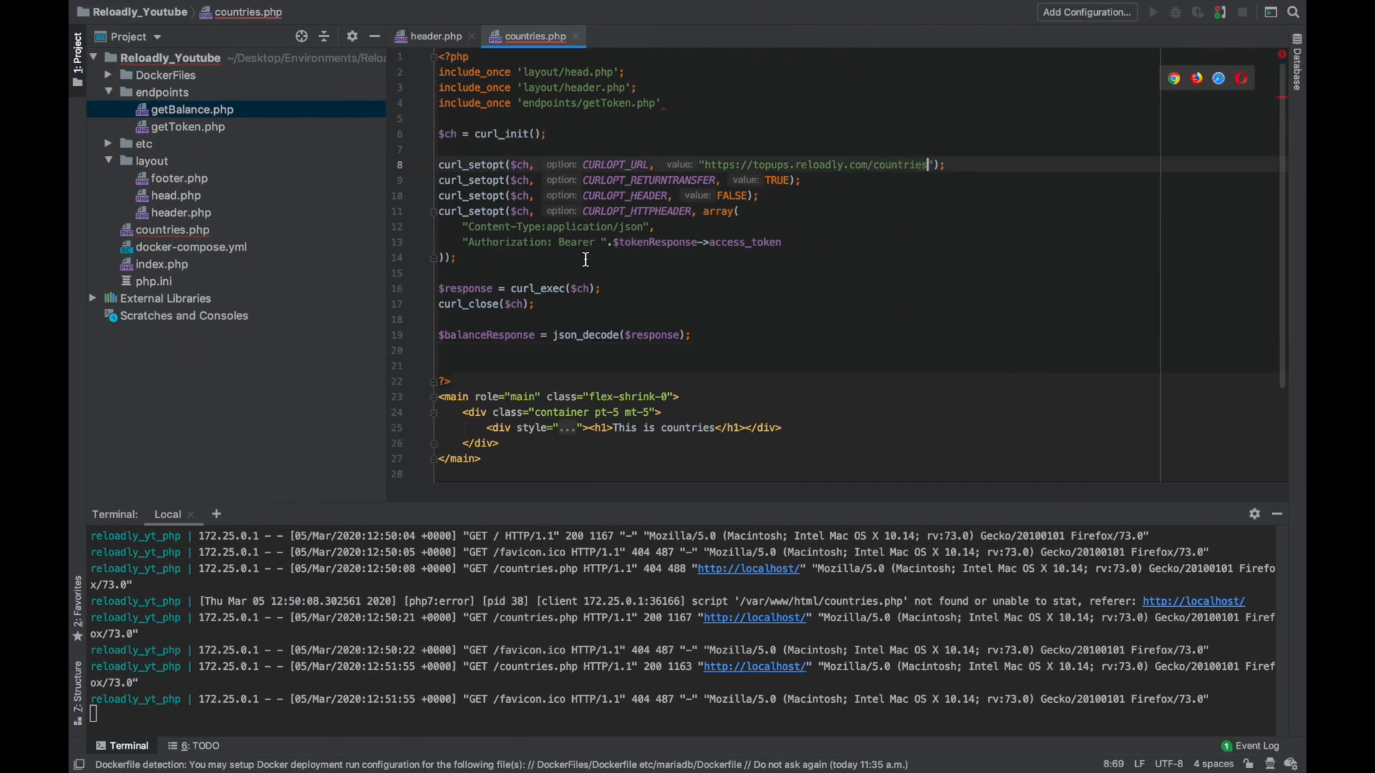
double_click(657, 242)
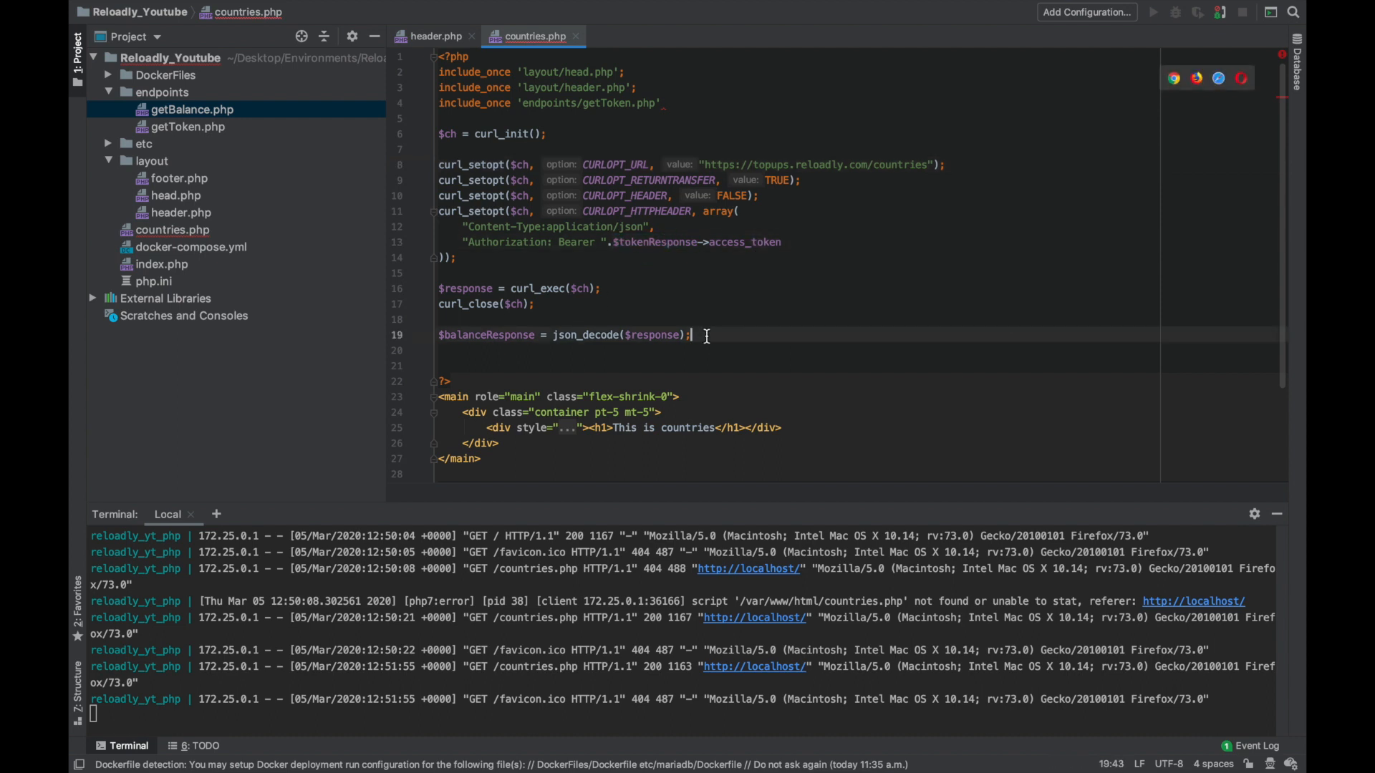
type("$countries")
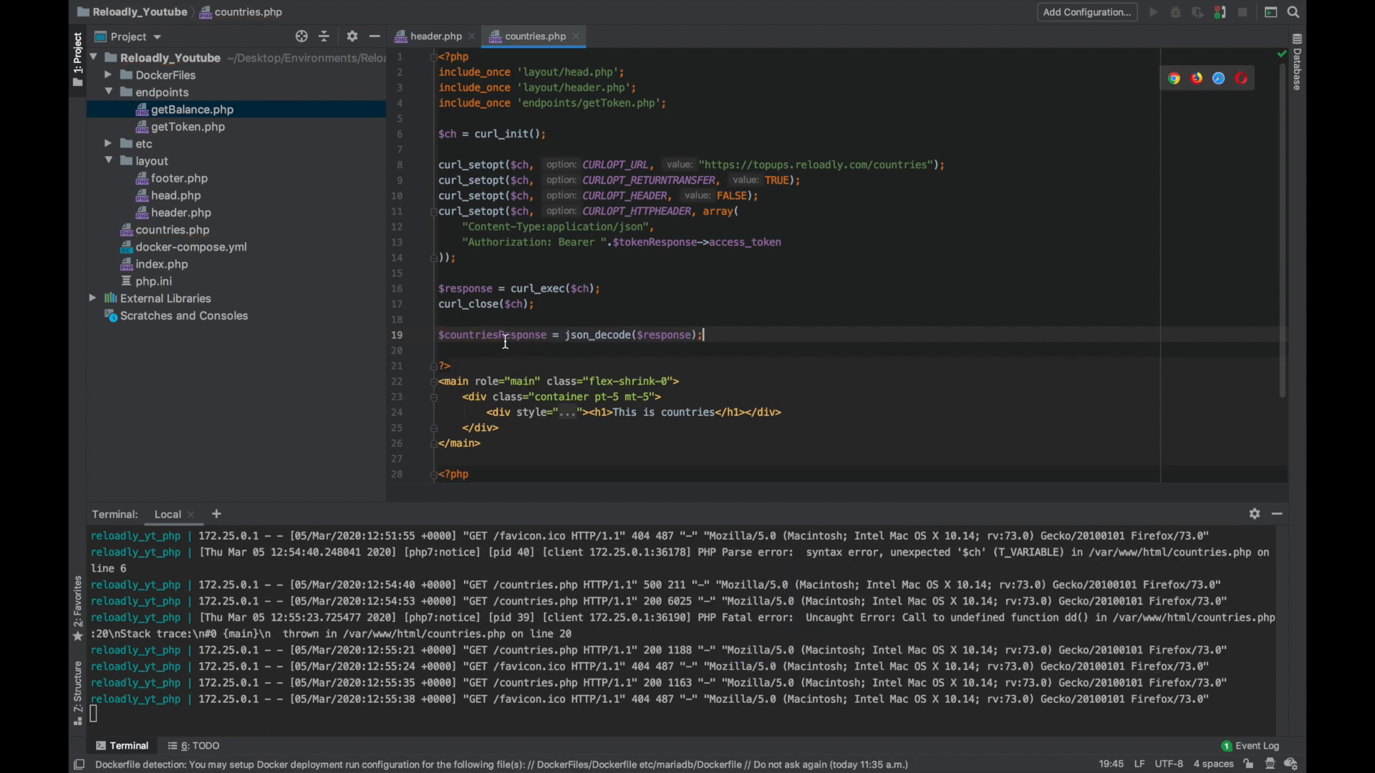
- Loop over $countriesResponse in a col-4 grid with a 100-wide flag image per country
double_click(490, 335)
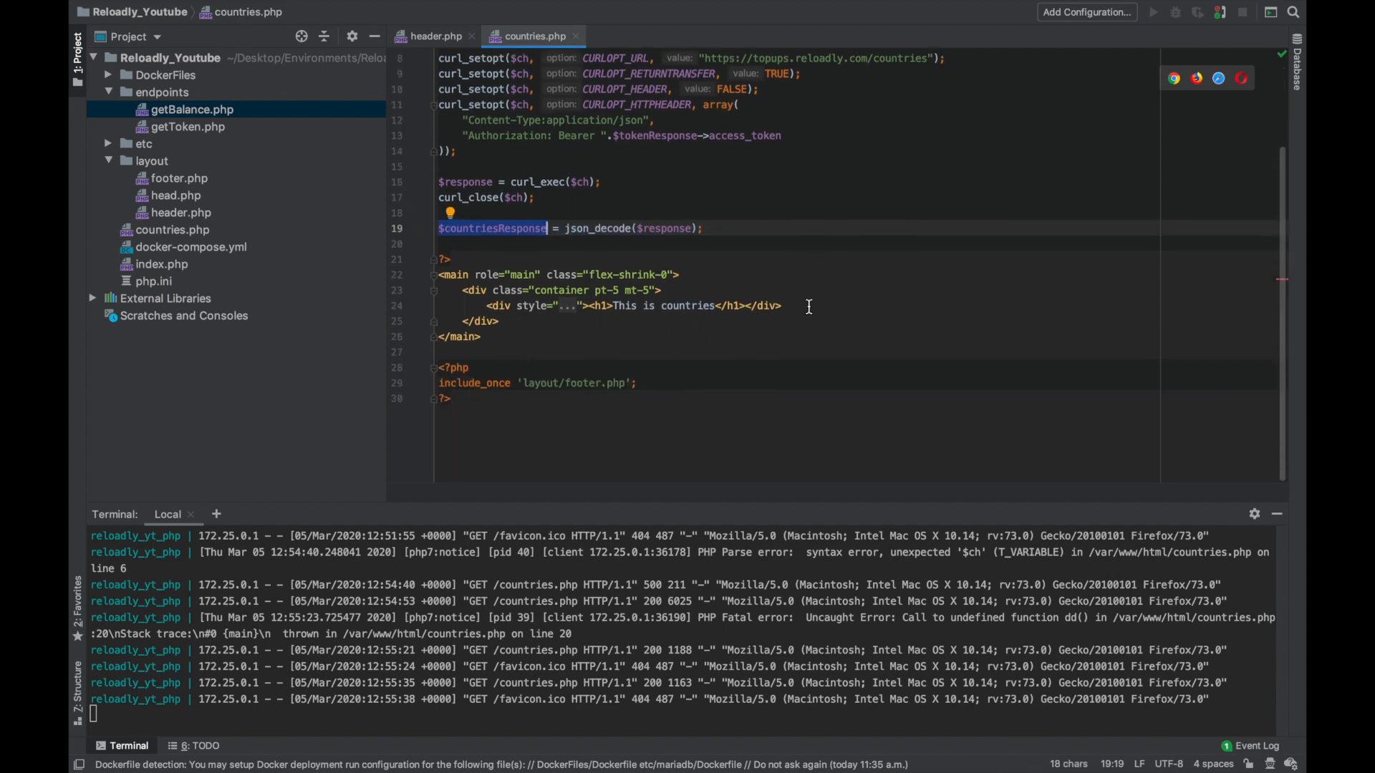
type("<div class=\"")
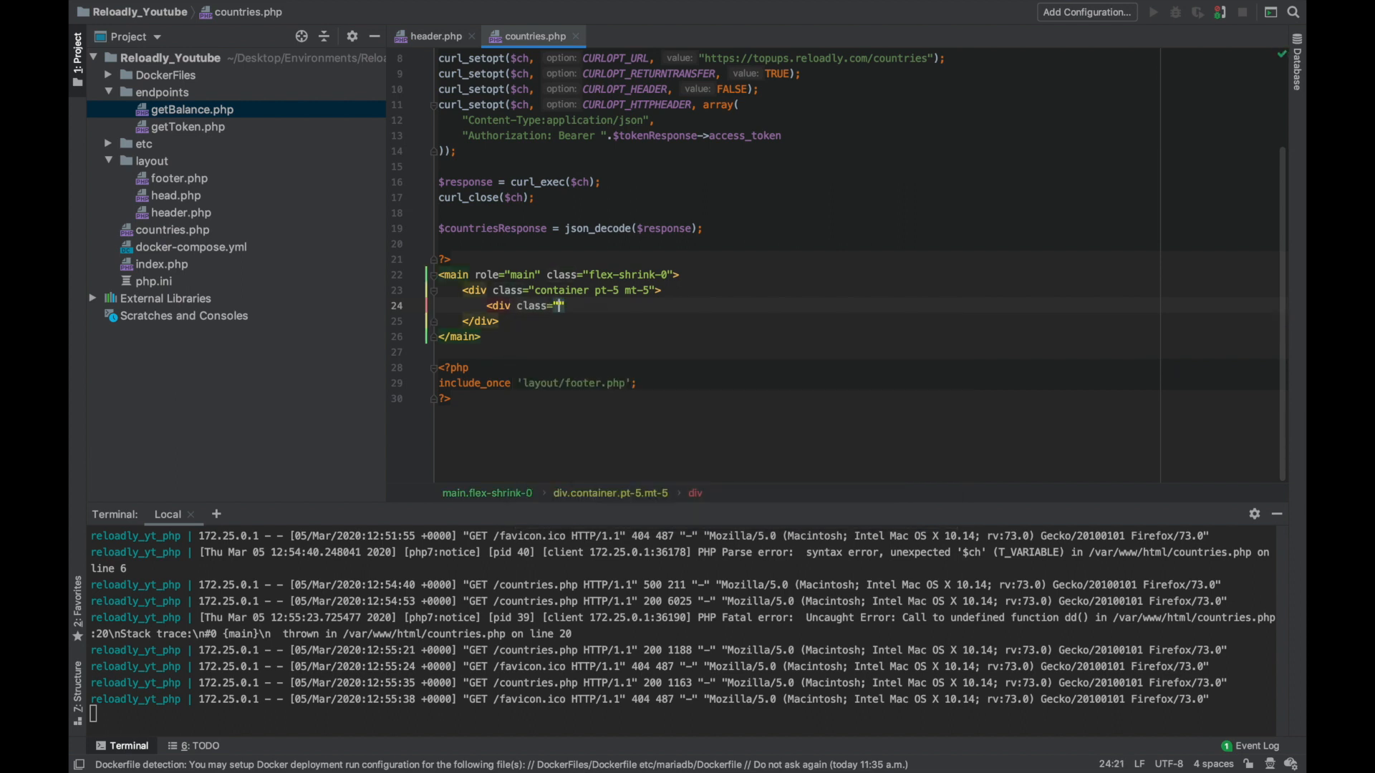
type("col")
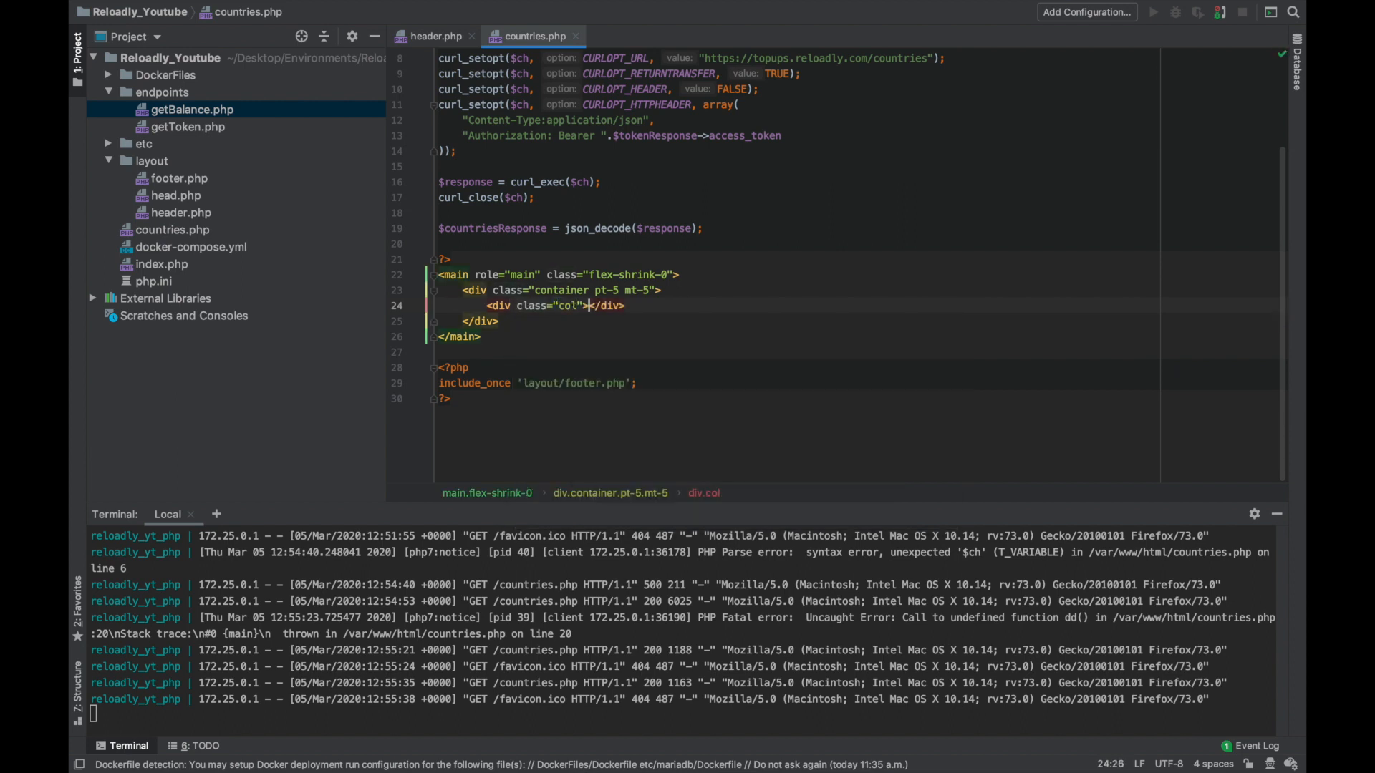
type("<div class=\"col-4\"></div>")
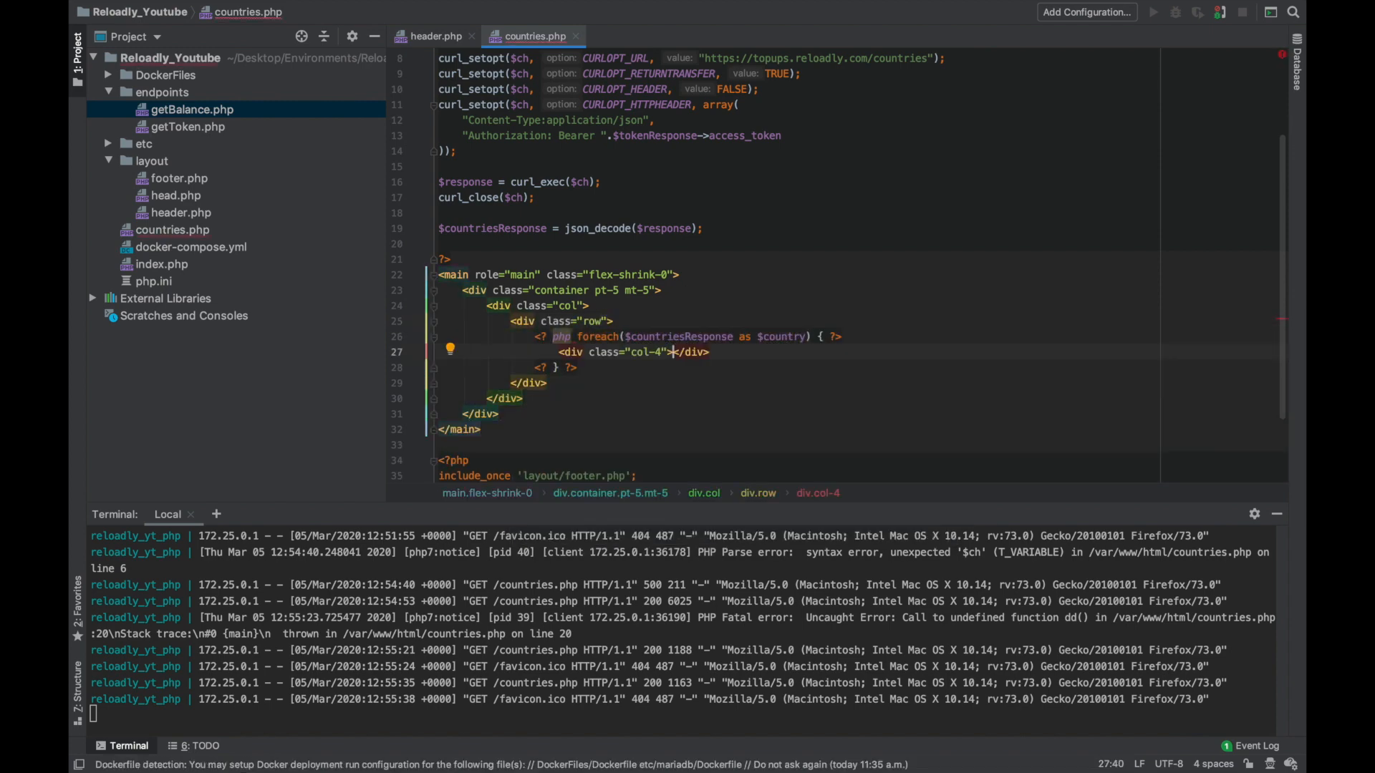
key("Enter")
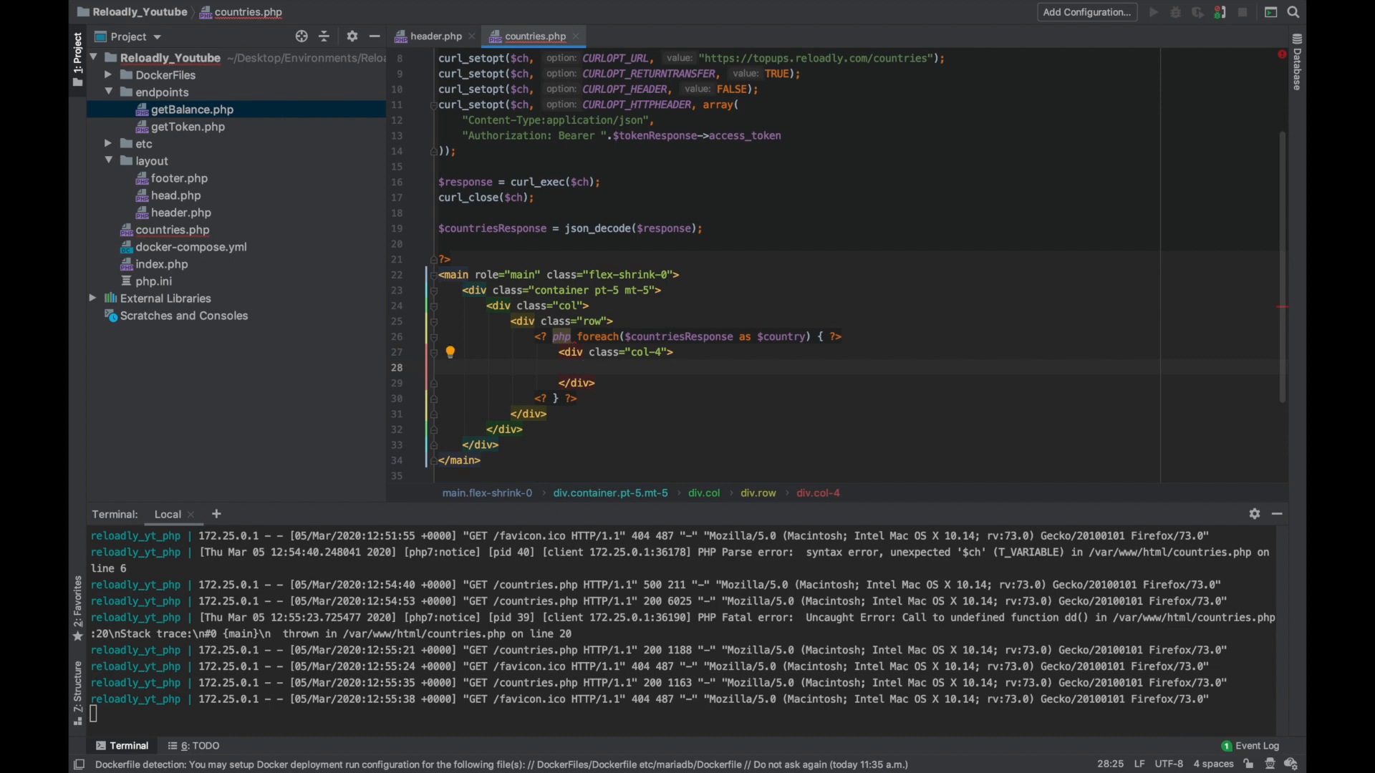
type("<div class=\"col-2\"><img src=\"\">")
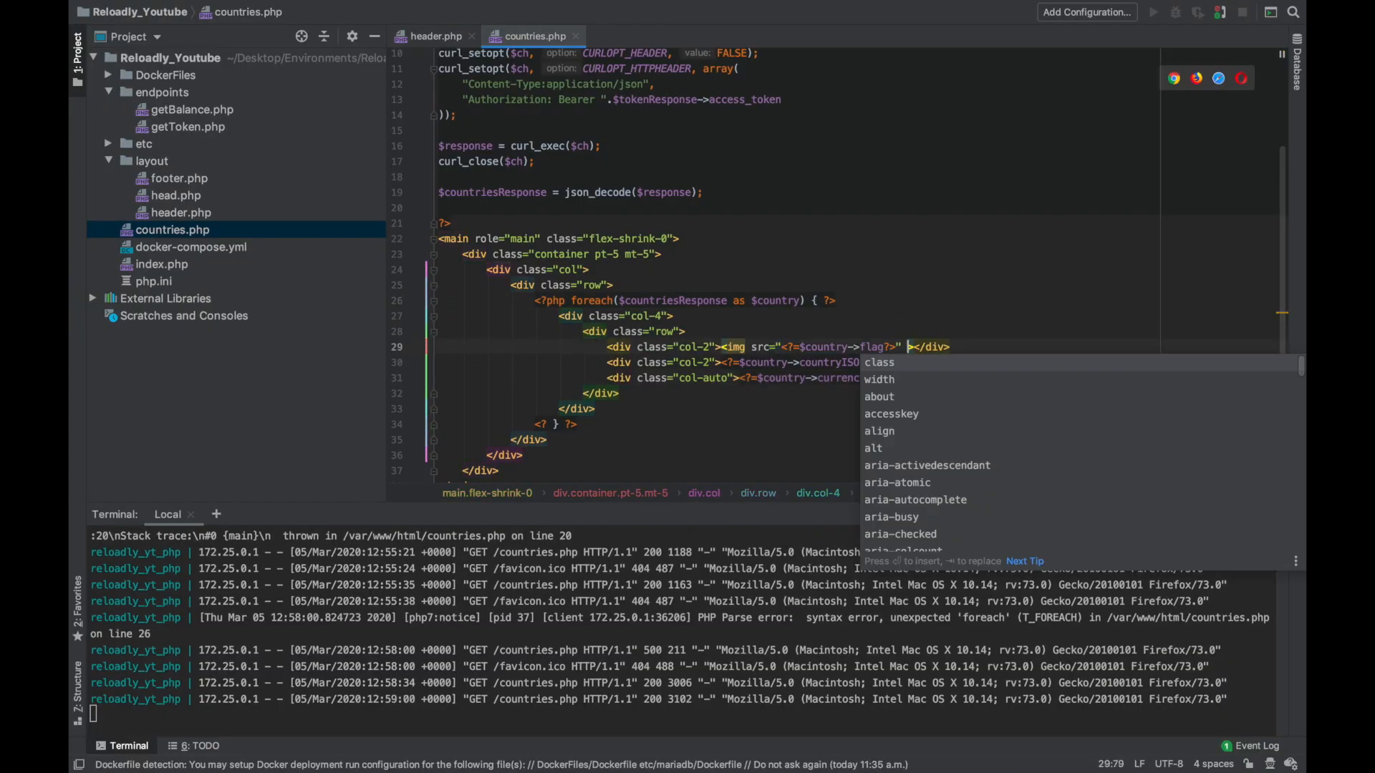
type("width=\"100\"")
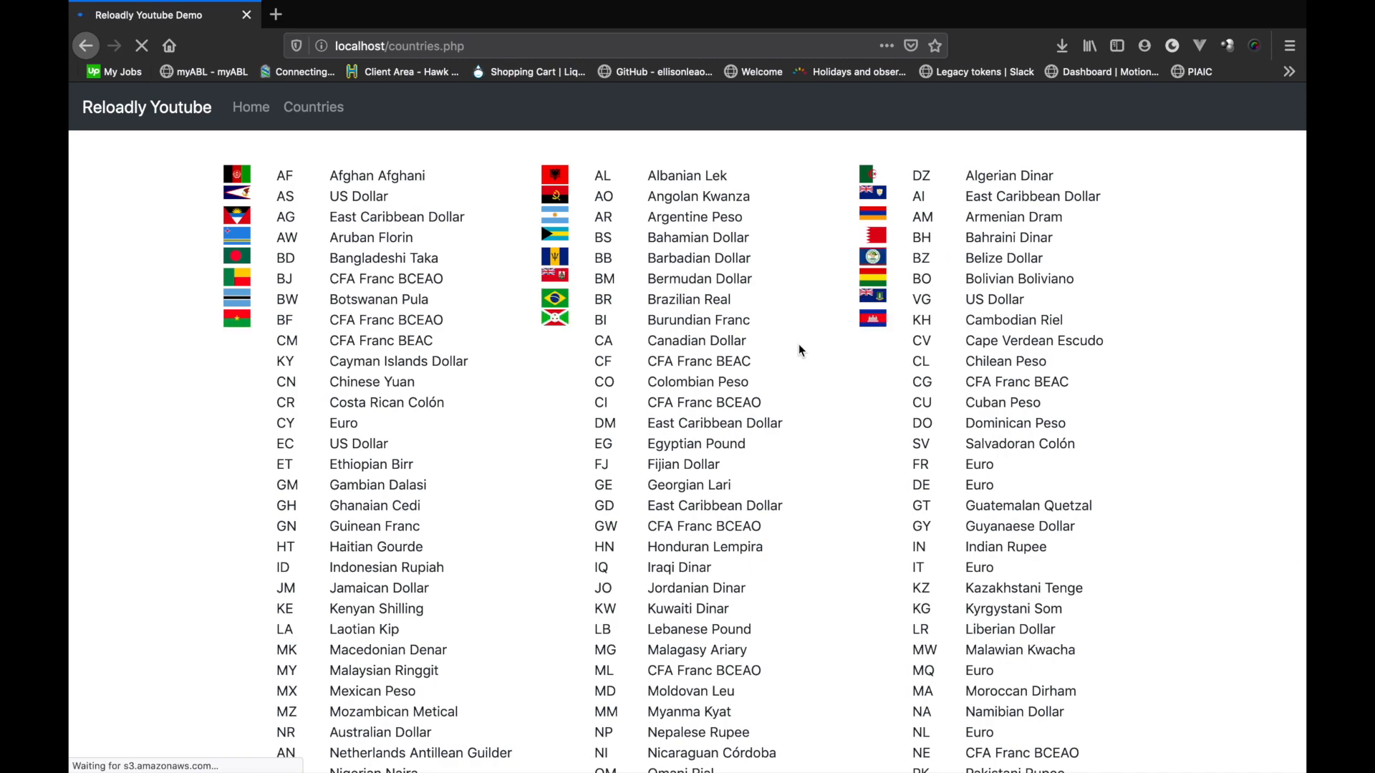
- Compare the docs' sample response fields with currency names like Afghan Afghani on countries.php
scroll("down", 3)
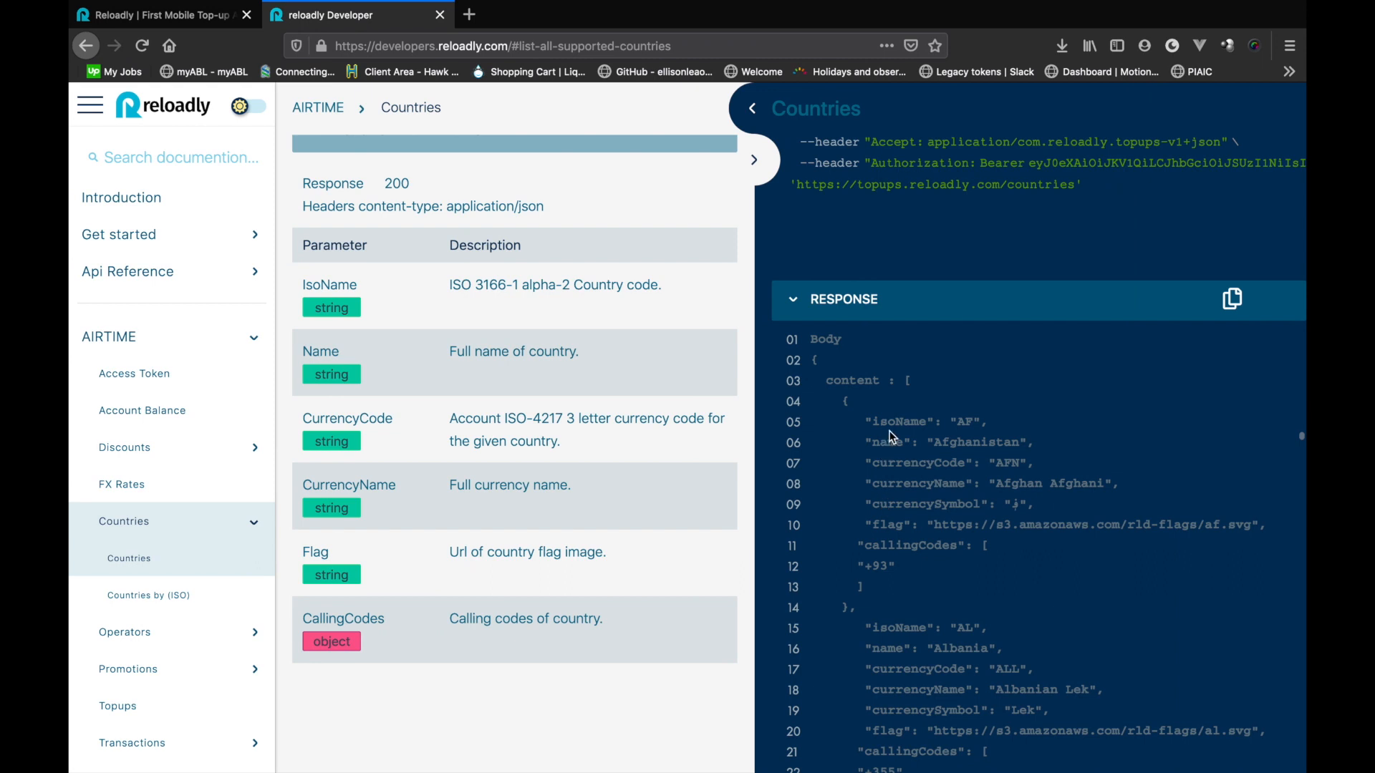
double_click(888, 442)
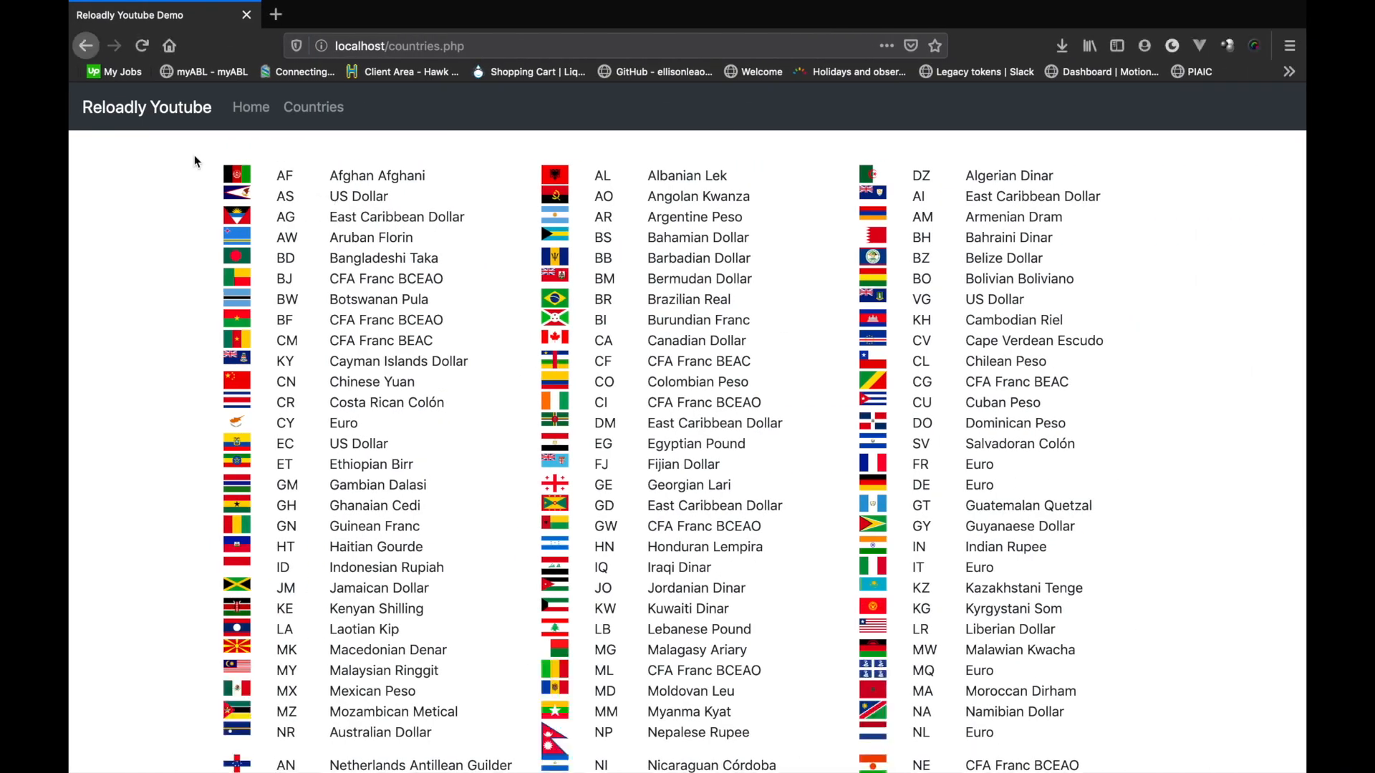
mouse_move(384, 367)
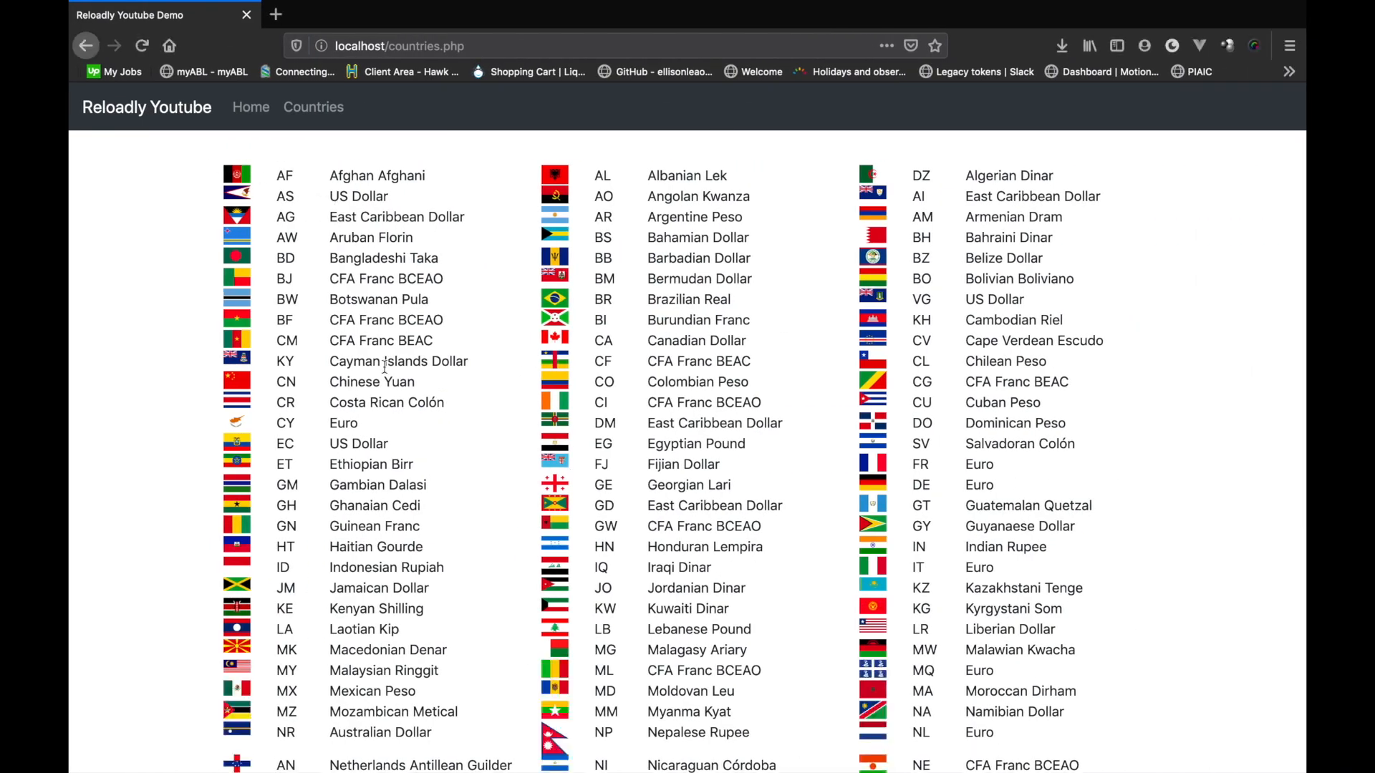
double_click(376, 175)
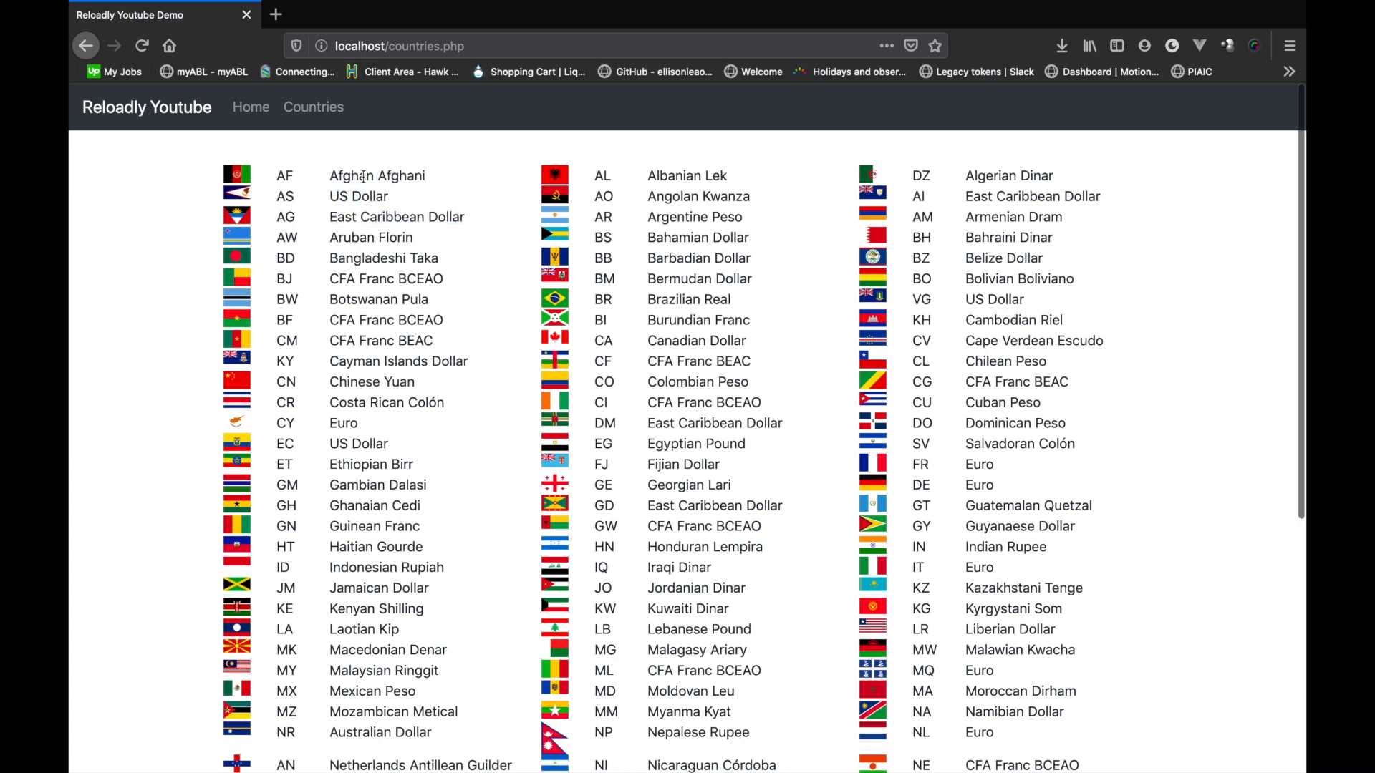
double_click(376, 176)
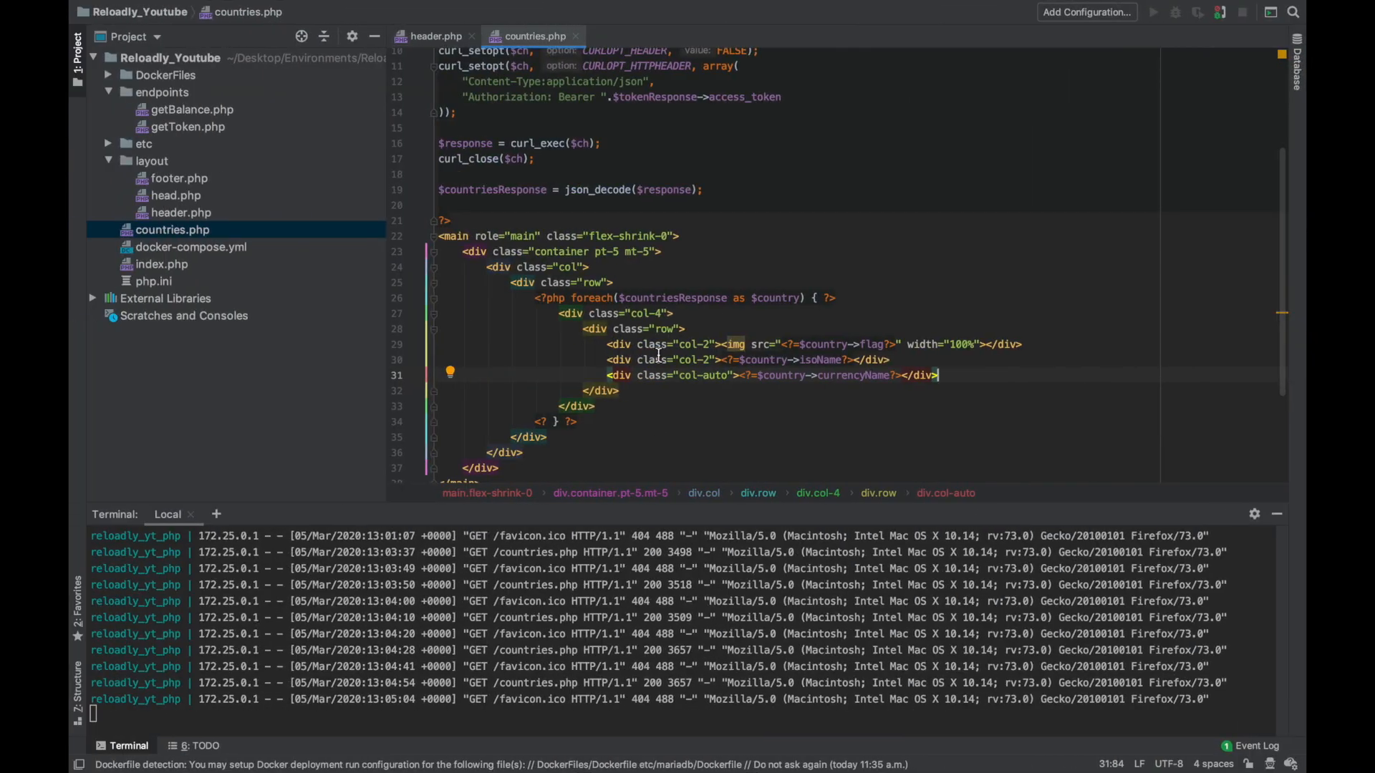
- Wrap each currency name in a link to /country.php?iso= carrying the country's isoName
type("a")
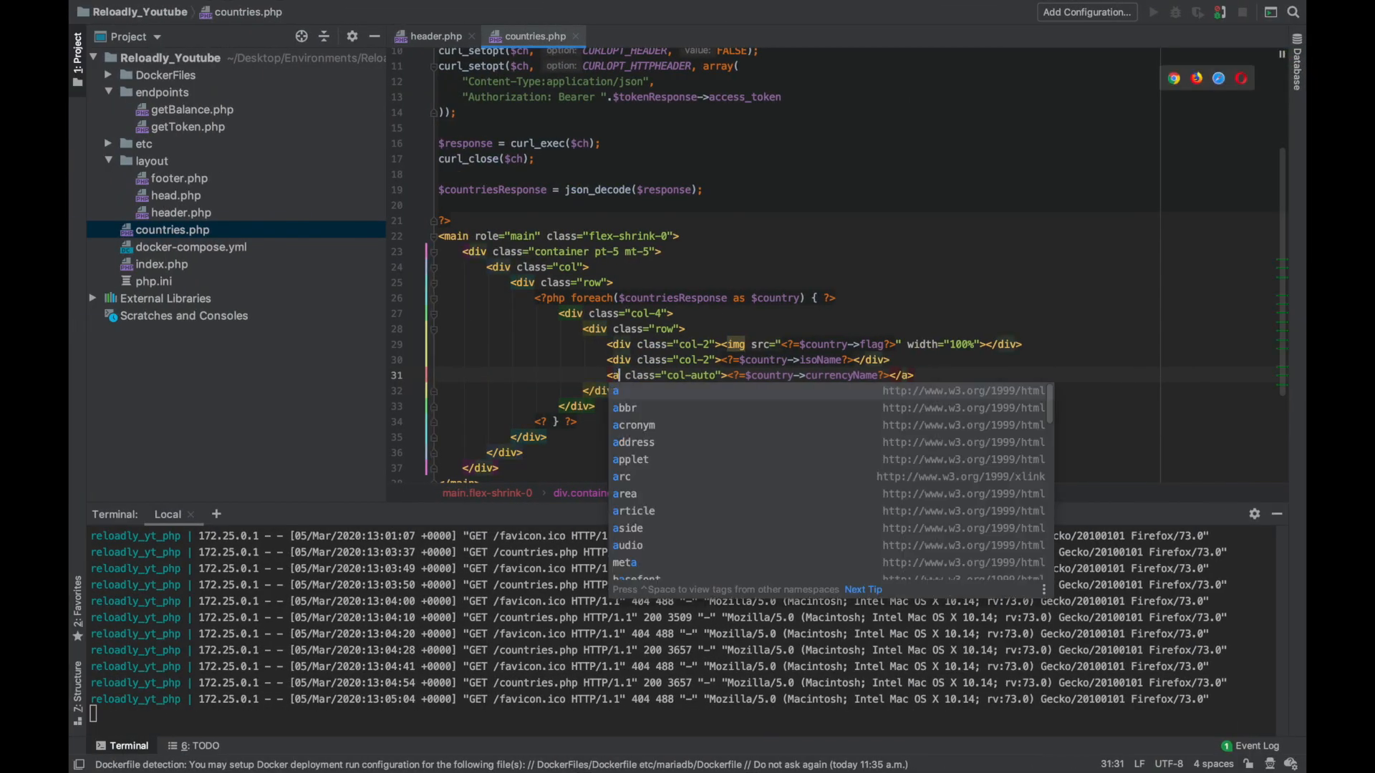
type("href=\"\"")
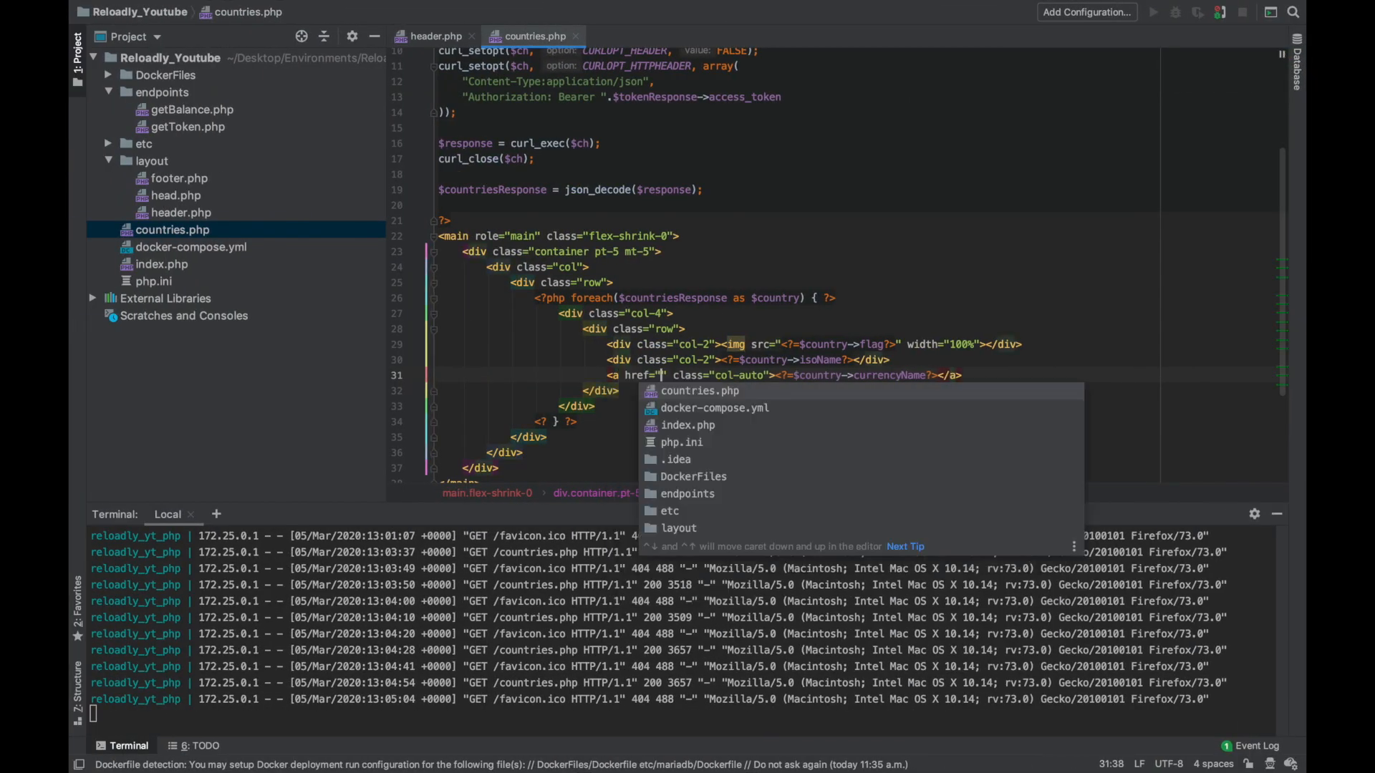
type("/country.php")
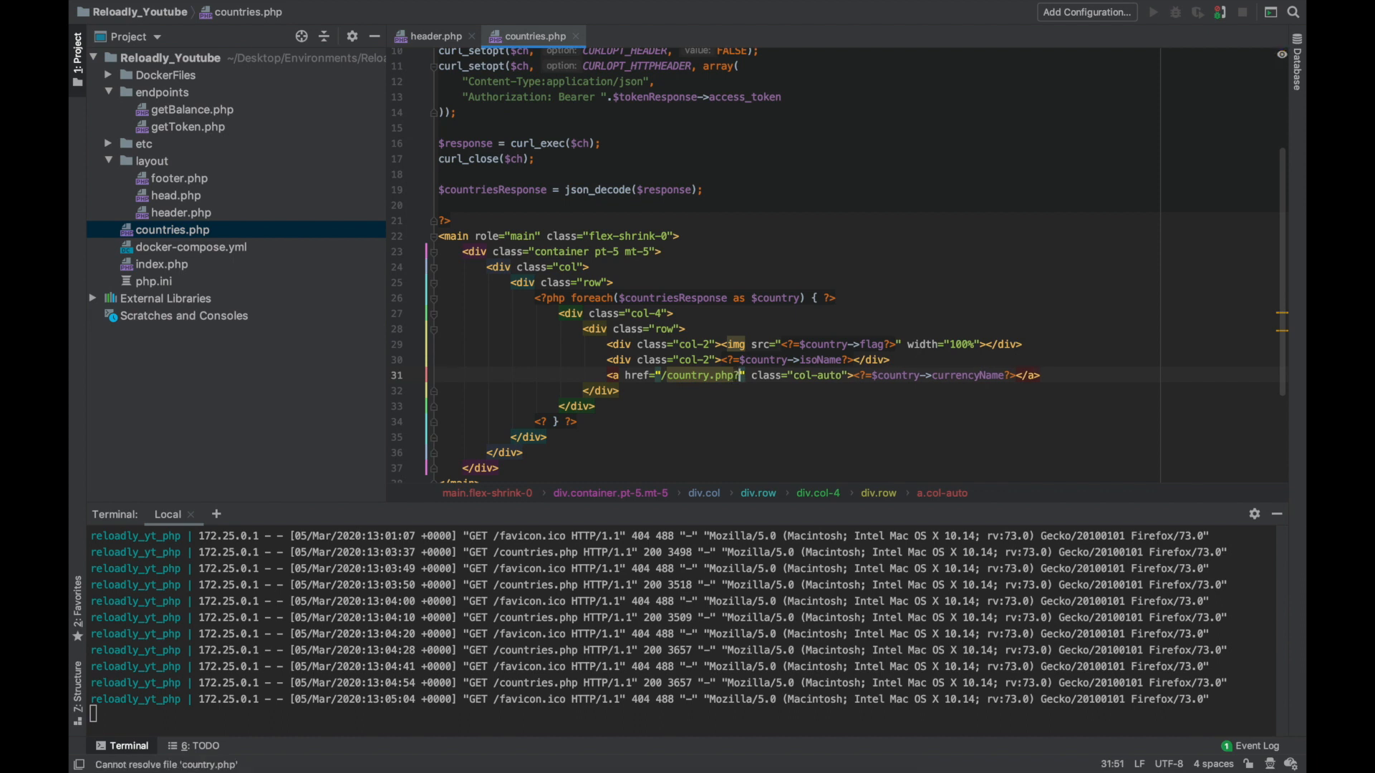
type("?iso=<")
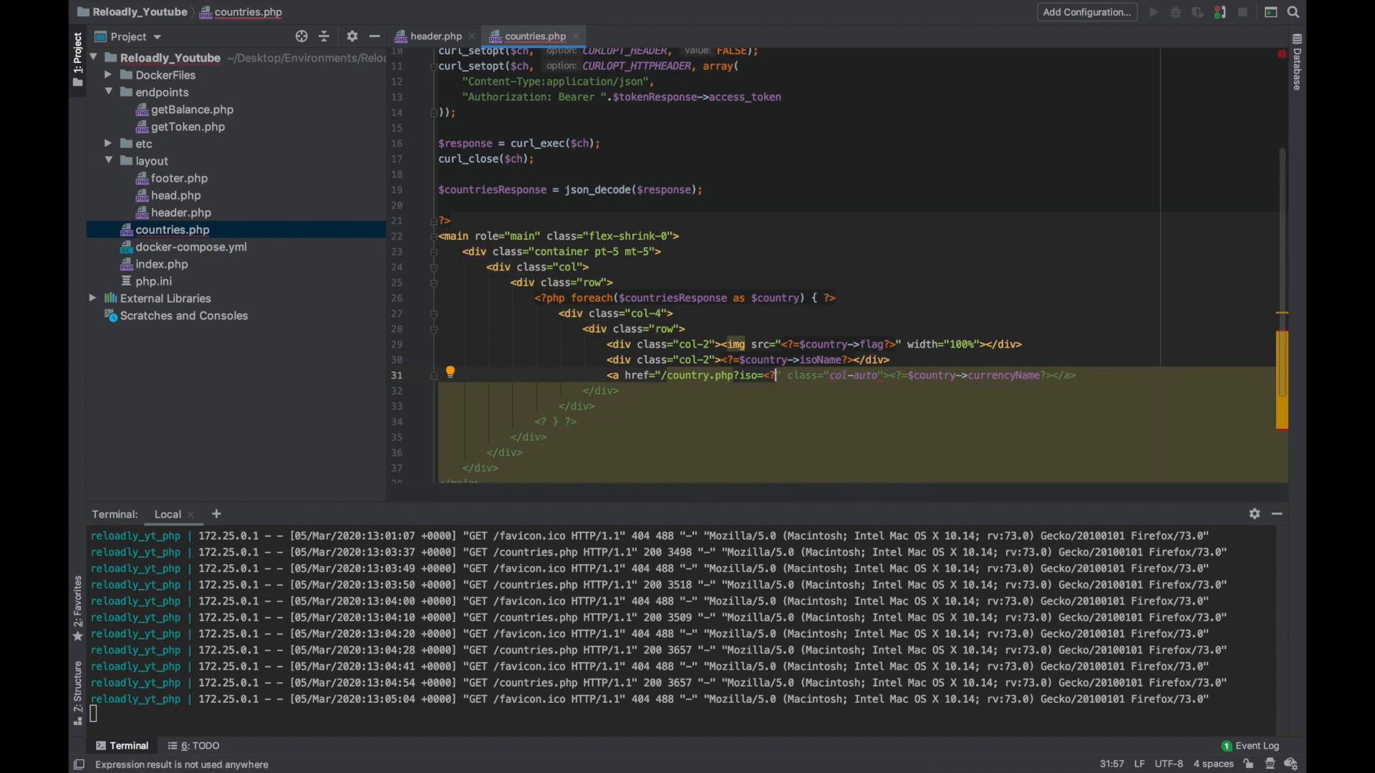
type("$")
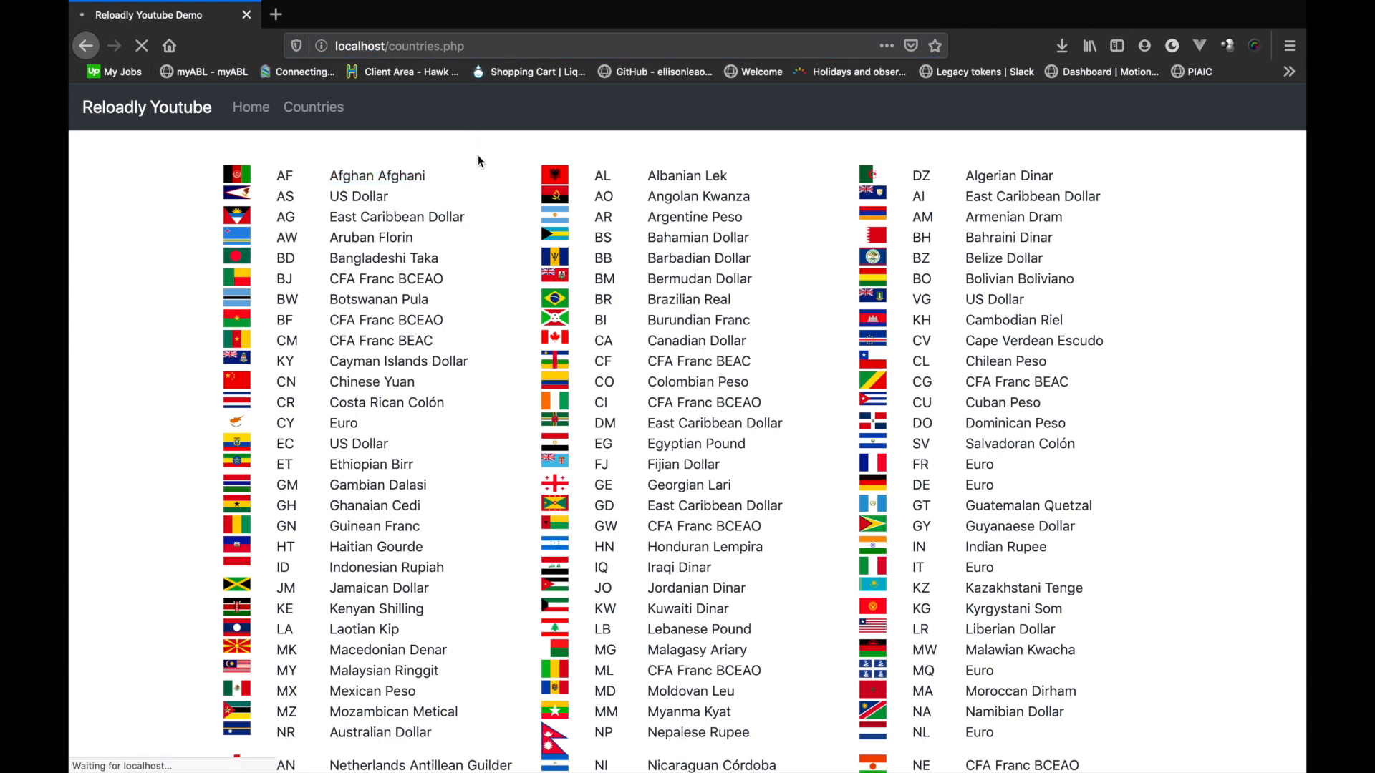
mouse_move(371, 390)
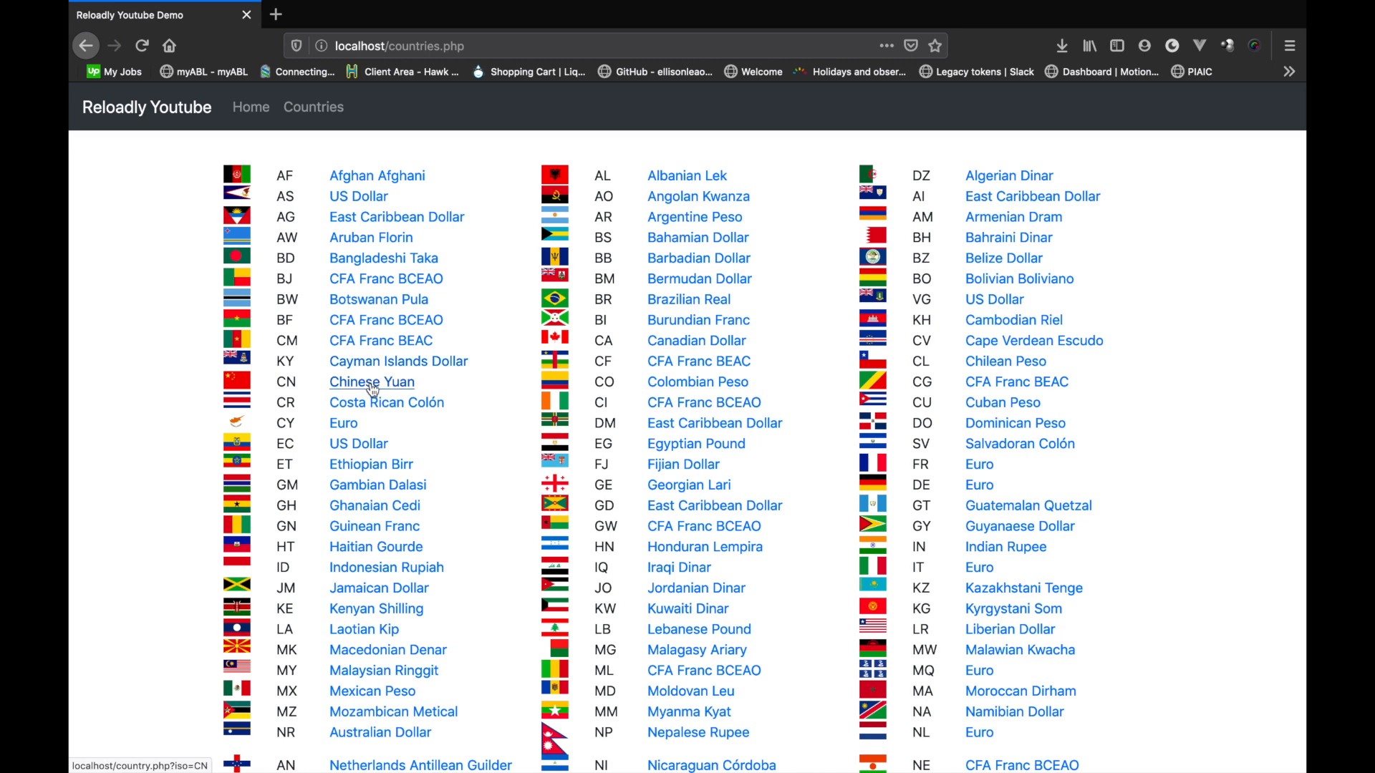
- Follow the Chinese Yuan currency link to country.php?iso=CN
left_click(372, 382)
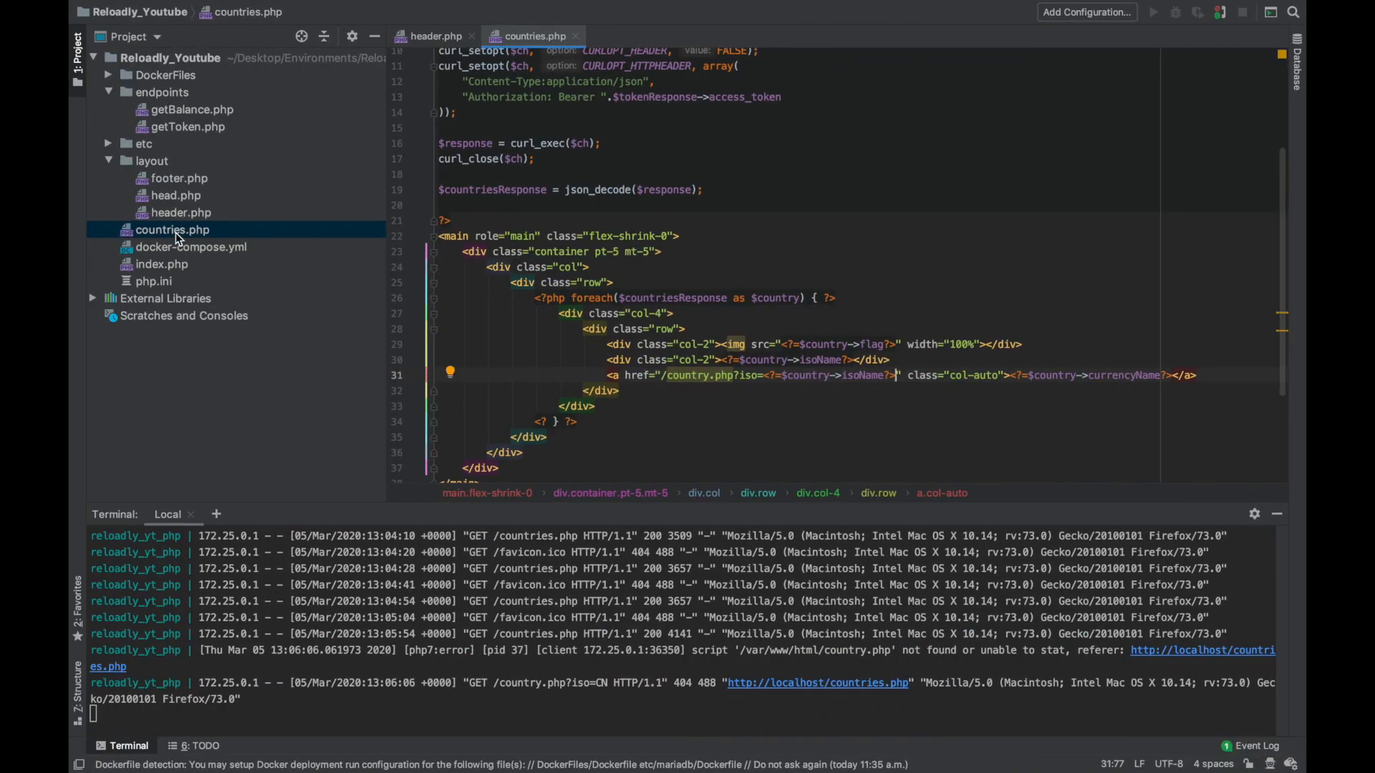
- Duplicate countries.php via Refactor > Copy File under the name country.php
right_click(172, 229)
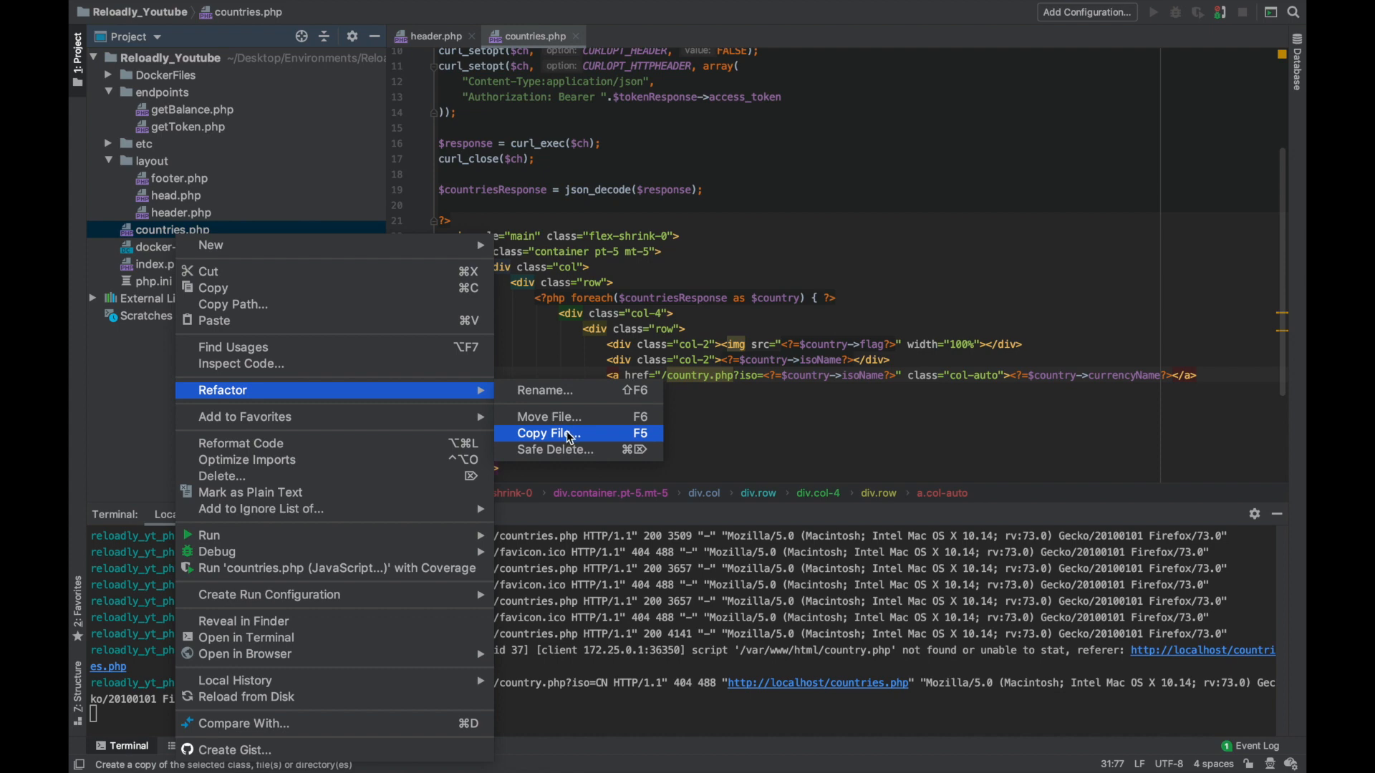
left_click(546, 433)
type("country.php")
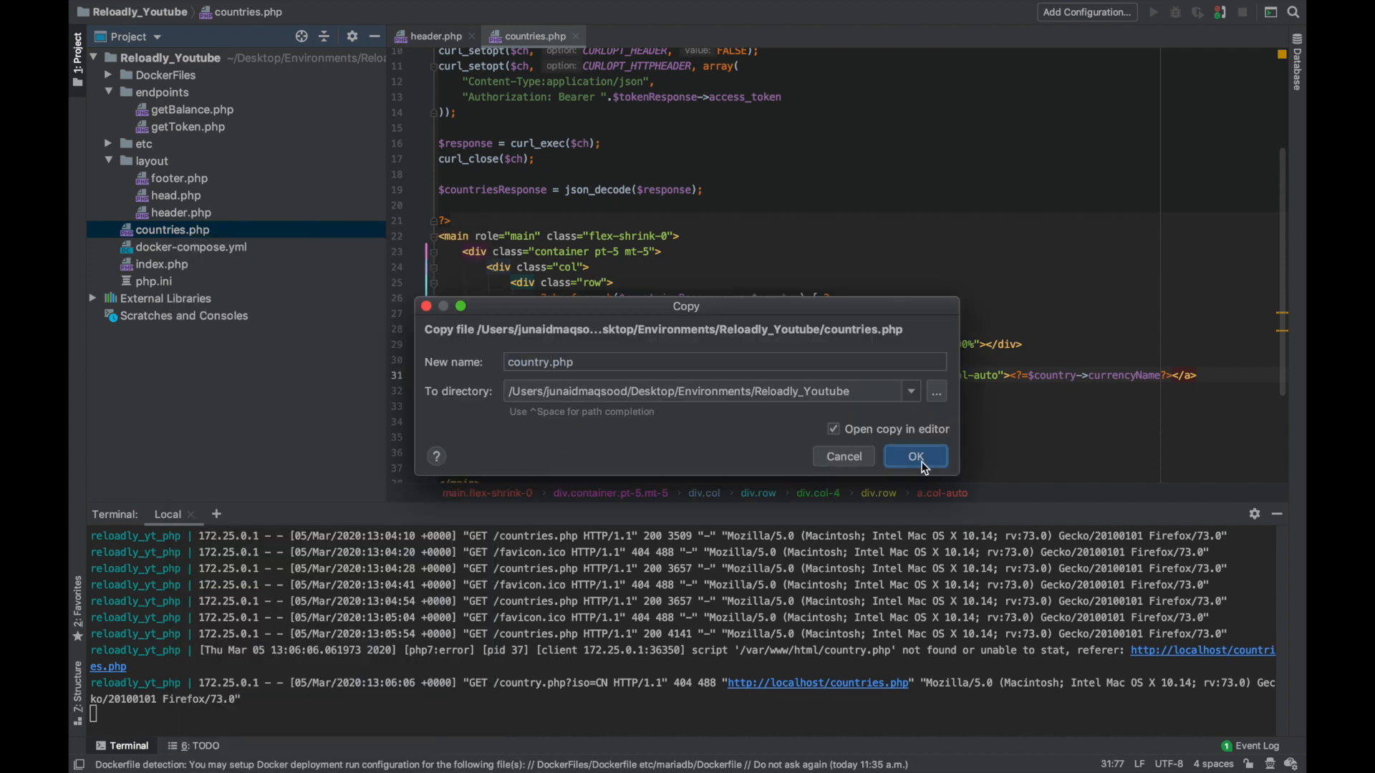
left_click(915, 456)
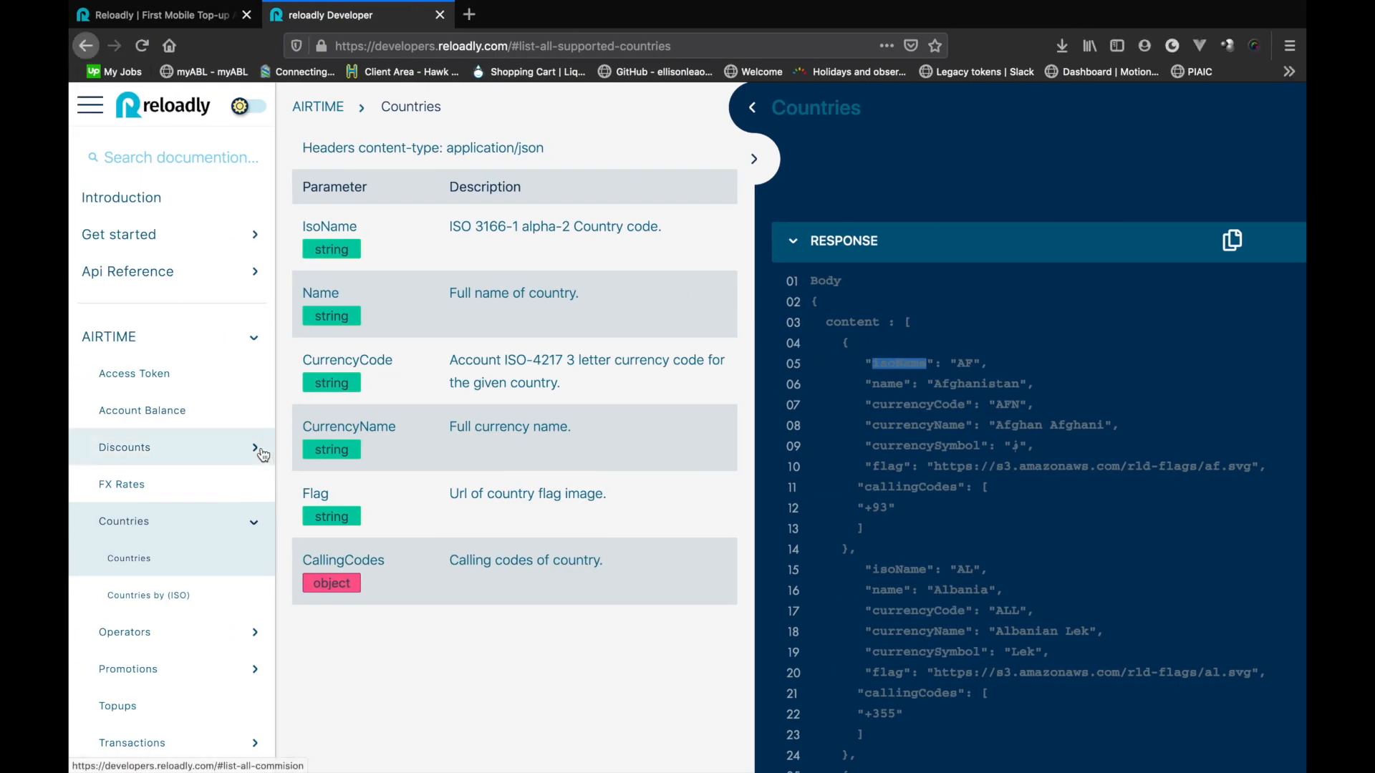
- Open the 'Countries by (ISO)' docs page under AIRTIME > Countries
left_click(149, 595)
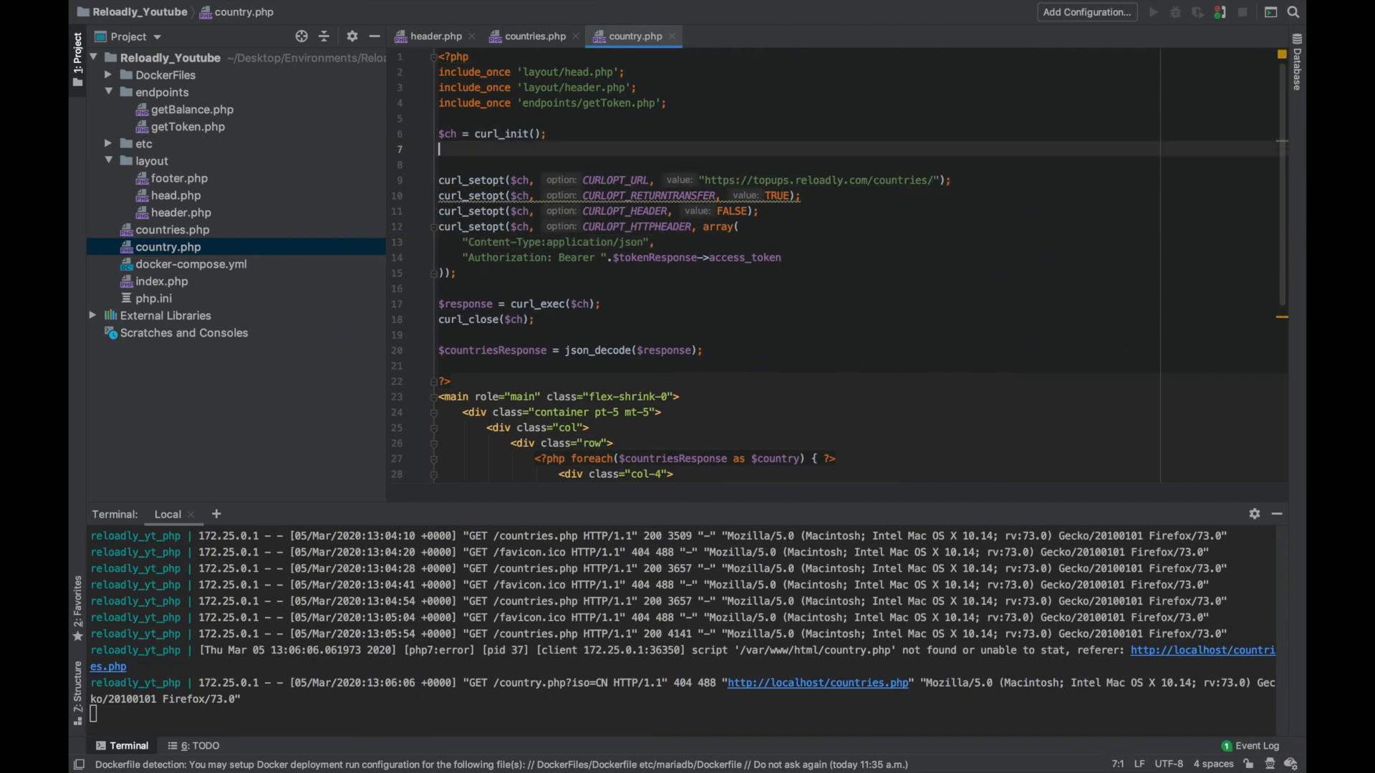
- Add $iso = isset($_GET['iso'])?$_GET['iso']:null; and append $iso to CURLOPT_URL
type("$iso =")
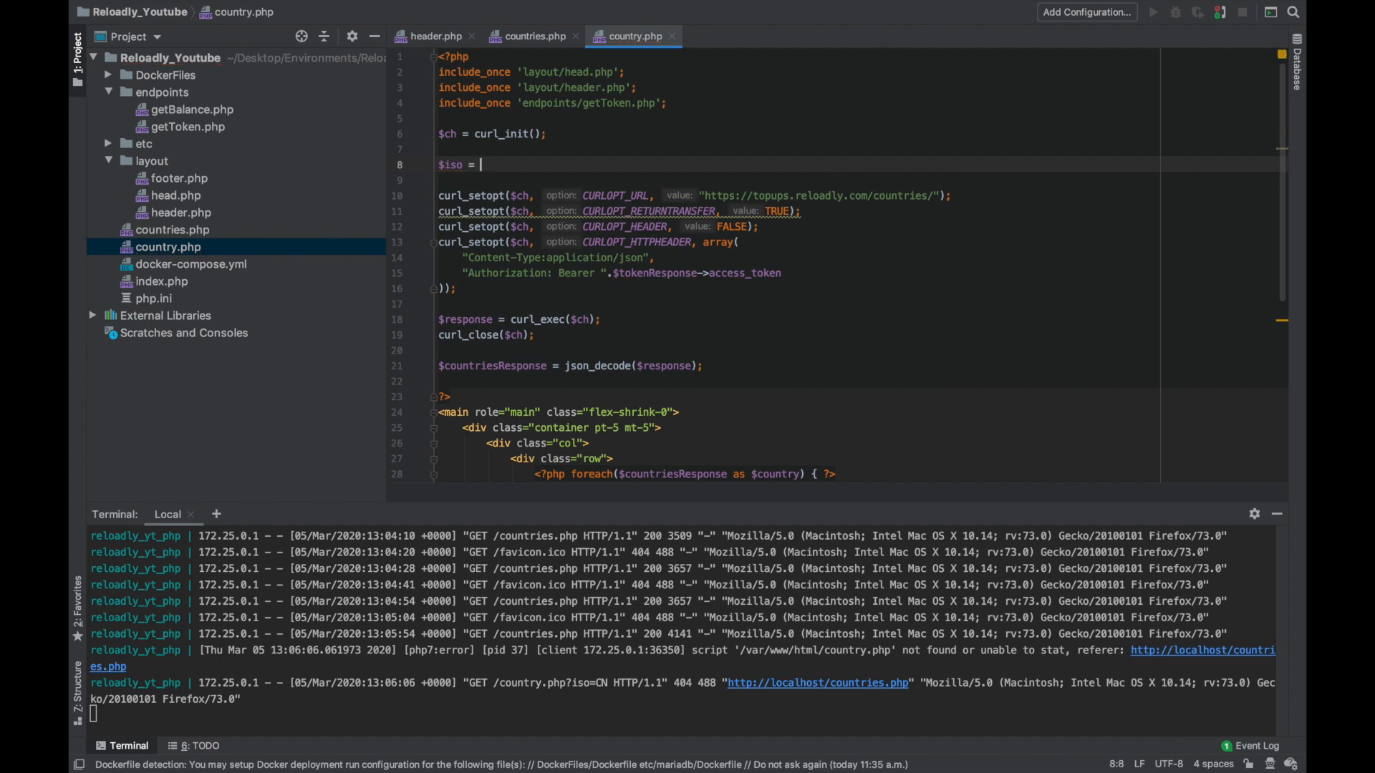
type("$_GET['']")
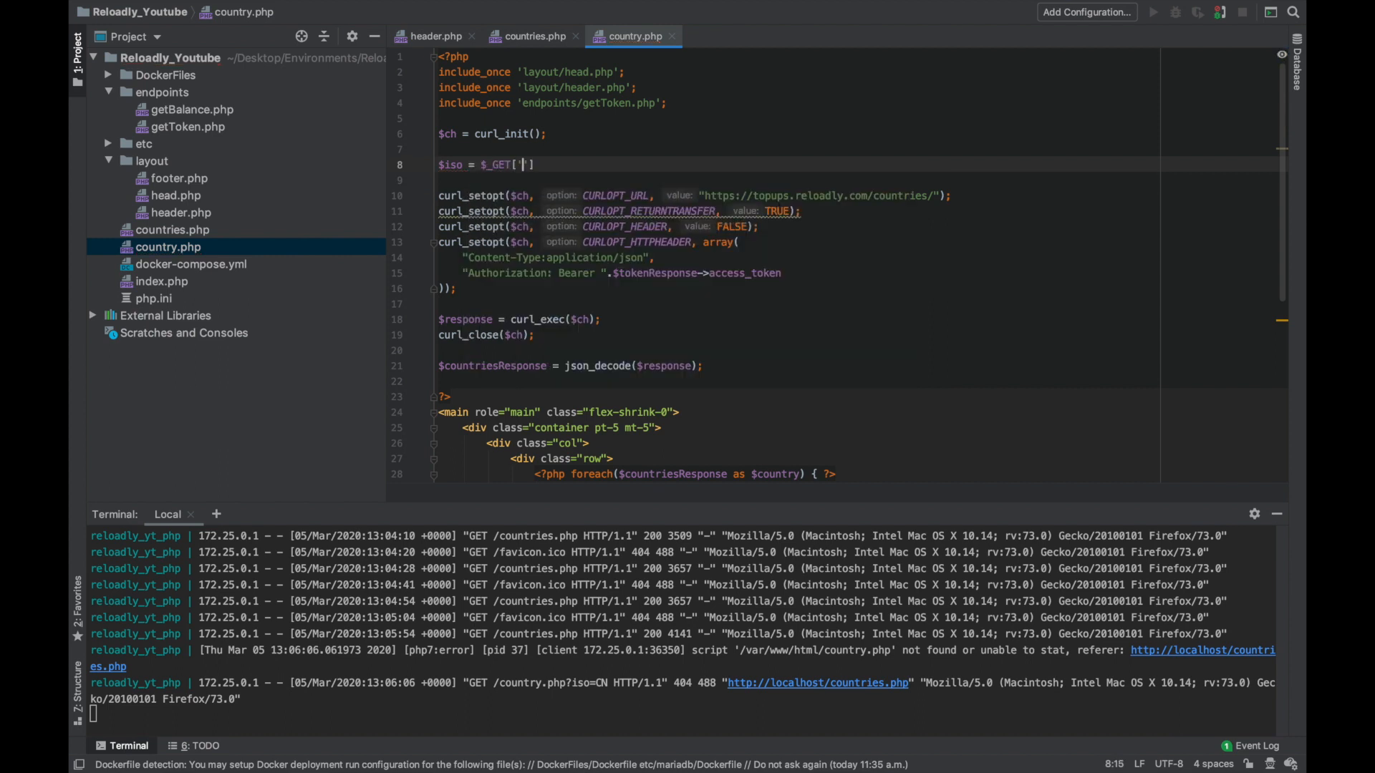
type("iso")
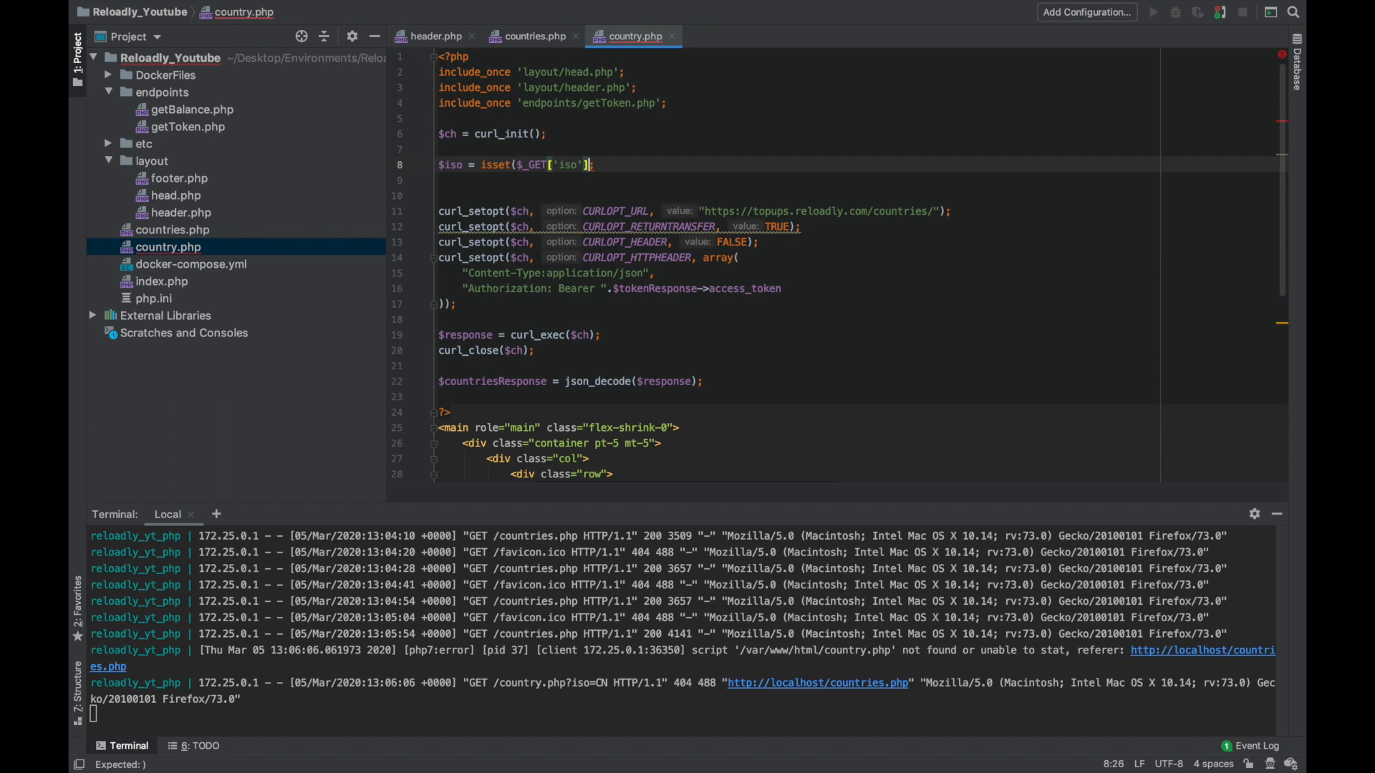
type("?;")
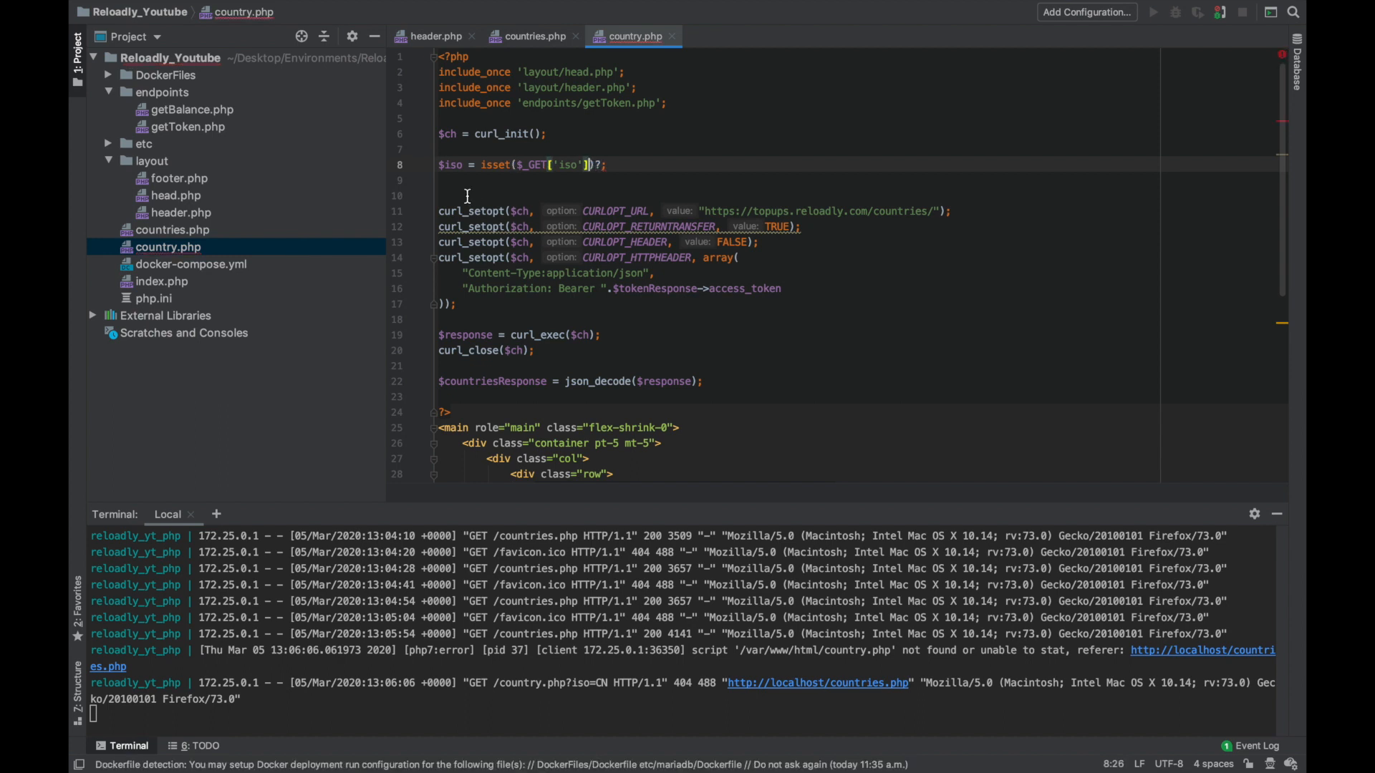
type("?$_GET['iso']:null")
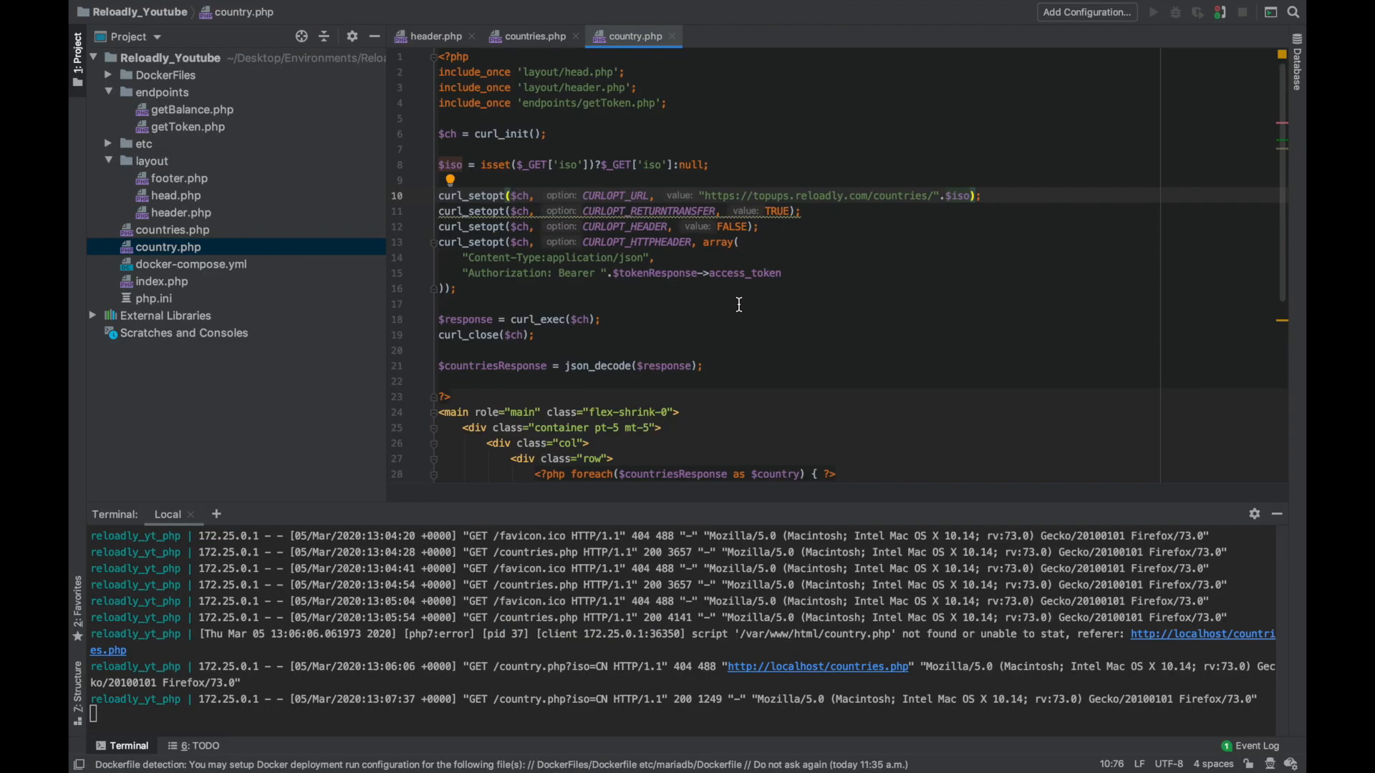
scroll("down", 3)
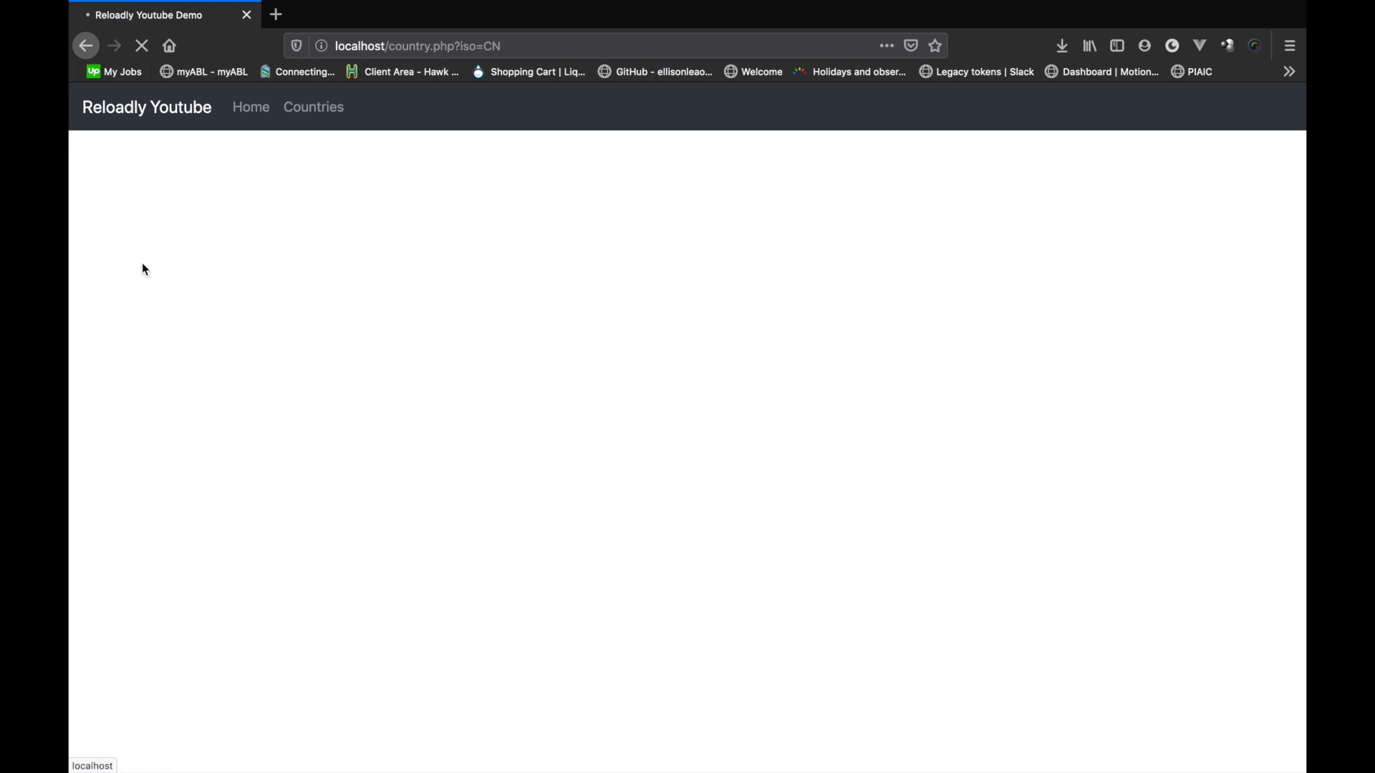
mouse_move(401, 326)
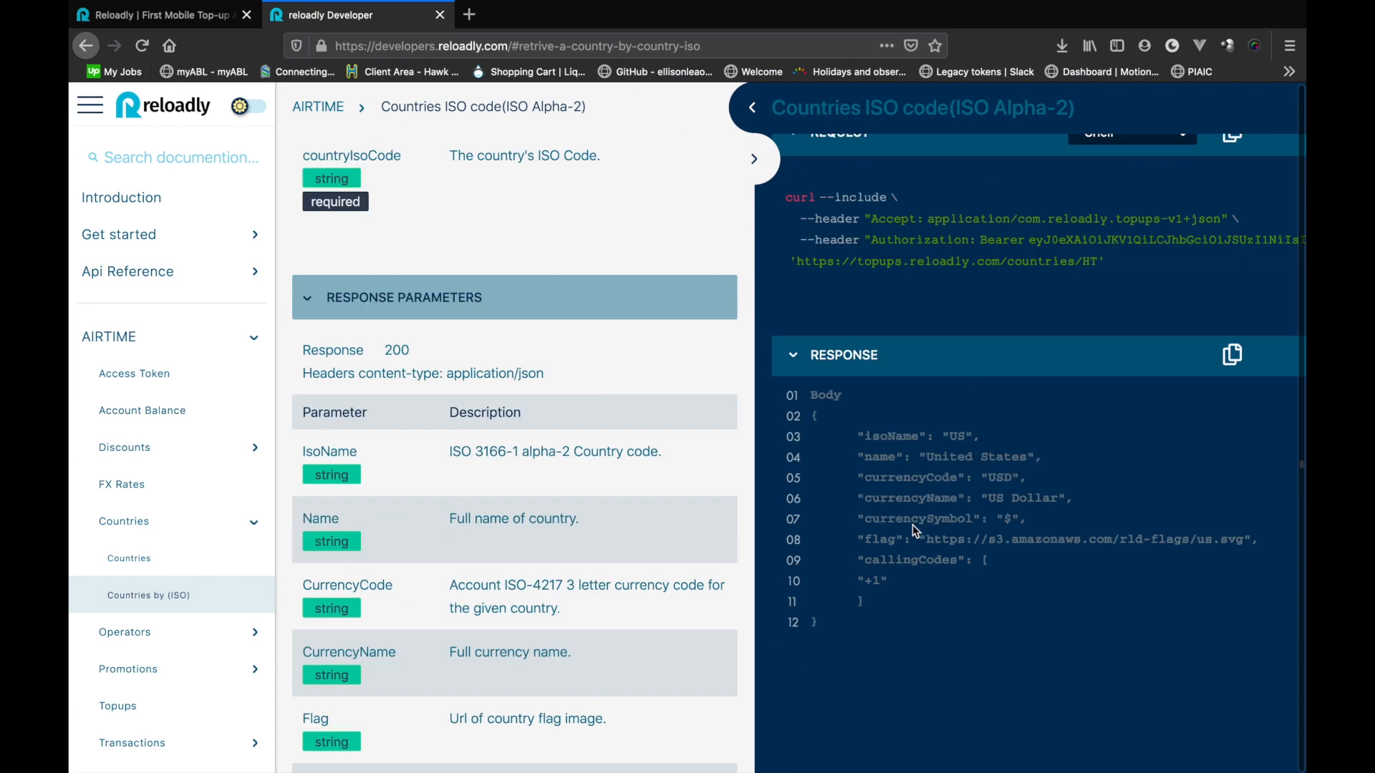
- Scroll to the single-country response example and select a field name
scroll("down", 3)
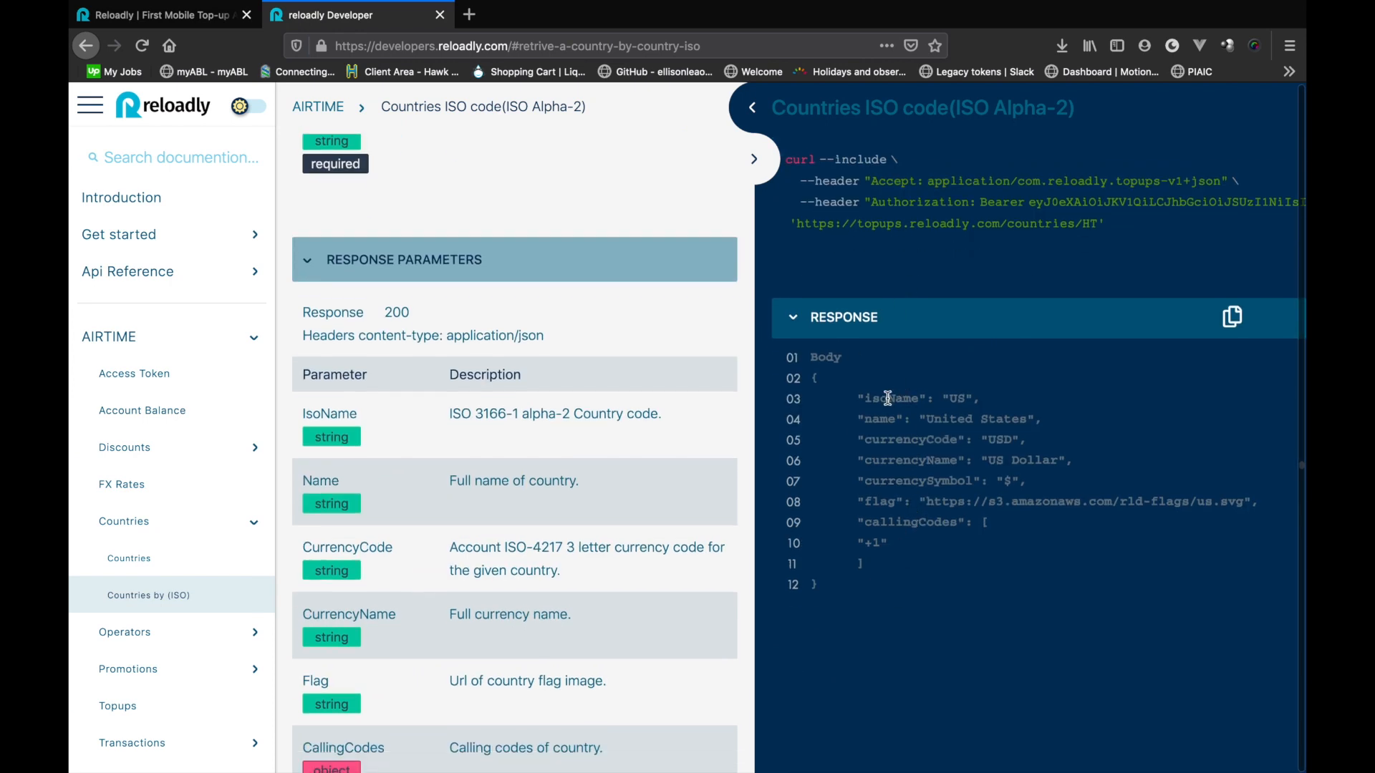
mouse_move(896, 440)
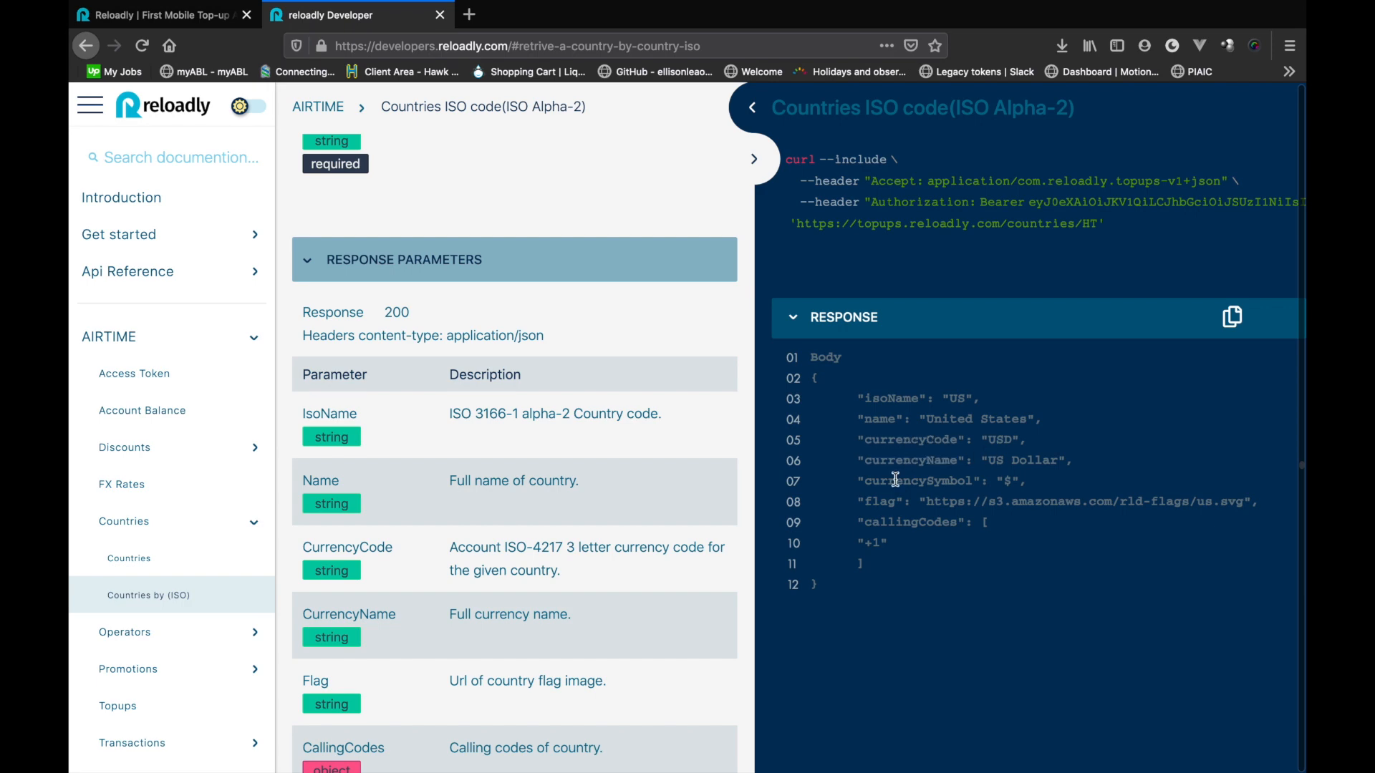
double_click(909, 522)
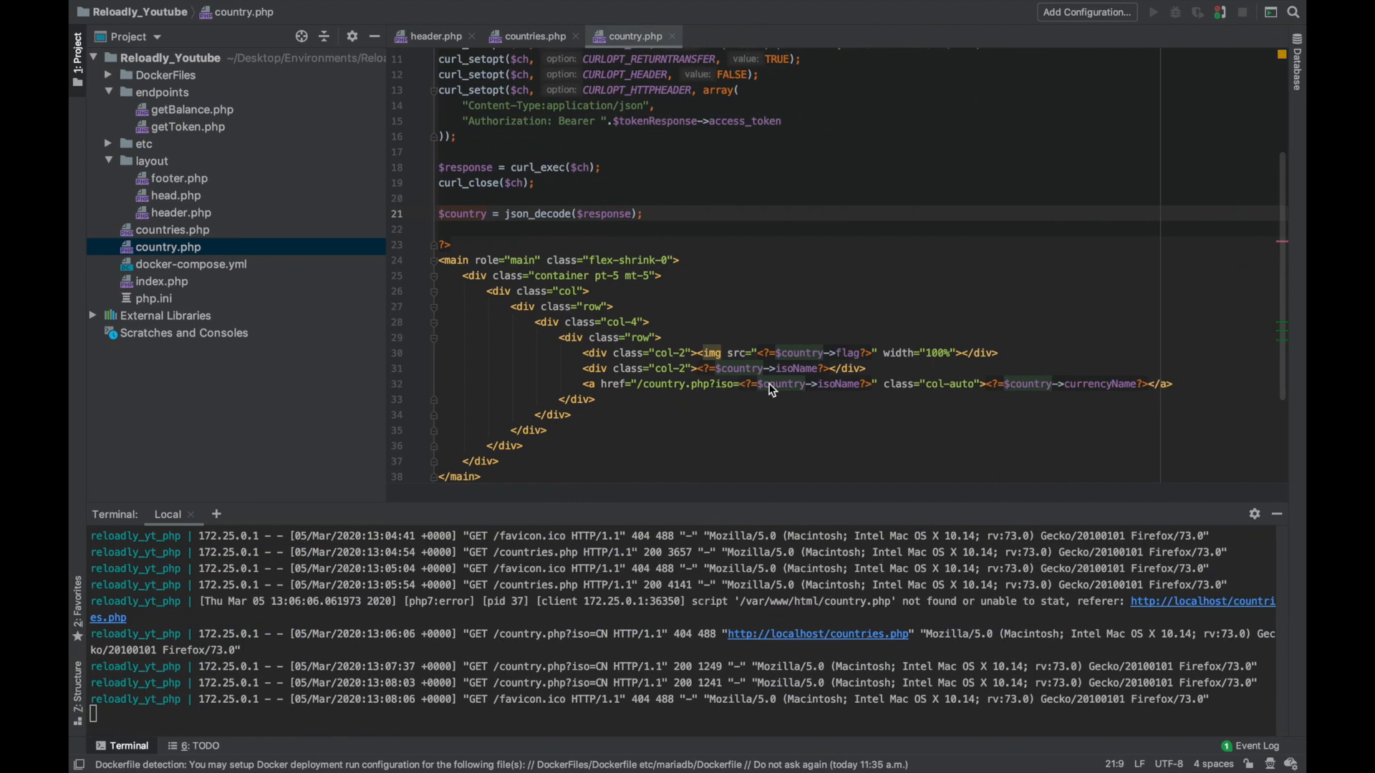
- Replace the loop markup with <div class="row"> label/value rows
left_click(659, 337)
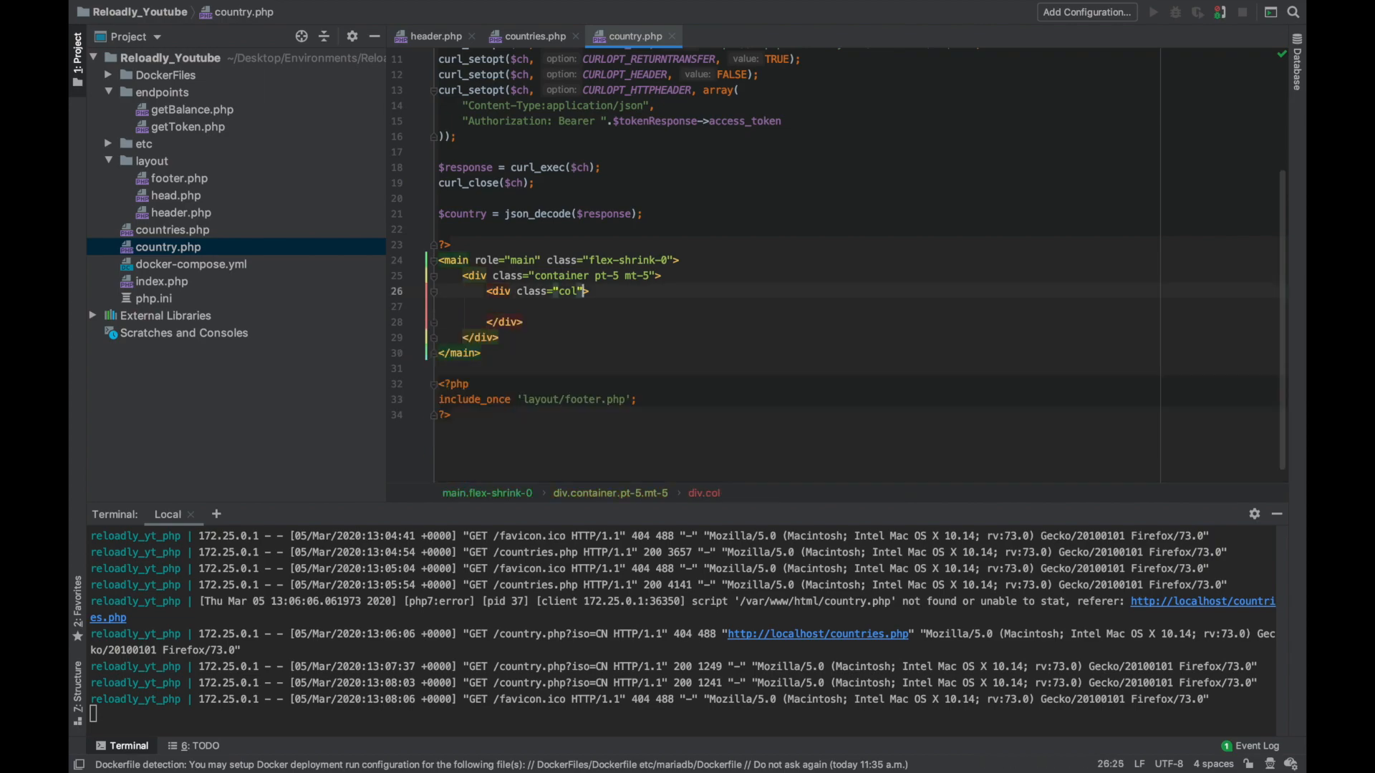
type("<div class=\"row\">")
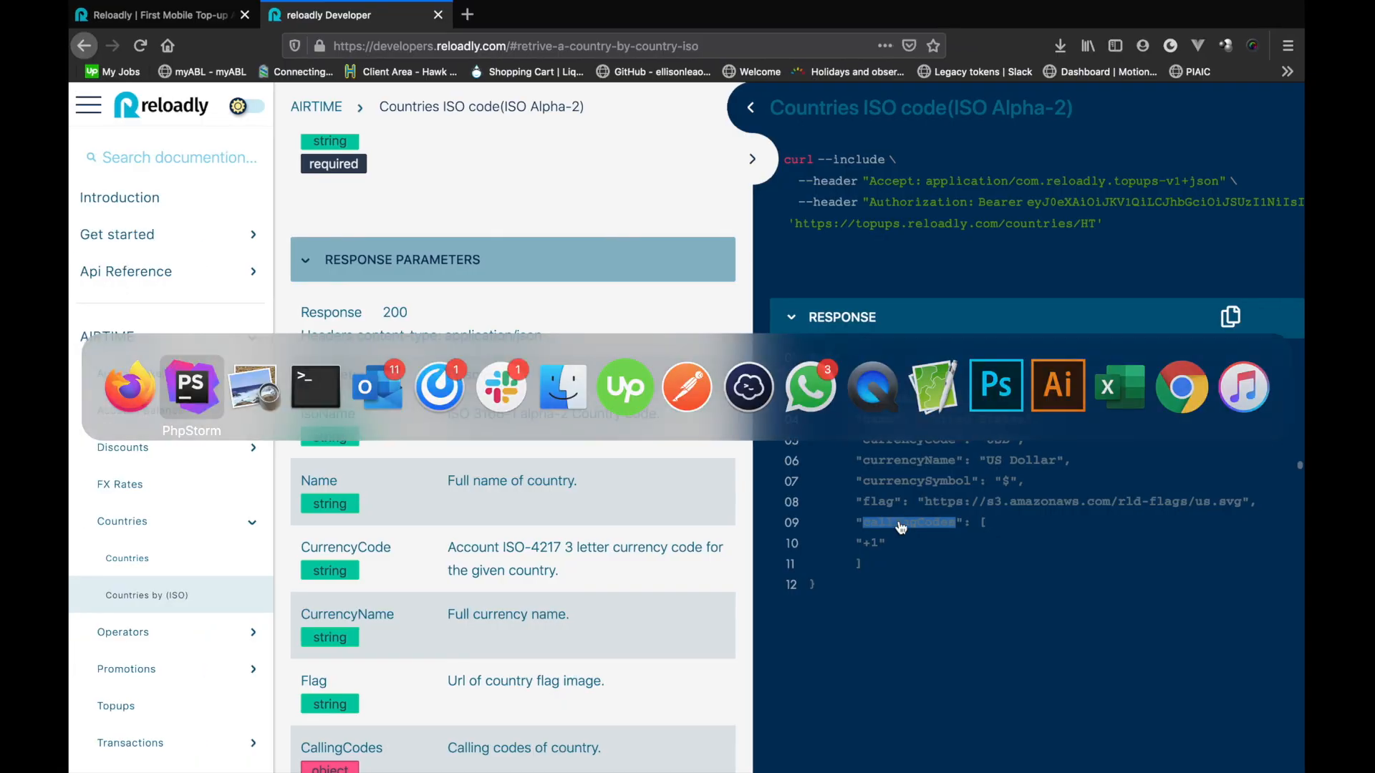
left_click(191, 387)
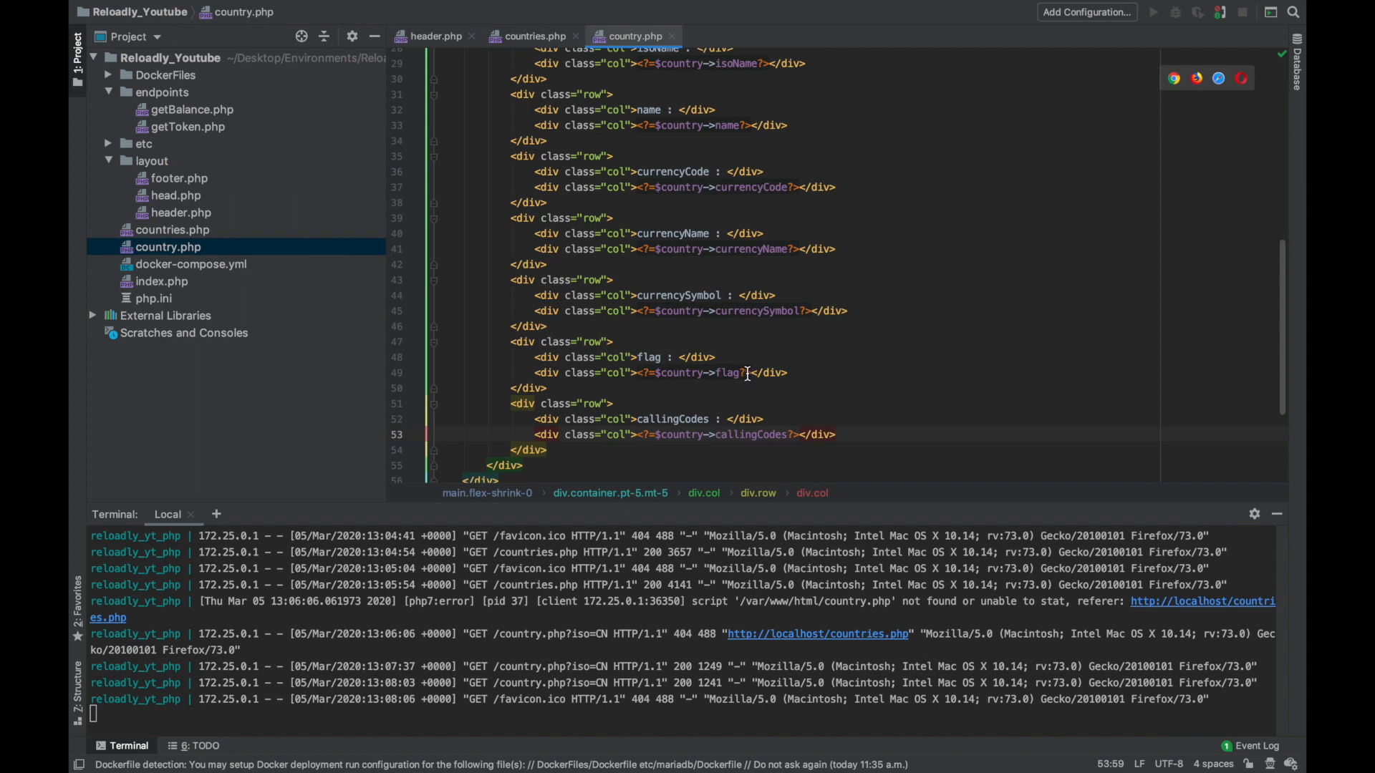
- Add a flag image from $country->flag with width 20px
type("<img")
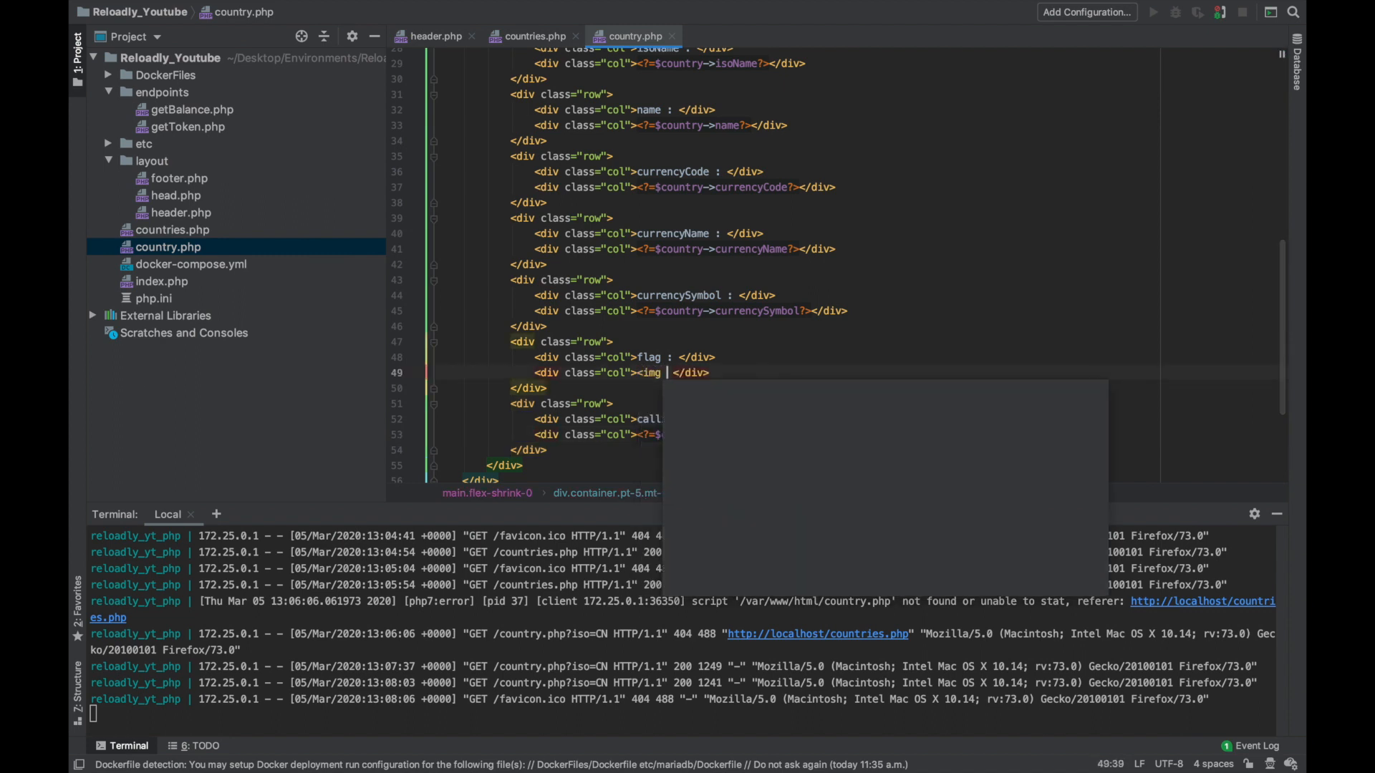
type("src=\"<?=$country->flag?>\"")
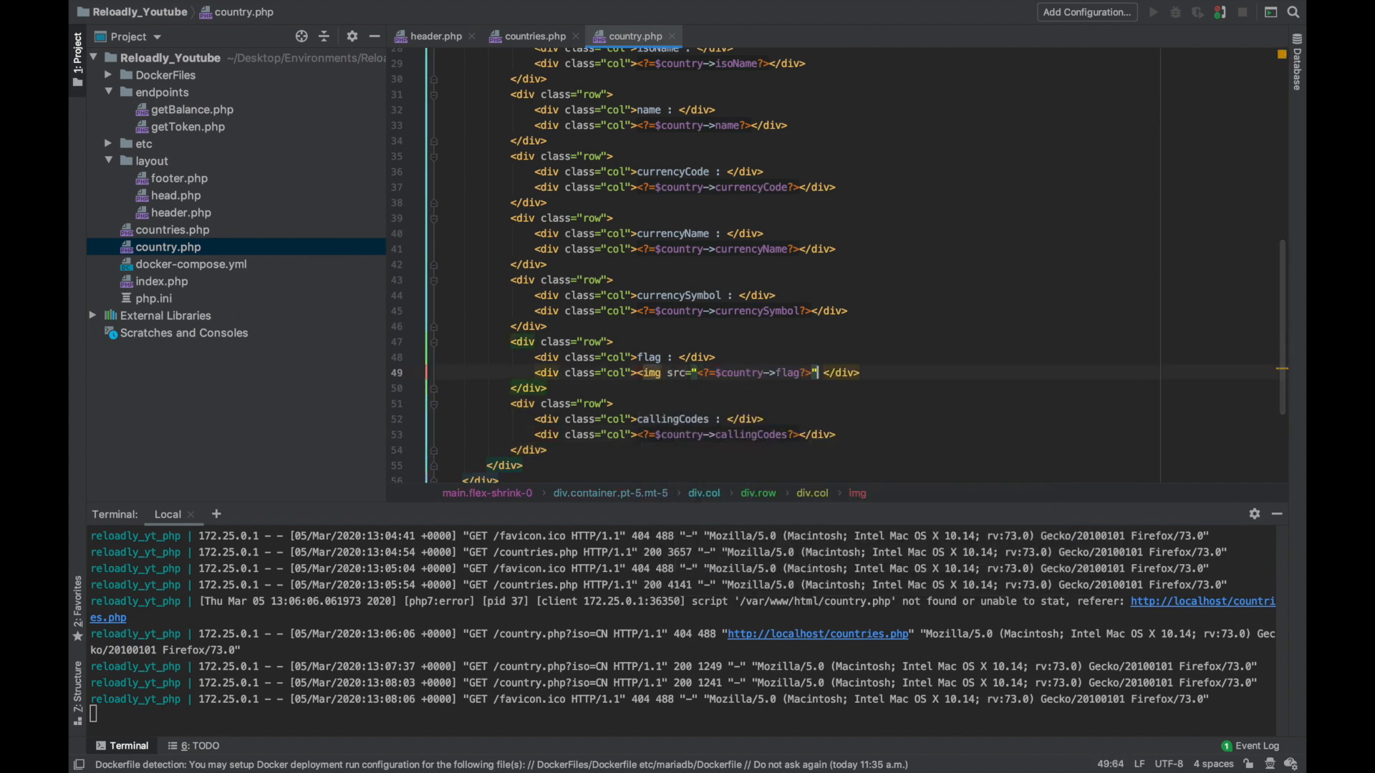
type("width=\"\"")
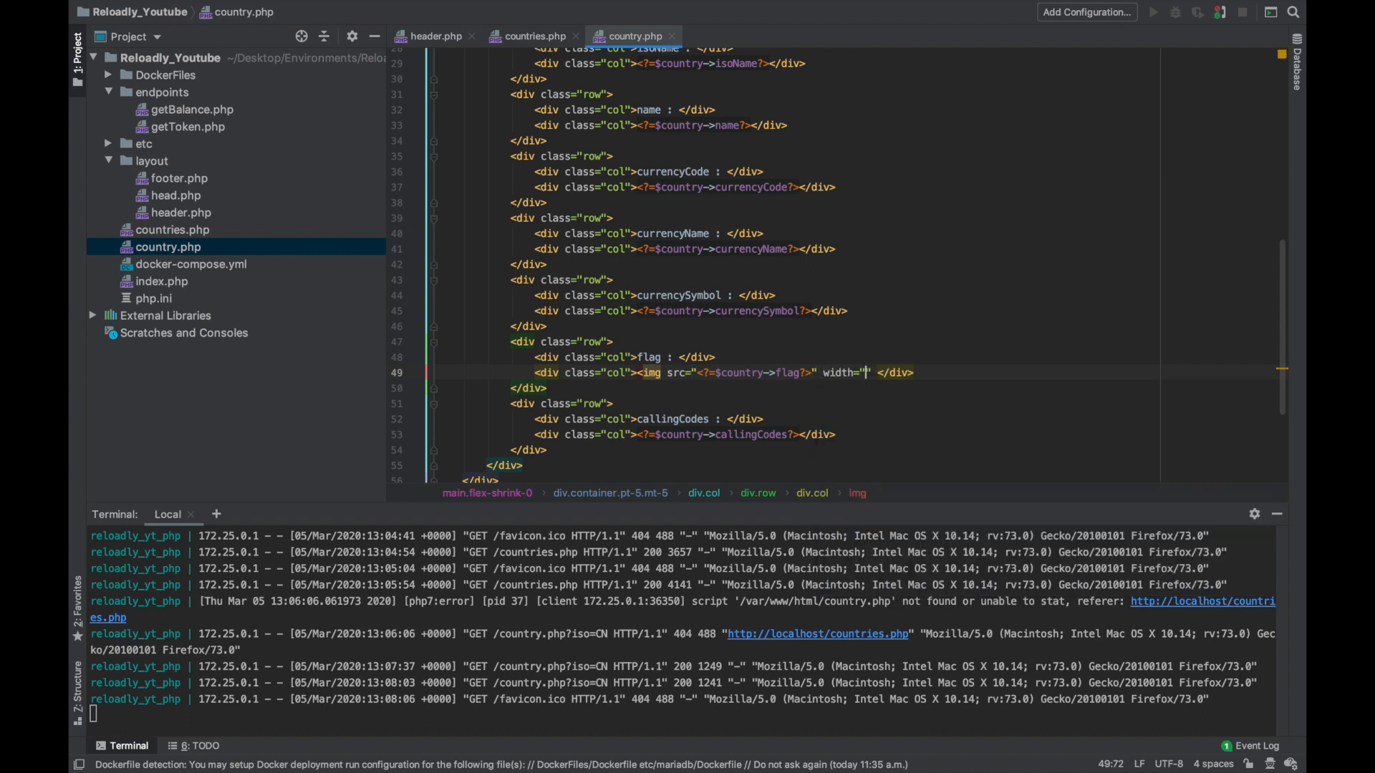
type("100")
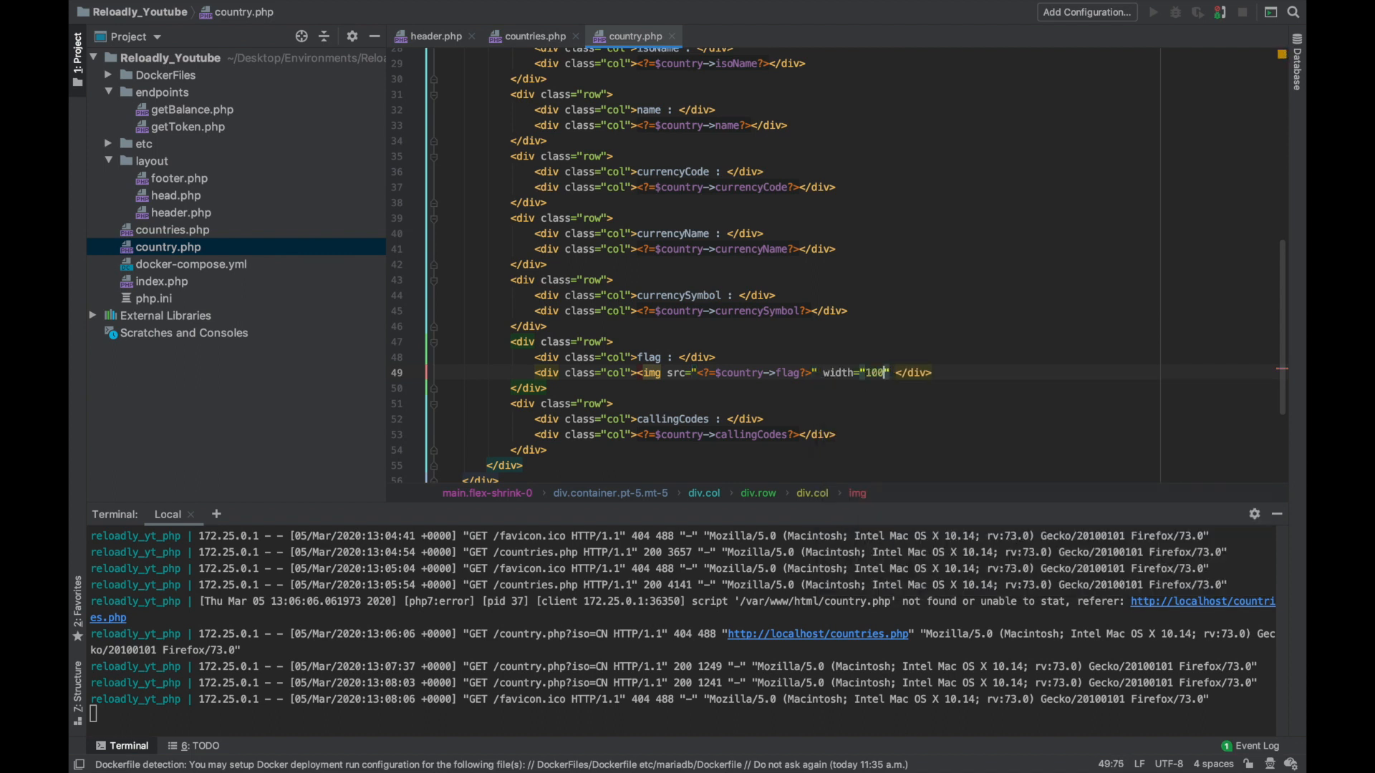
key("Backspace")
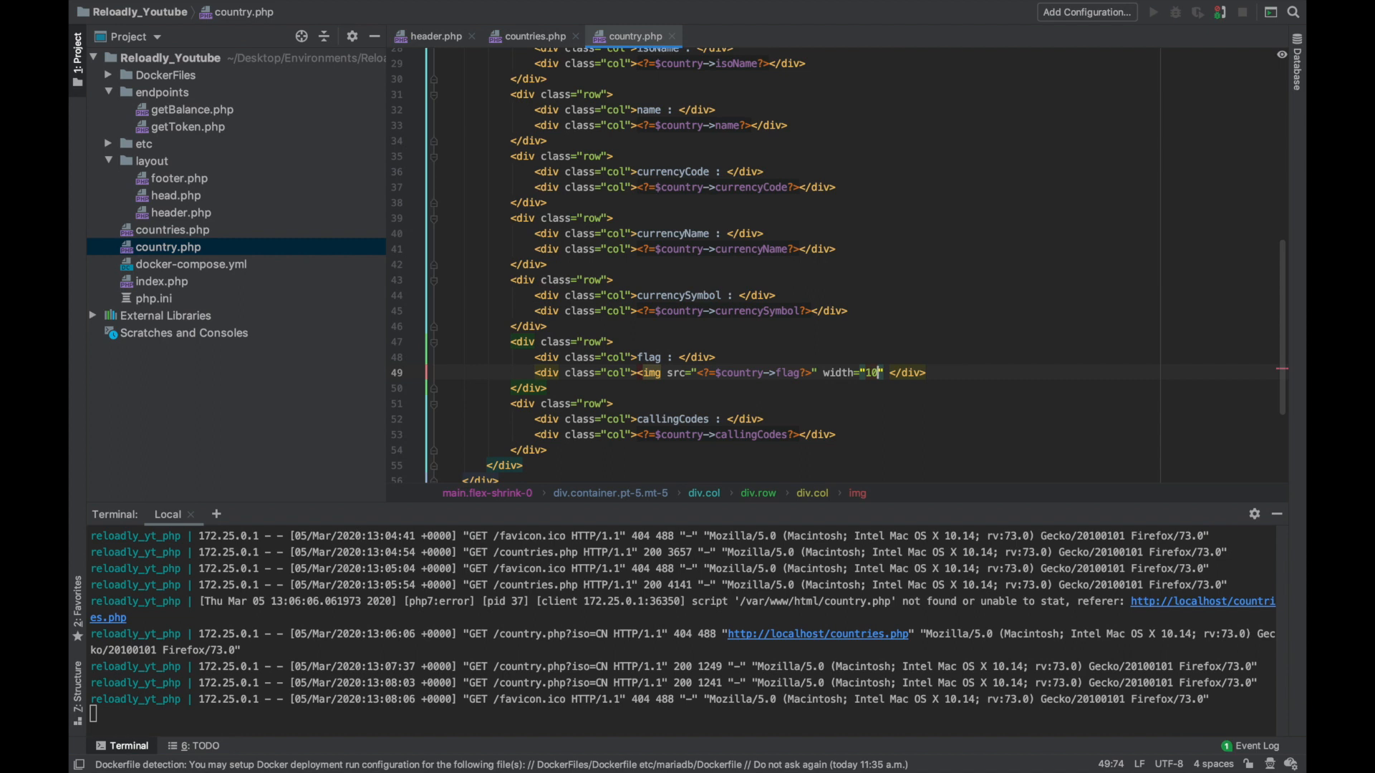
type("20px")
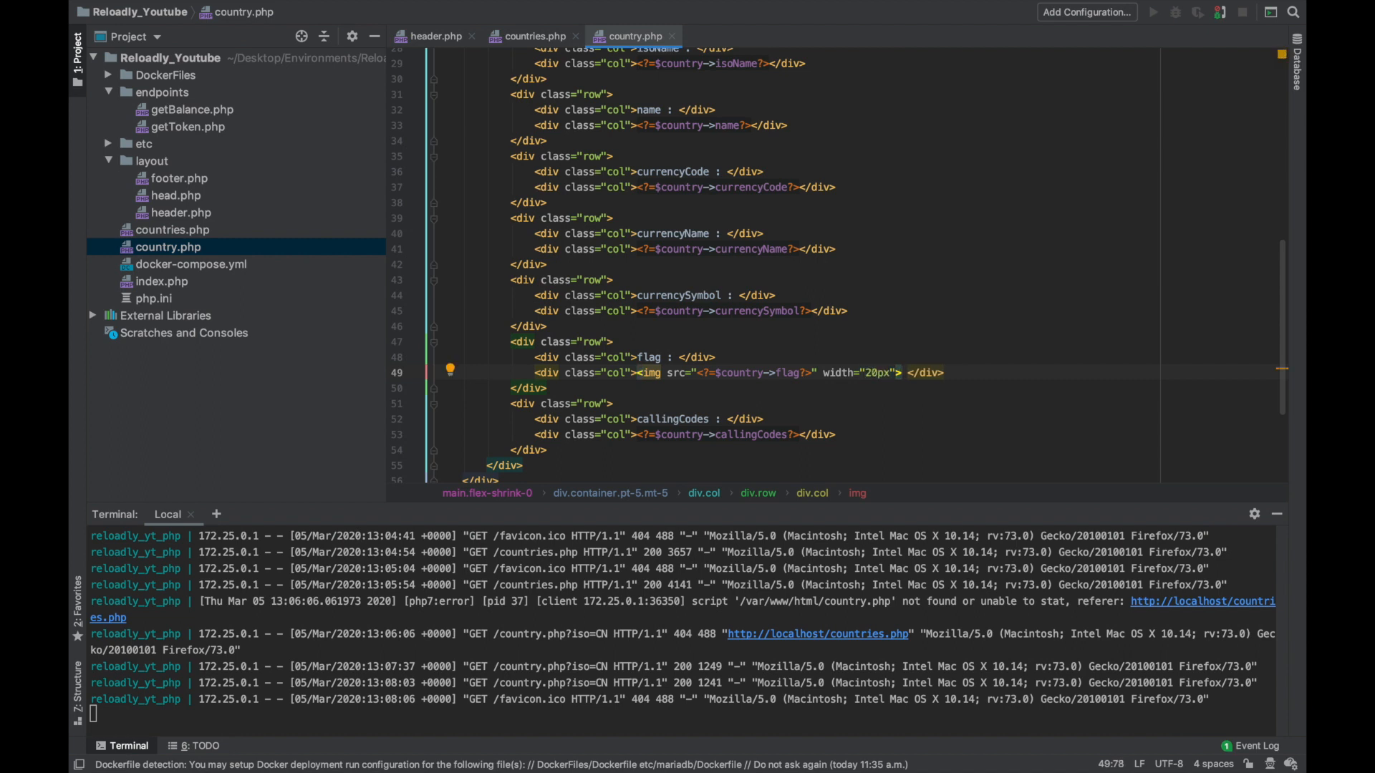
- Loop over $country->callingCodes in the calling codes column, echoing each code
left_click(838, 436)
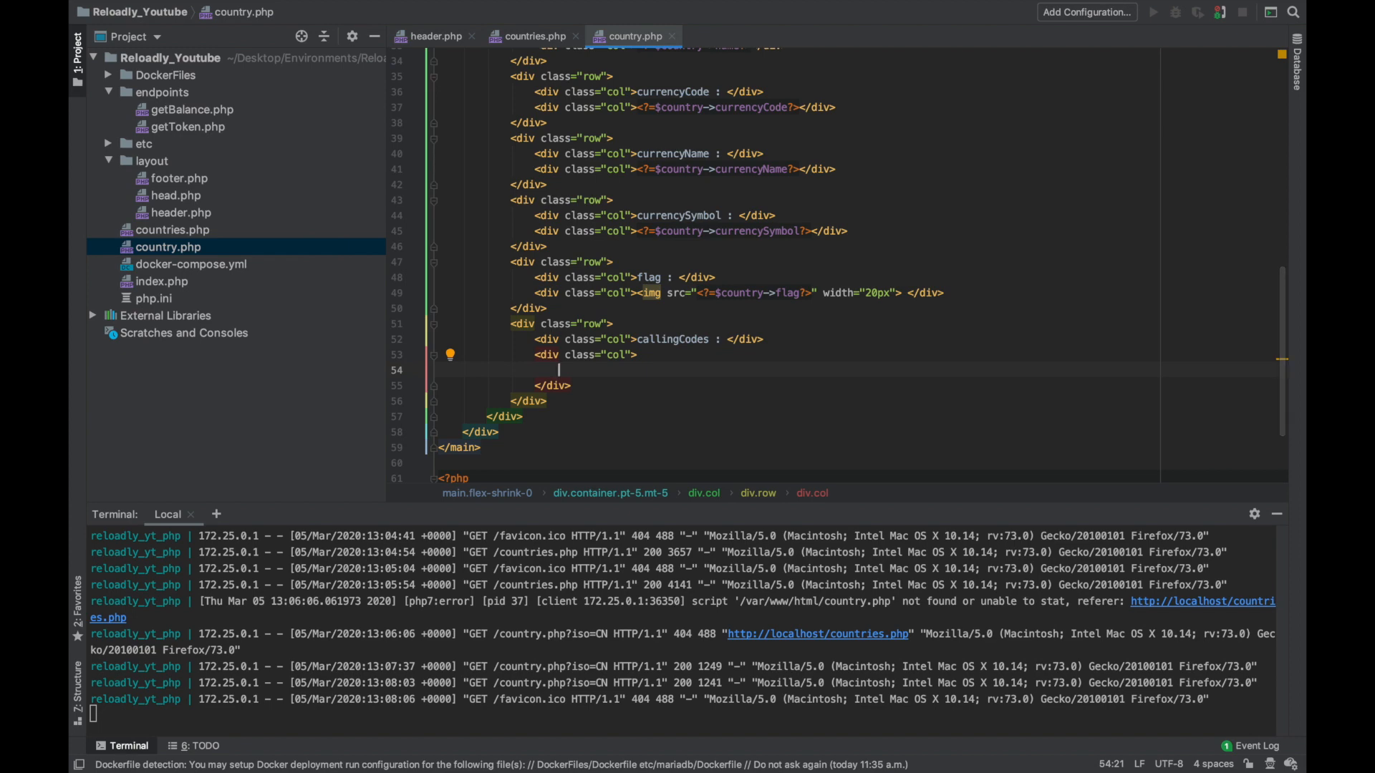
type("<?php foreach ($country->callingCodes as $code) { ?>")
type("<?php } ?>")
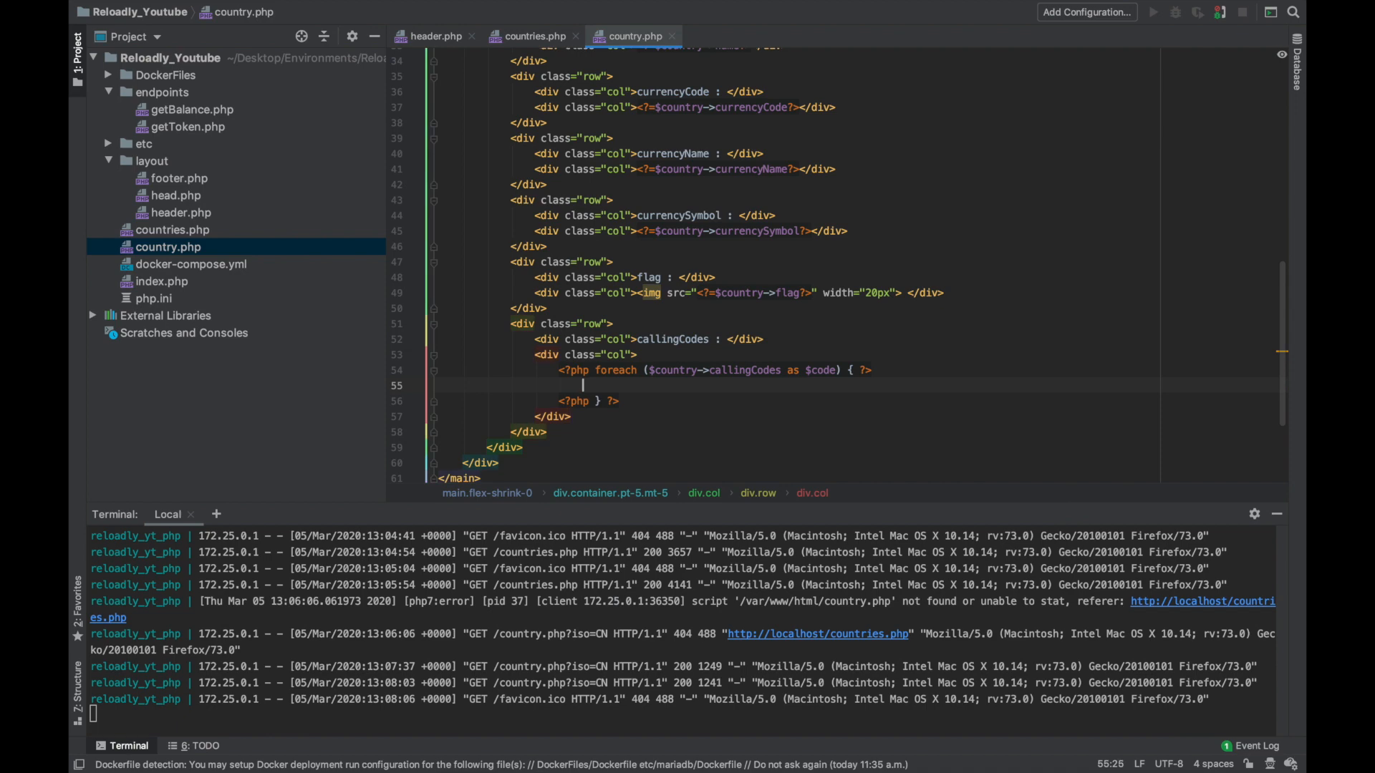
type("echo $code")
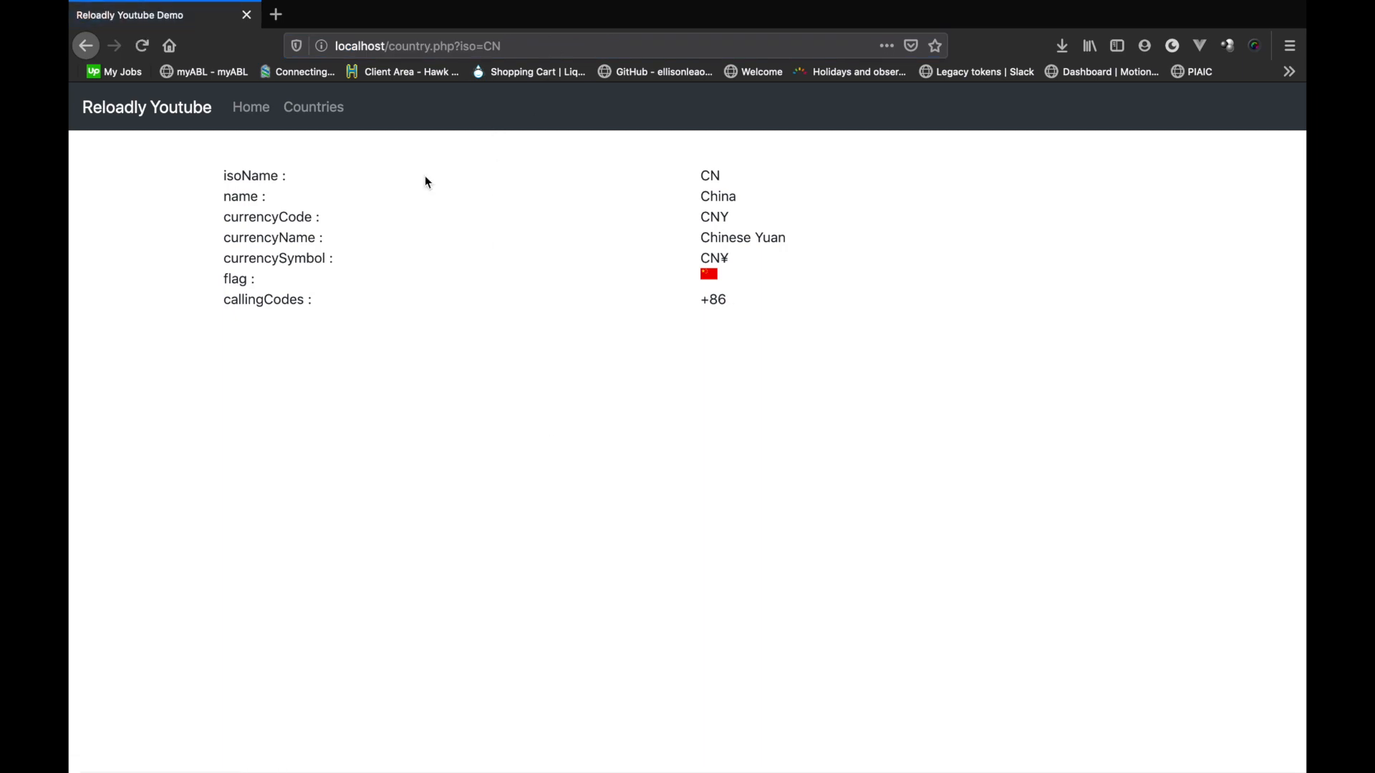
mouse_move(343, 125)
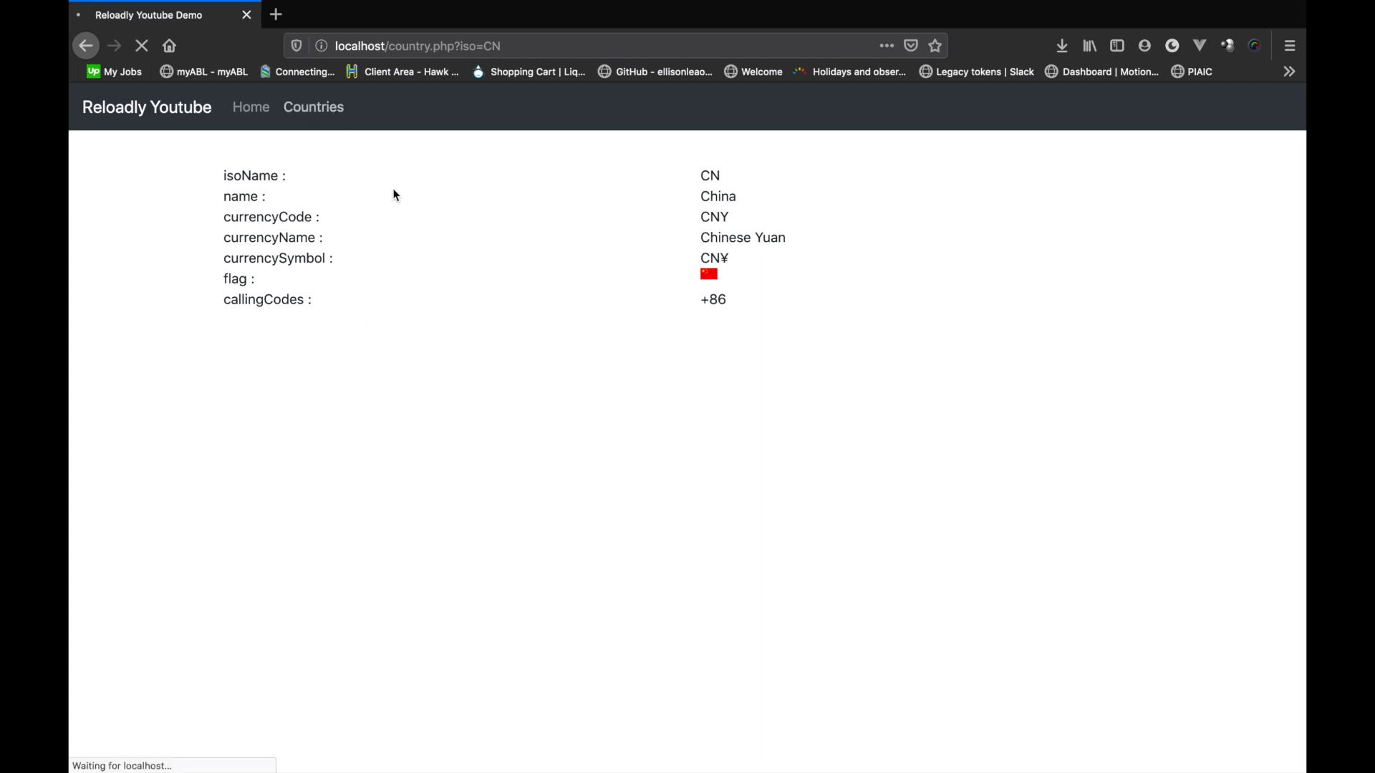
- Return to the Countries list and open two other countries' detail pages
left_click(313, 107)
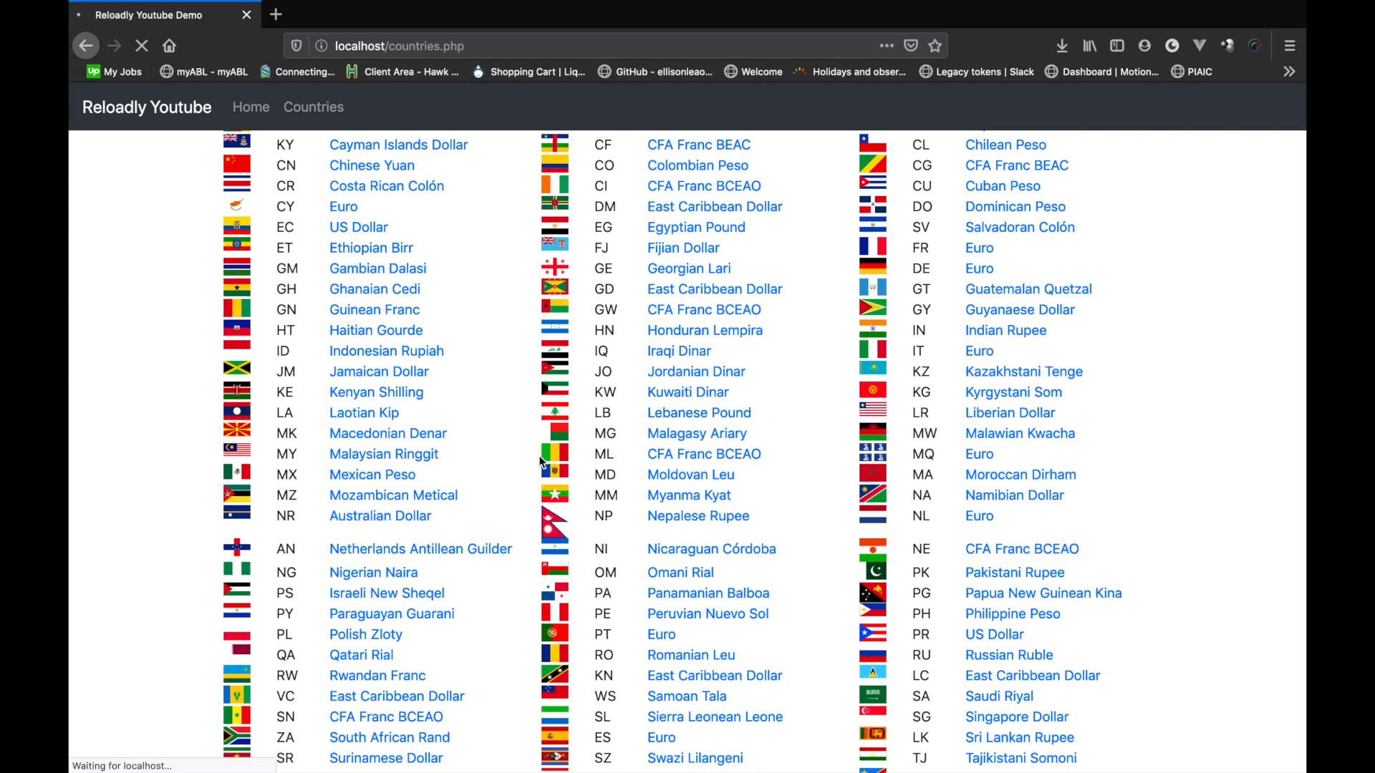
left_click(699, 412)
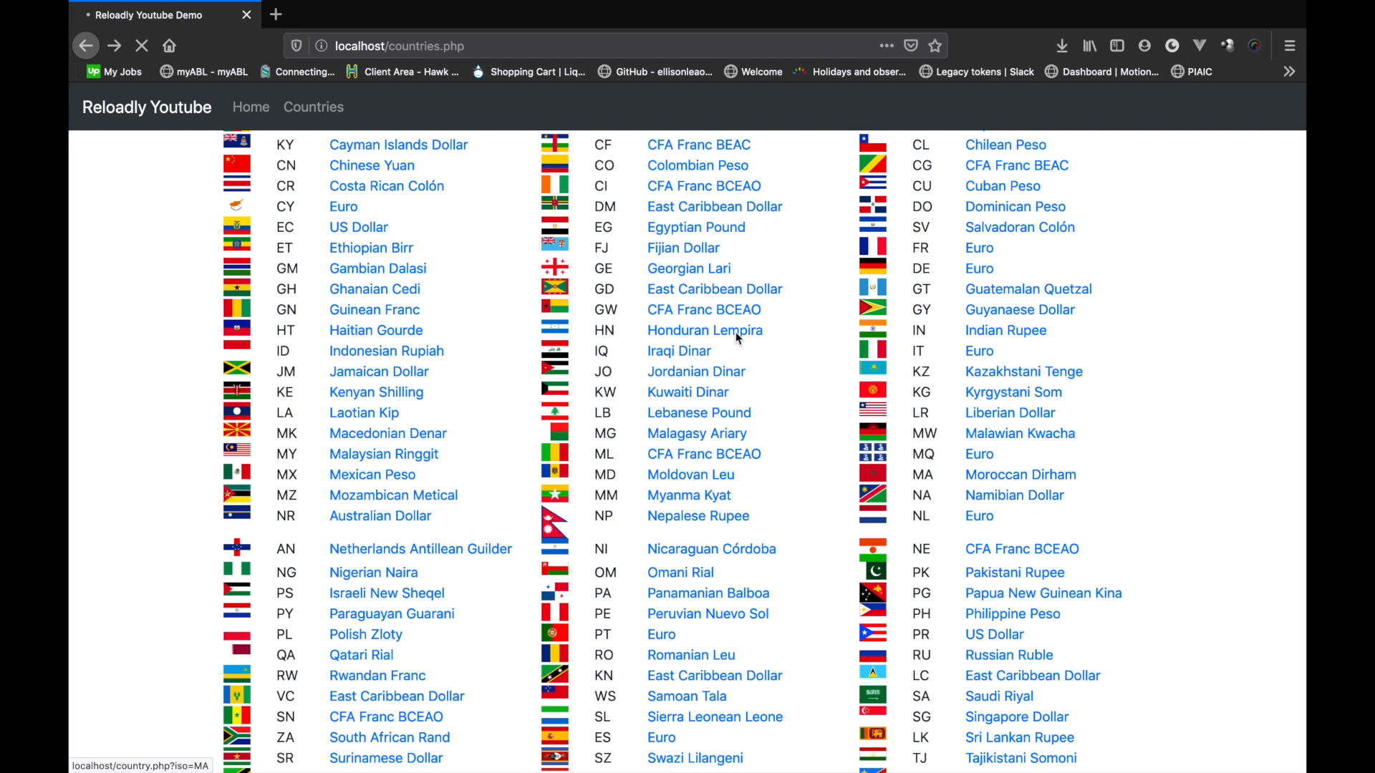
left_click(1014, 495)
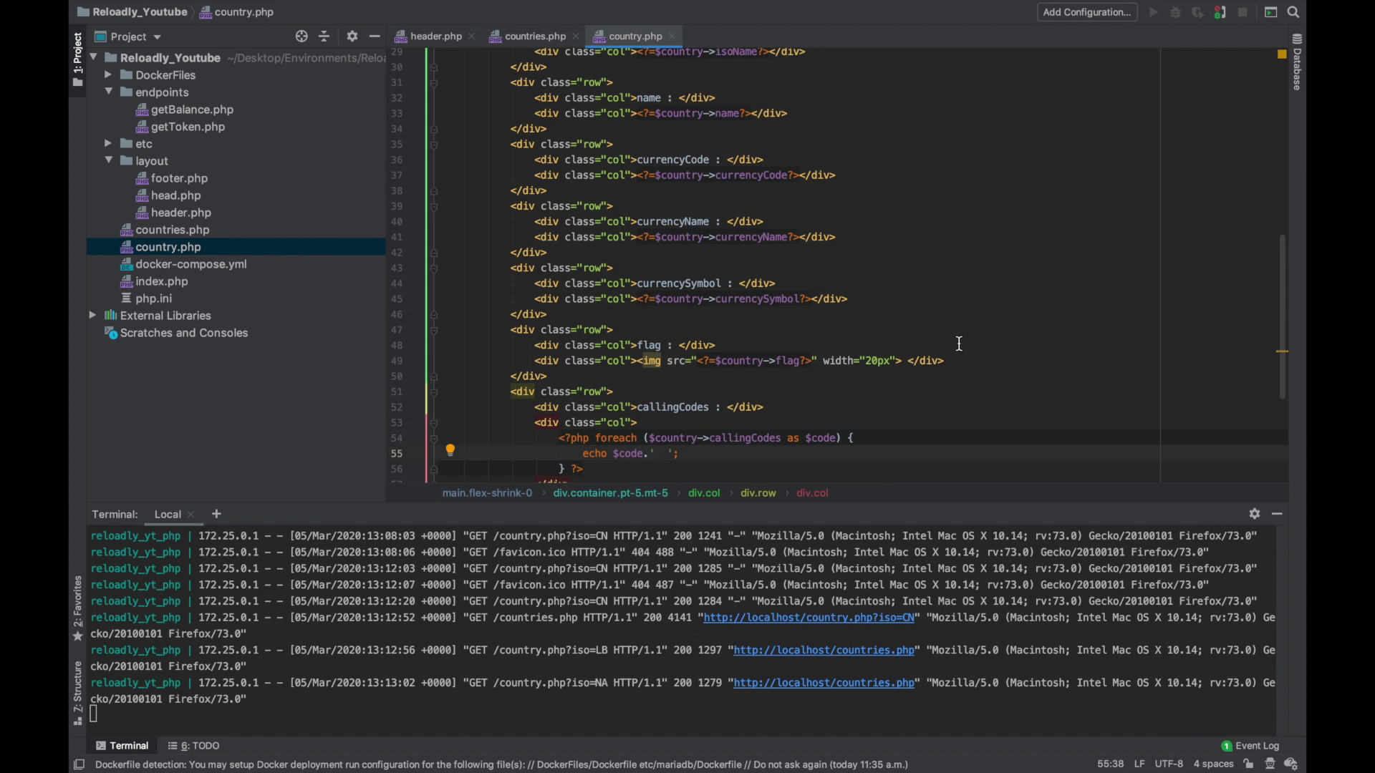
- Append a '|' separator after each echoed calling code
type("|")
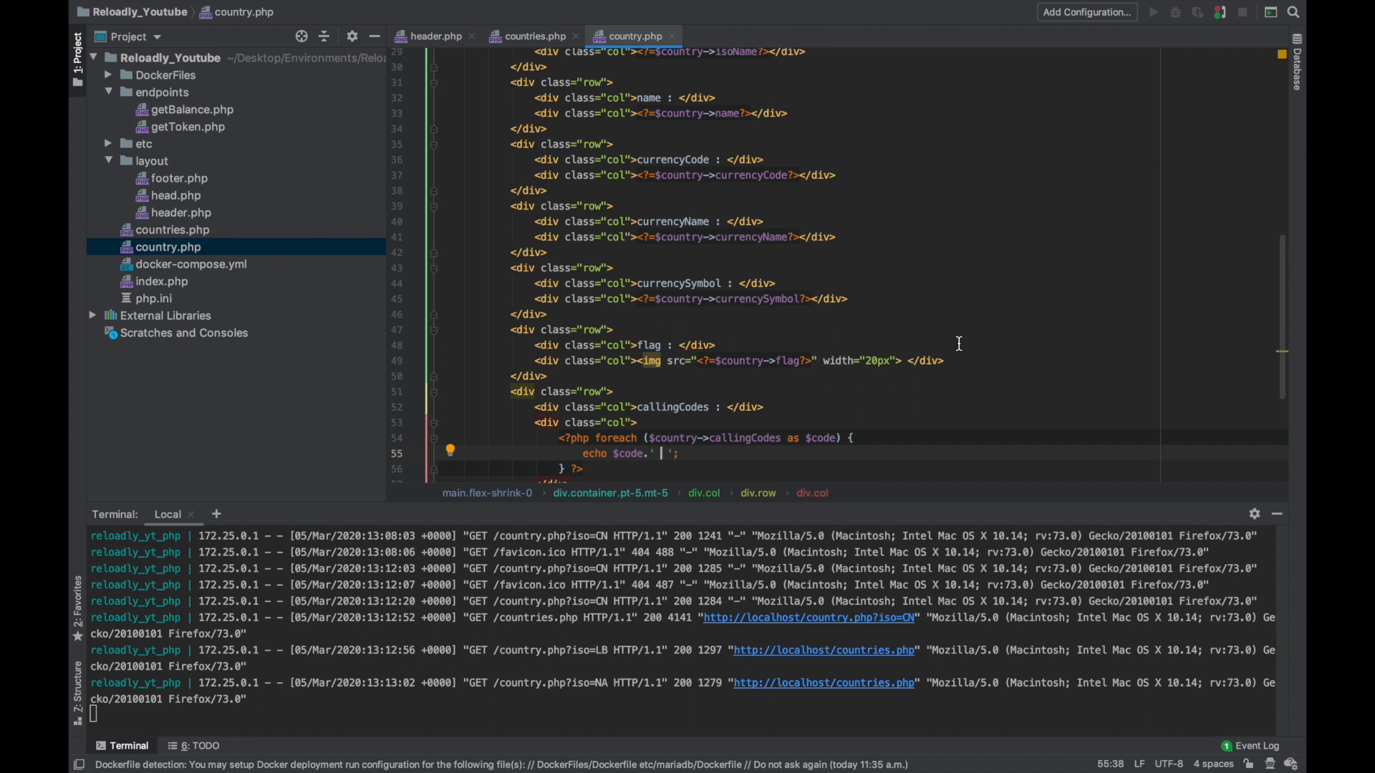